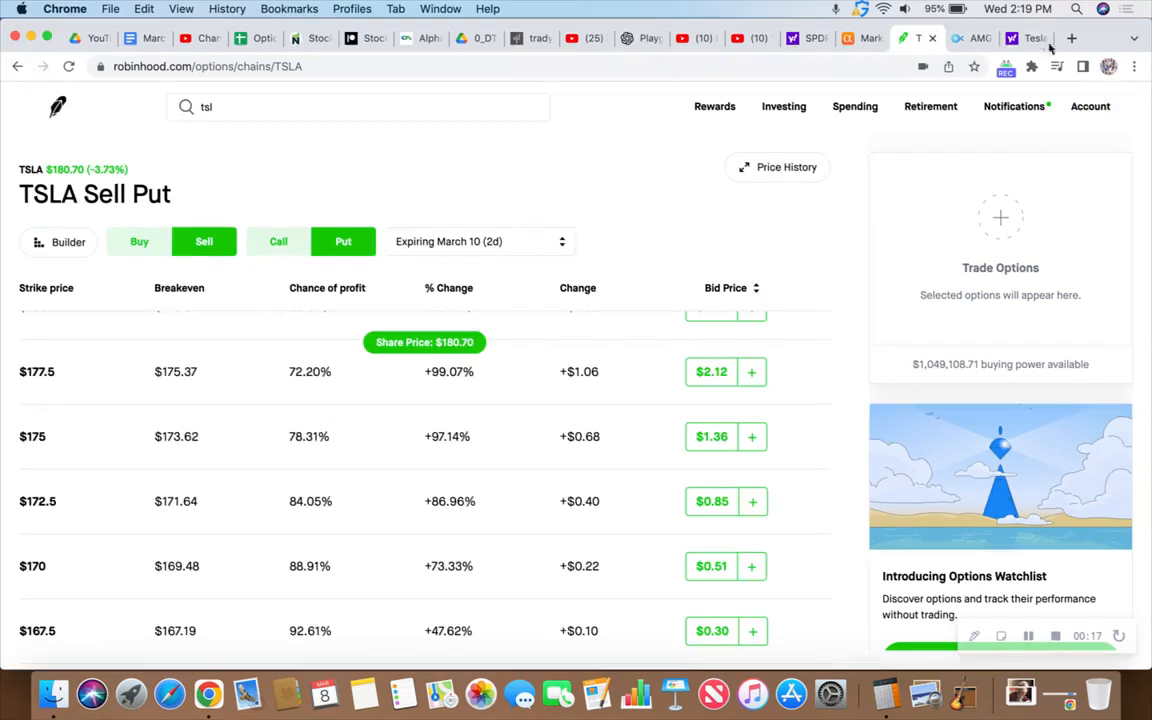
Review TSLA's intraday chart on Yahoo Finance before returning to the $175 put
click(1024, 38)
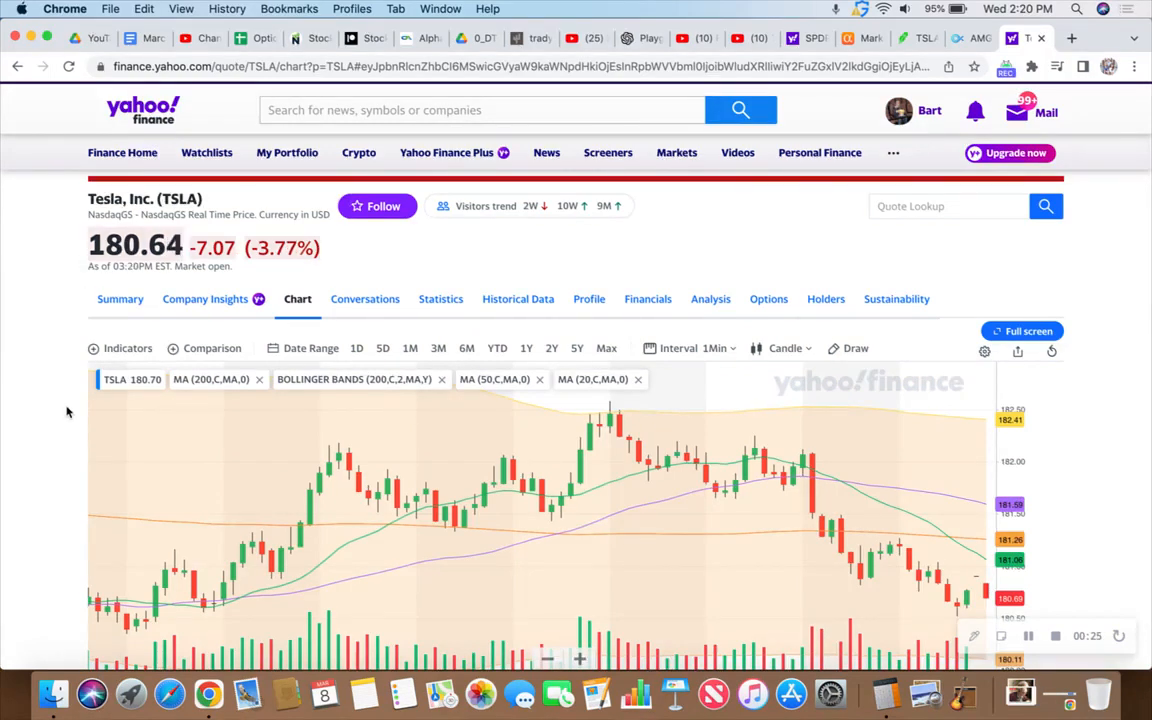
scroll(down, 3)
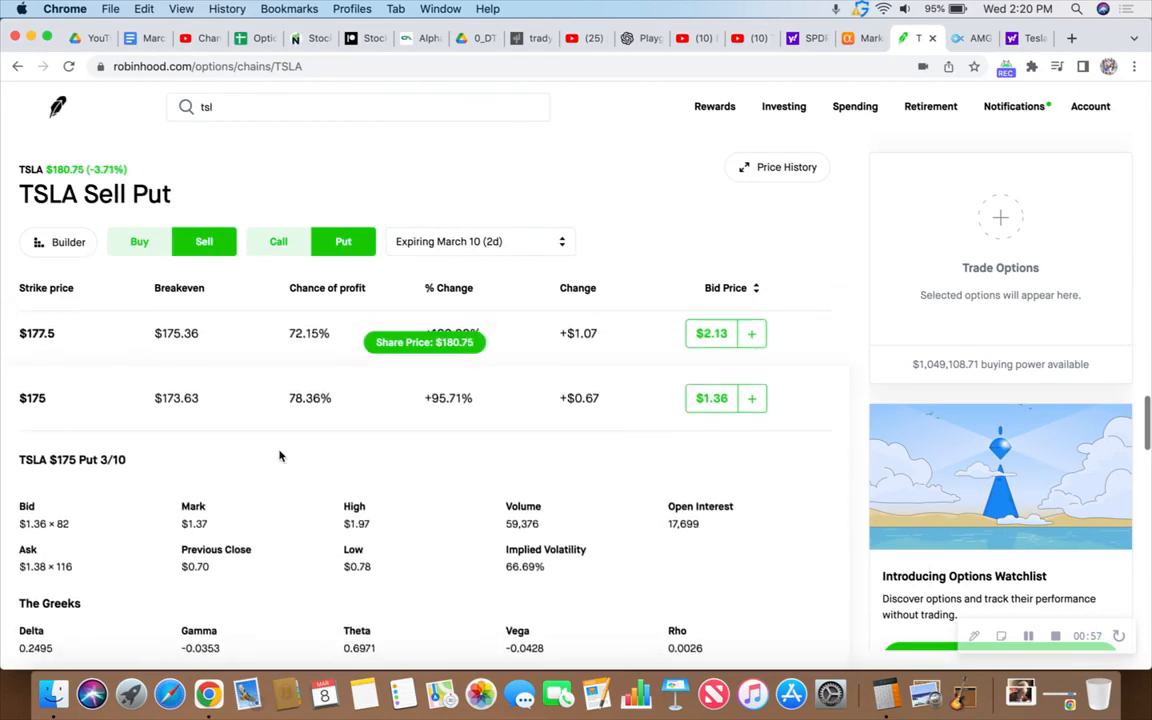
Add the TSLA $175 put expiring 3/10 to a cash-secured put sell order
scroll(down, 3)
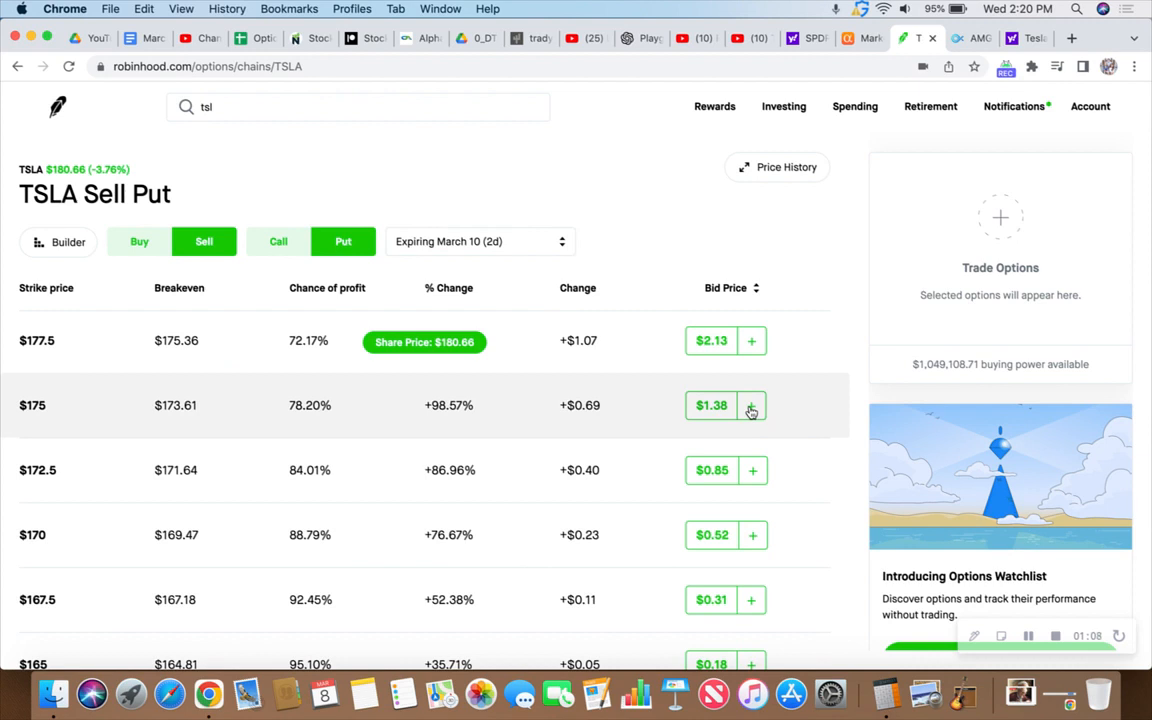
click(752, 404)
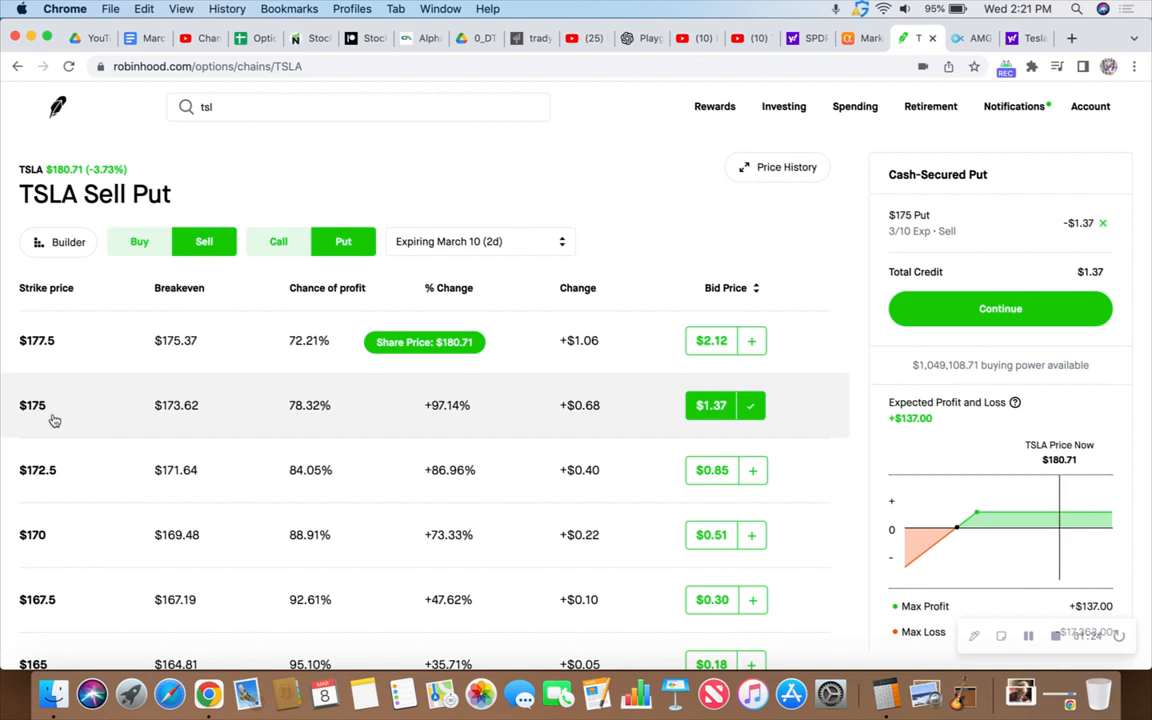
mouse_move(100, 414)
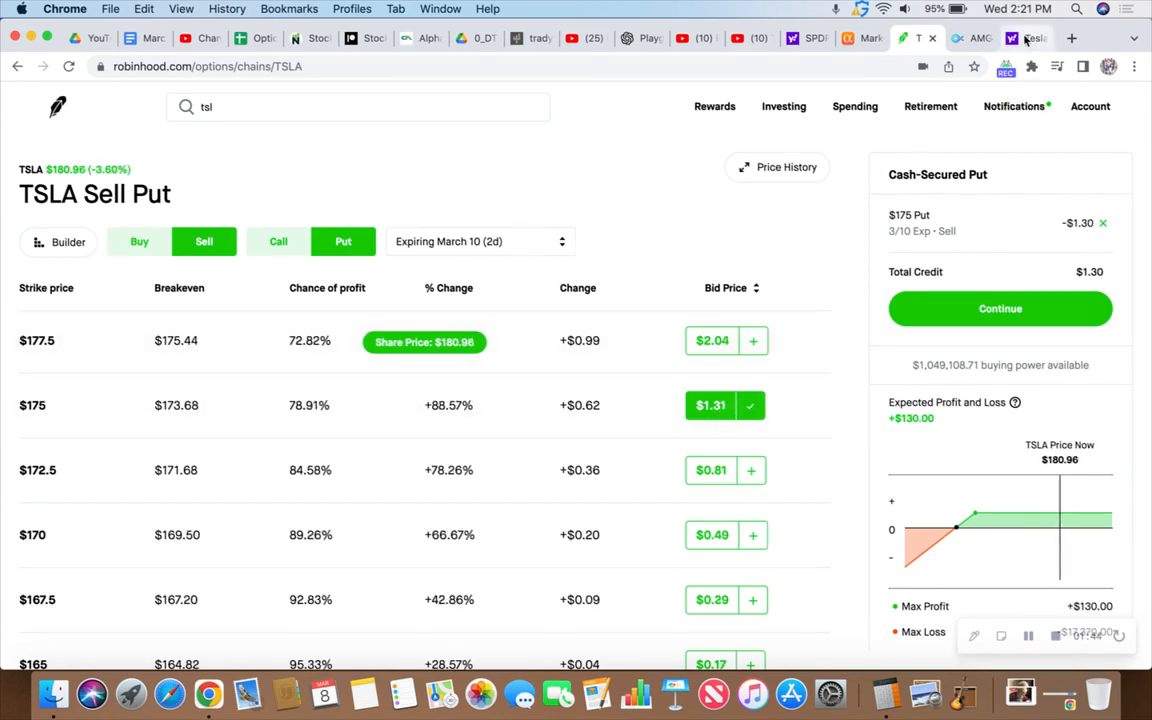
click(1028, 38)
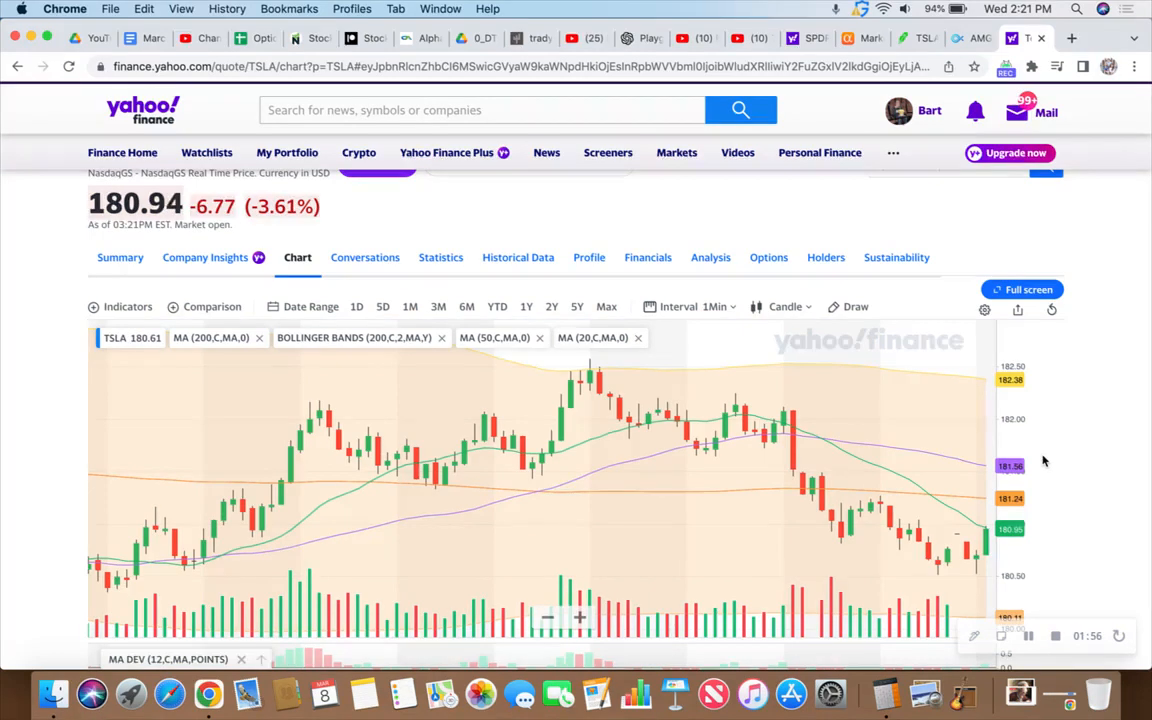
mouse_move(1048, 446)
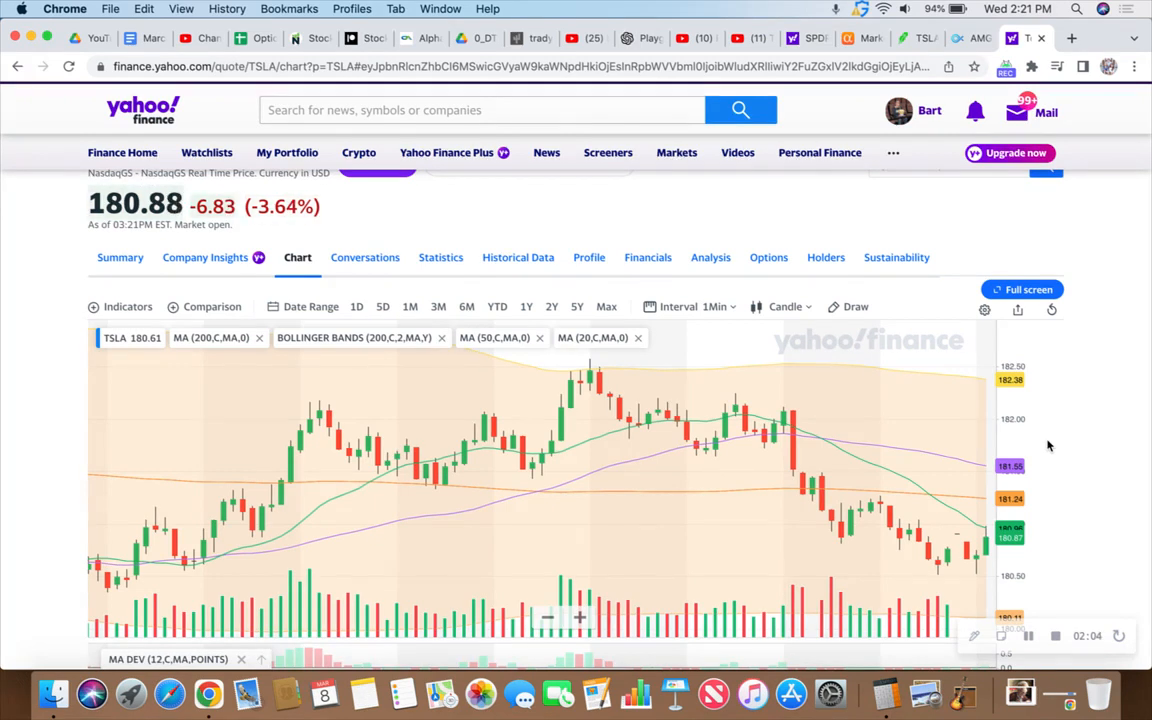
mouse_move(1048, 424)
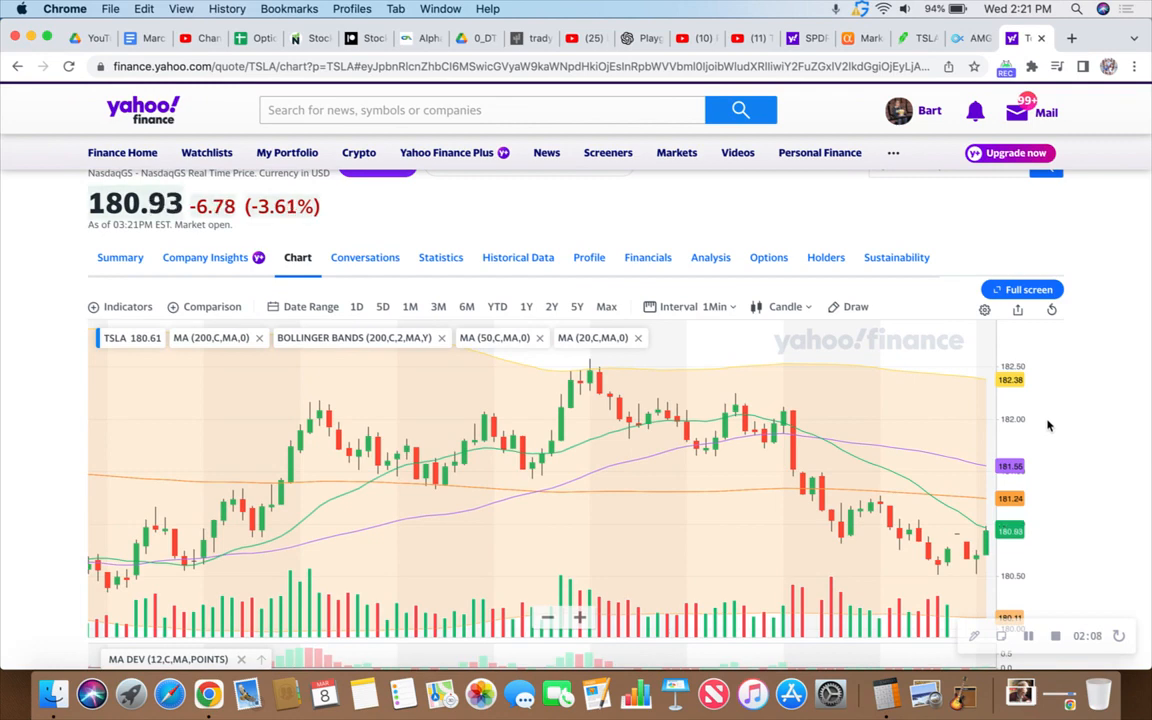
scroll(up, 3)
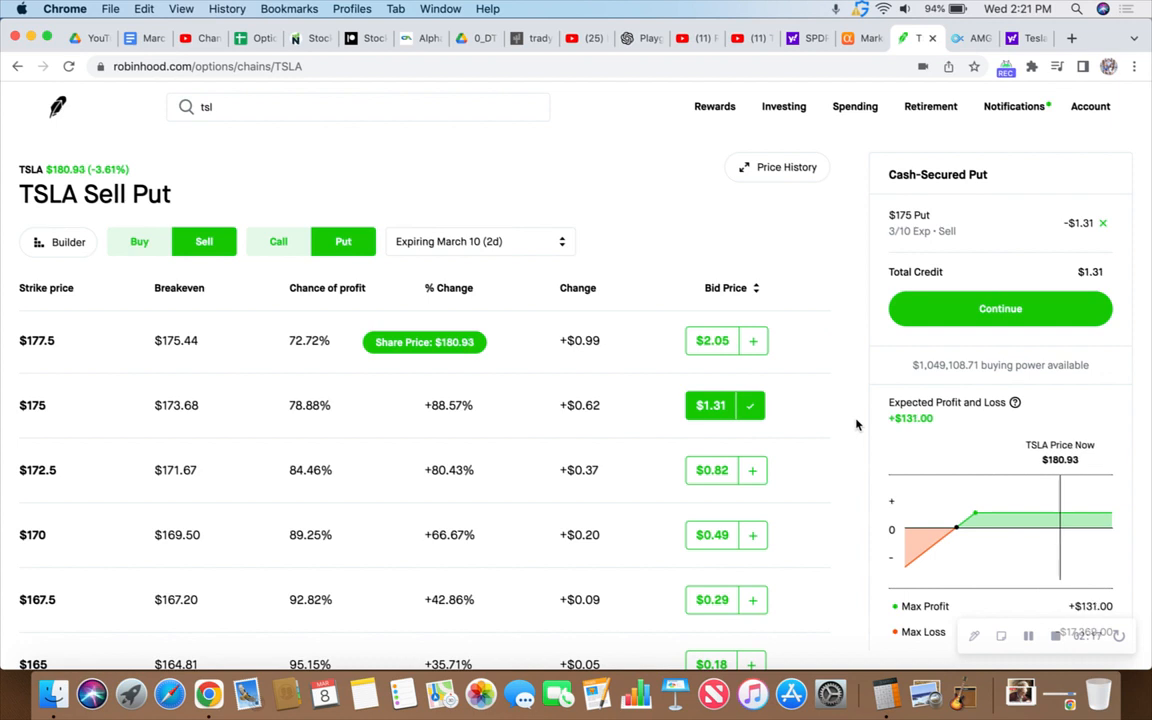
mouse_move(96, 168)
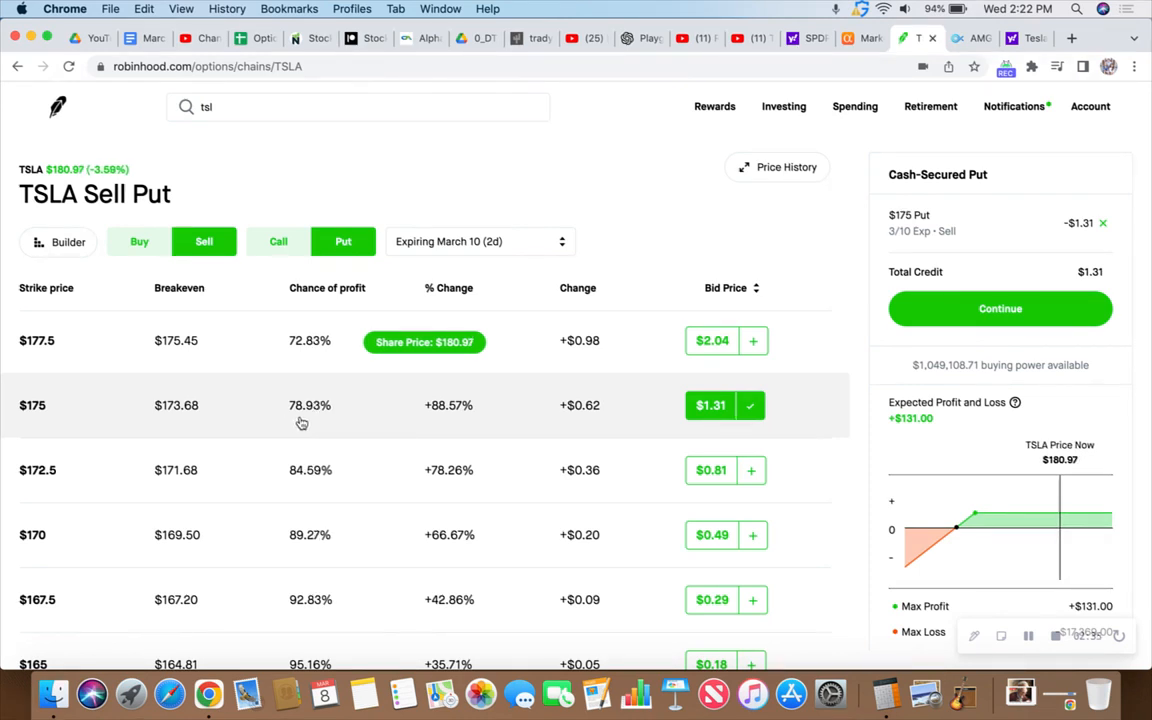
mouse_move(484, 424)
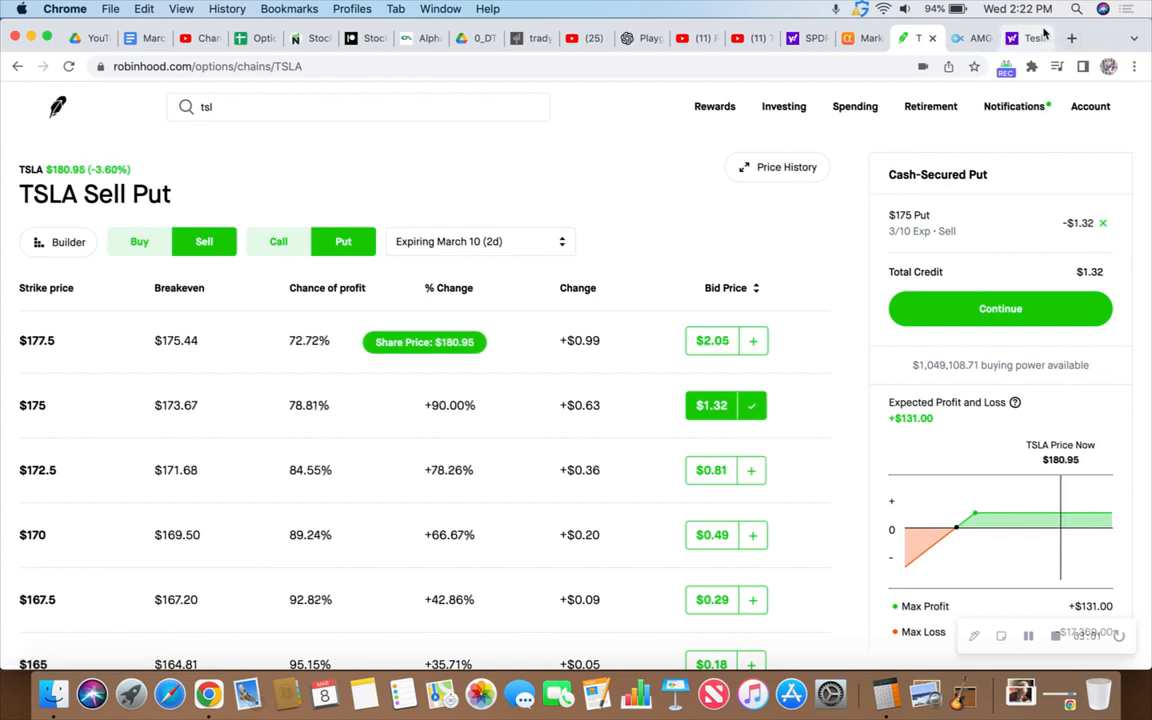
click(1024, 38)
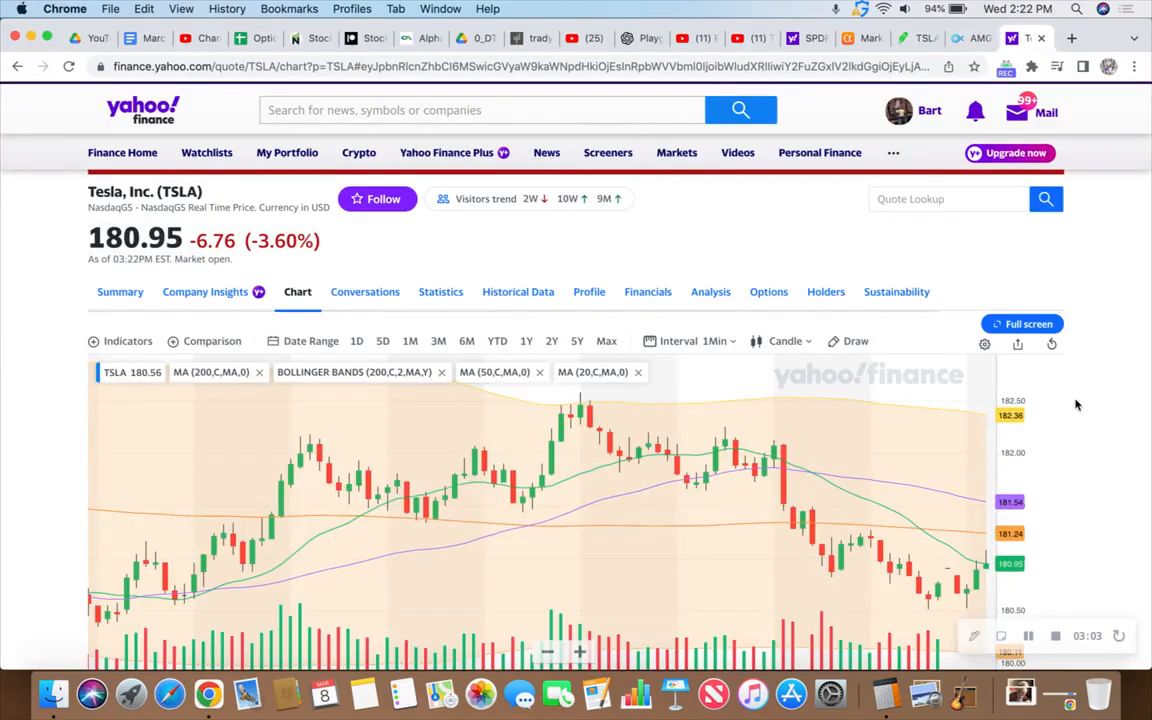
scroll(down, 3)
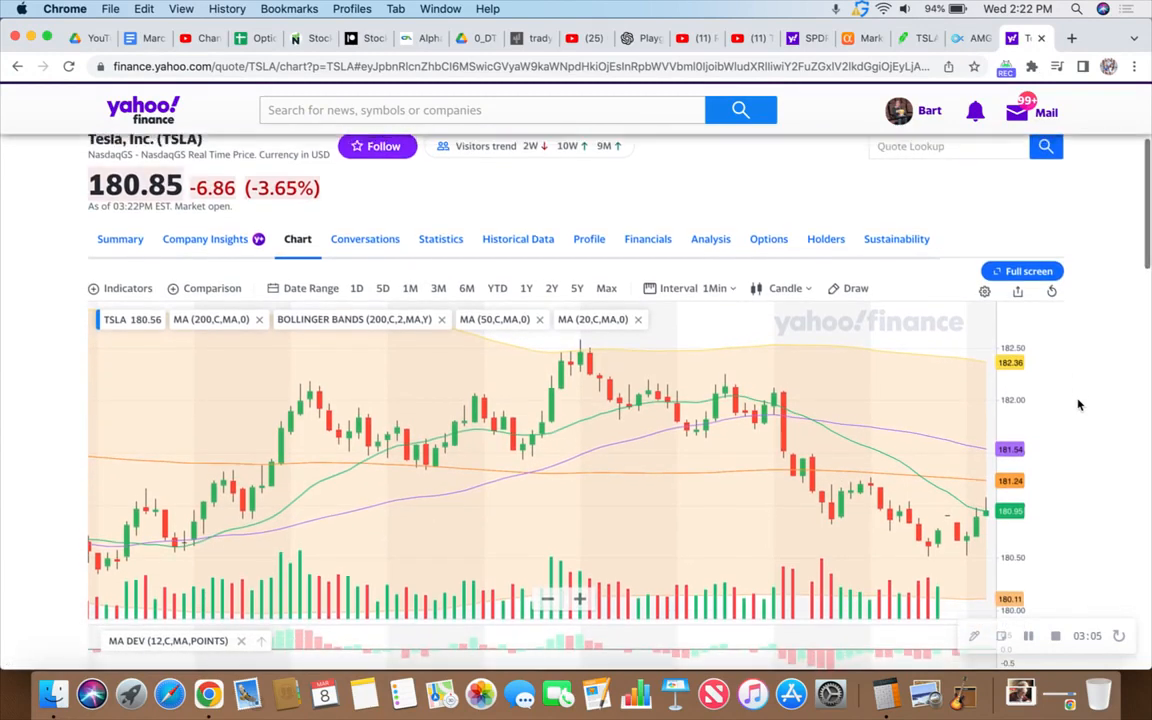
scroll(up, 3)
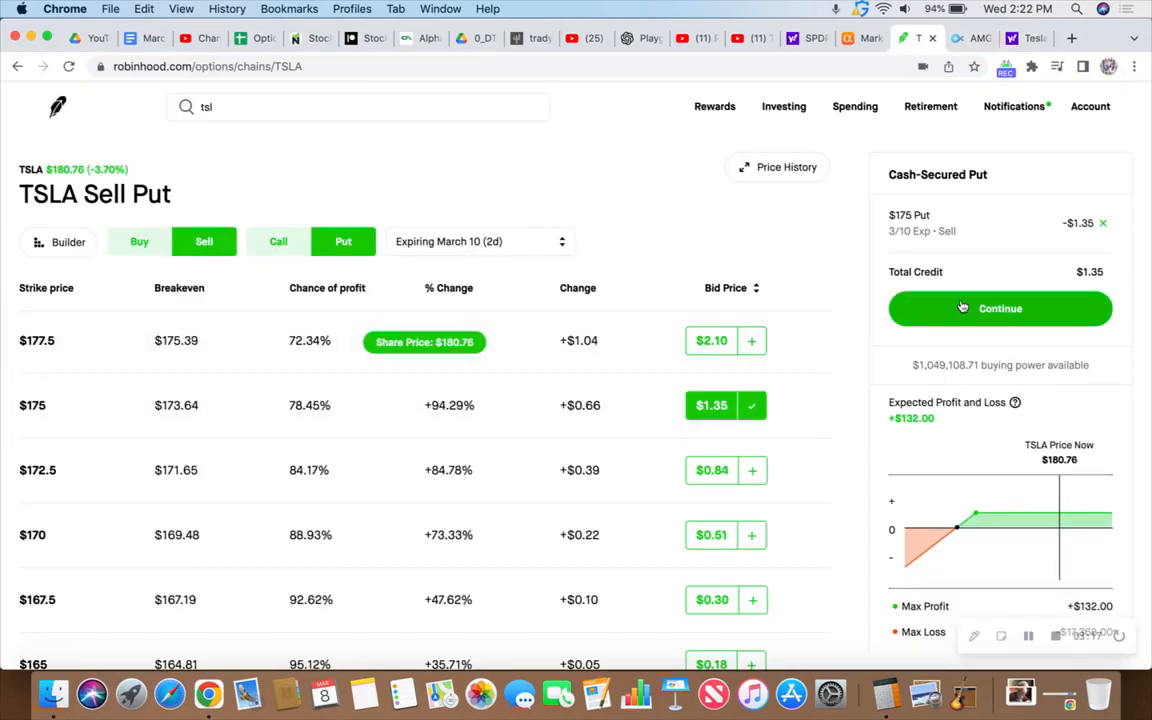
Submit the TSLA $175 cash-secured put sale: 1 contract at $1.35 limit
click(1000, 308)
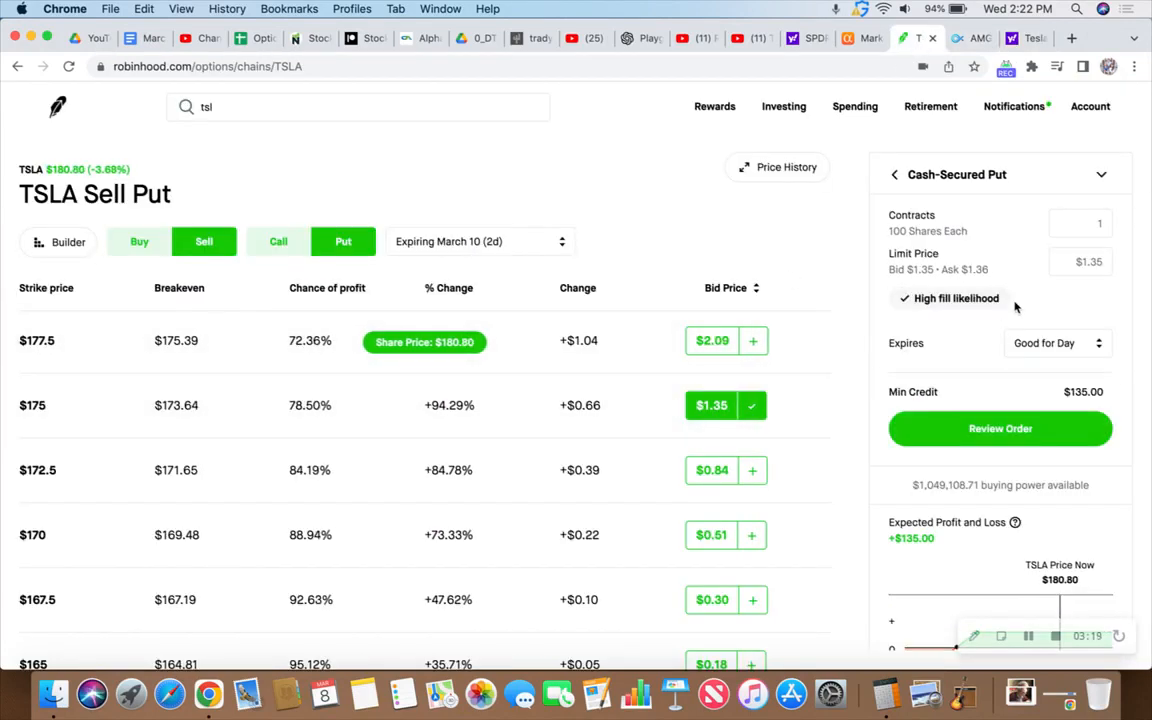
click(1000, 428)
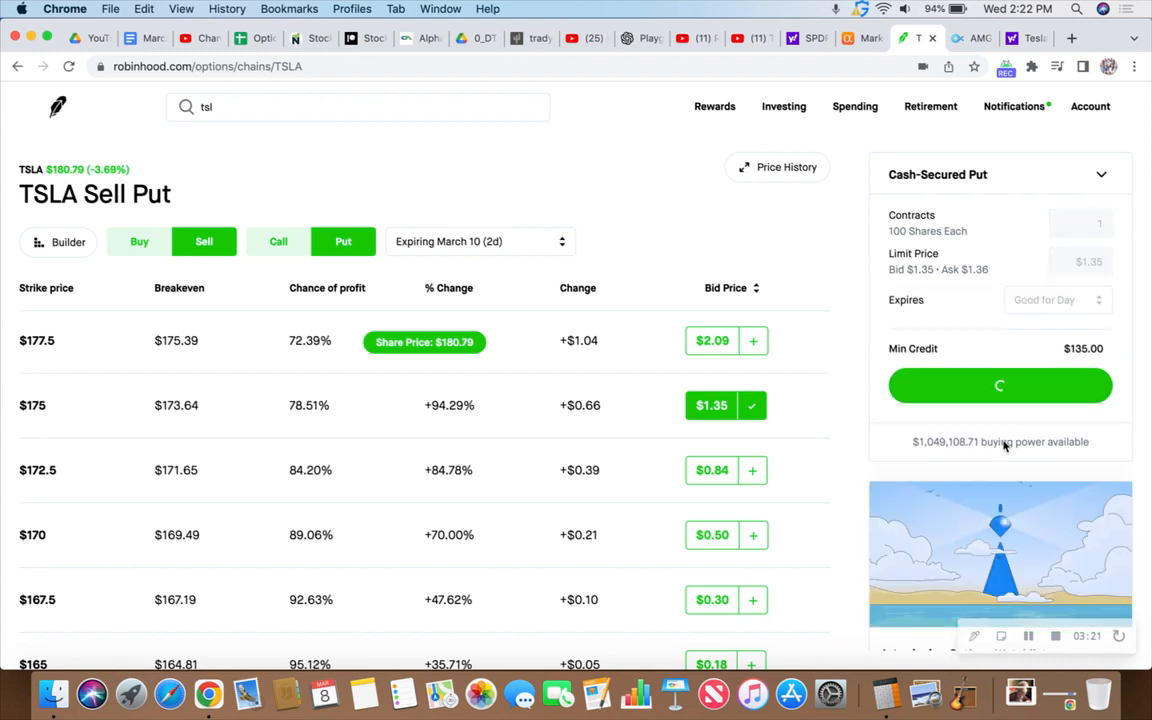
click(1000, 384)
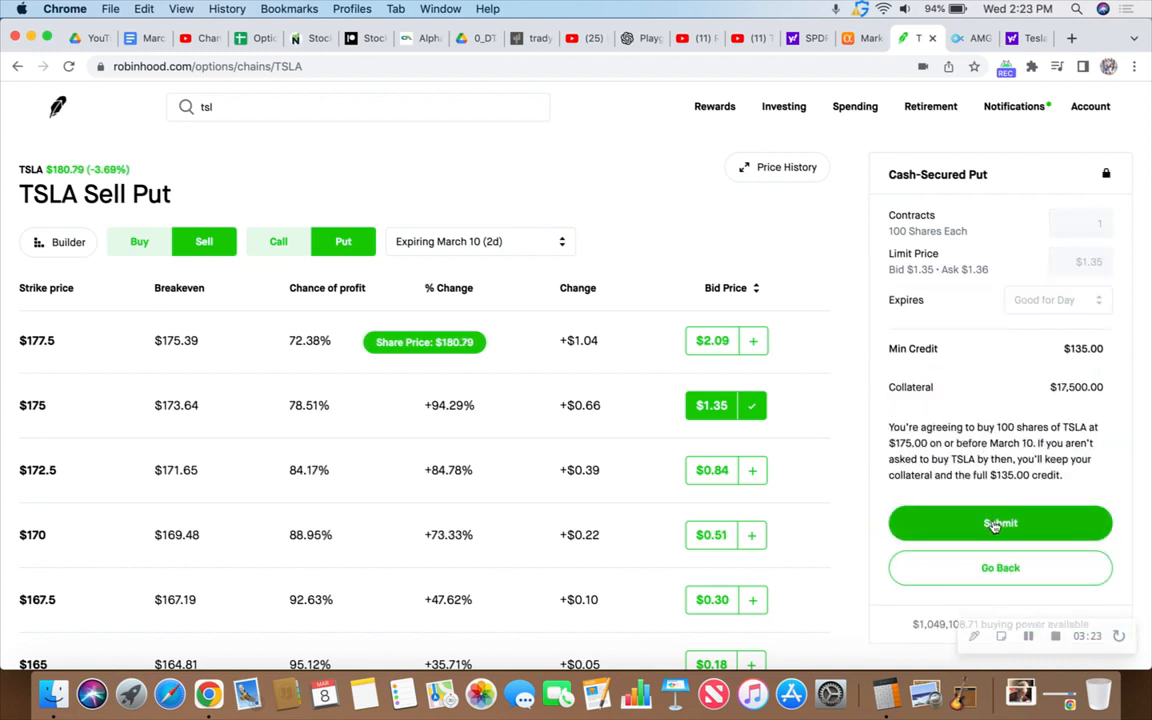
click(1000, 524)
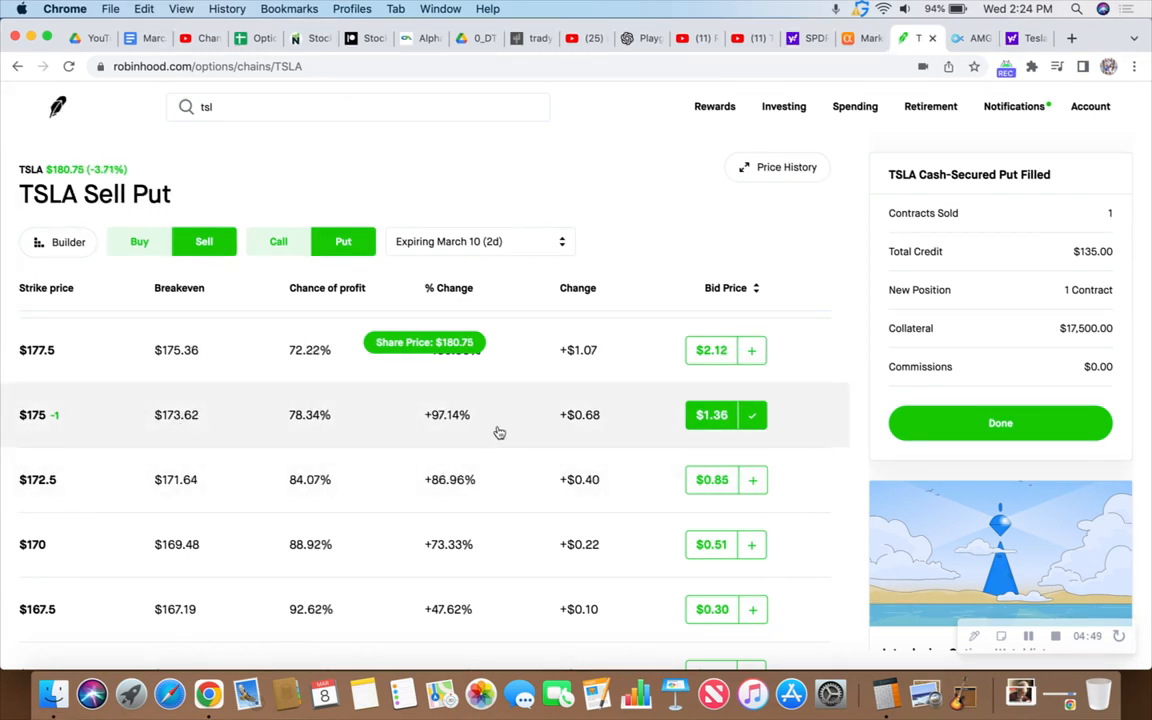
Browse the TSLA chain's calls and the March 17 expiration
scroll(up, 3)
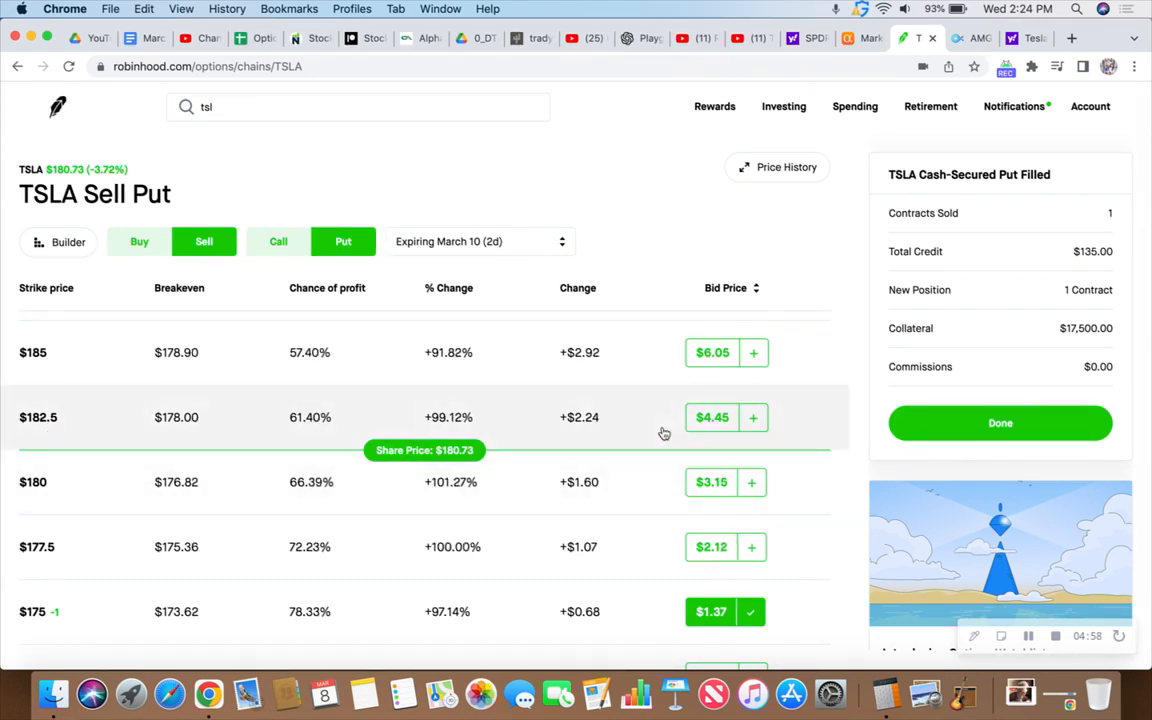
click(278, 240)
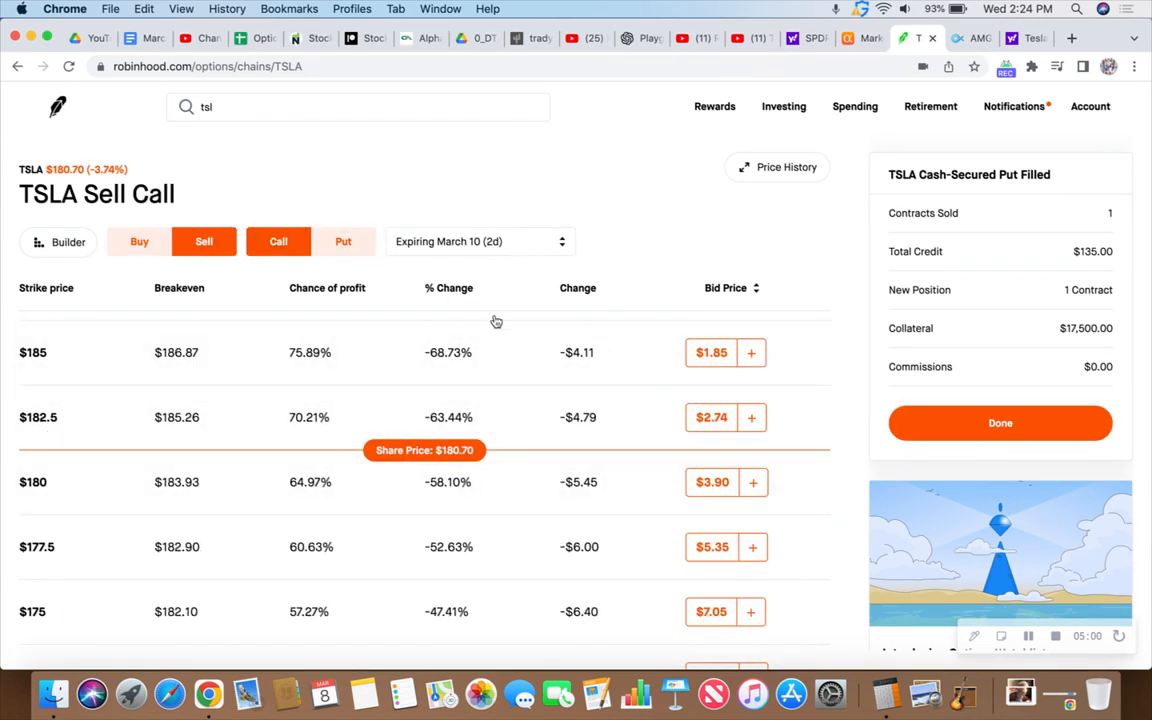
scroll(up, 3)
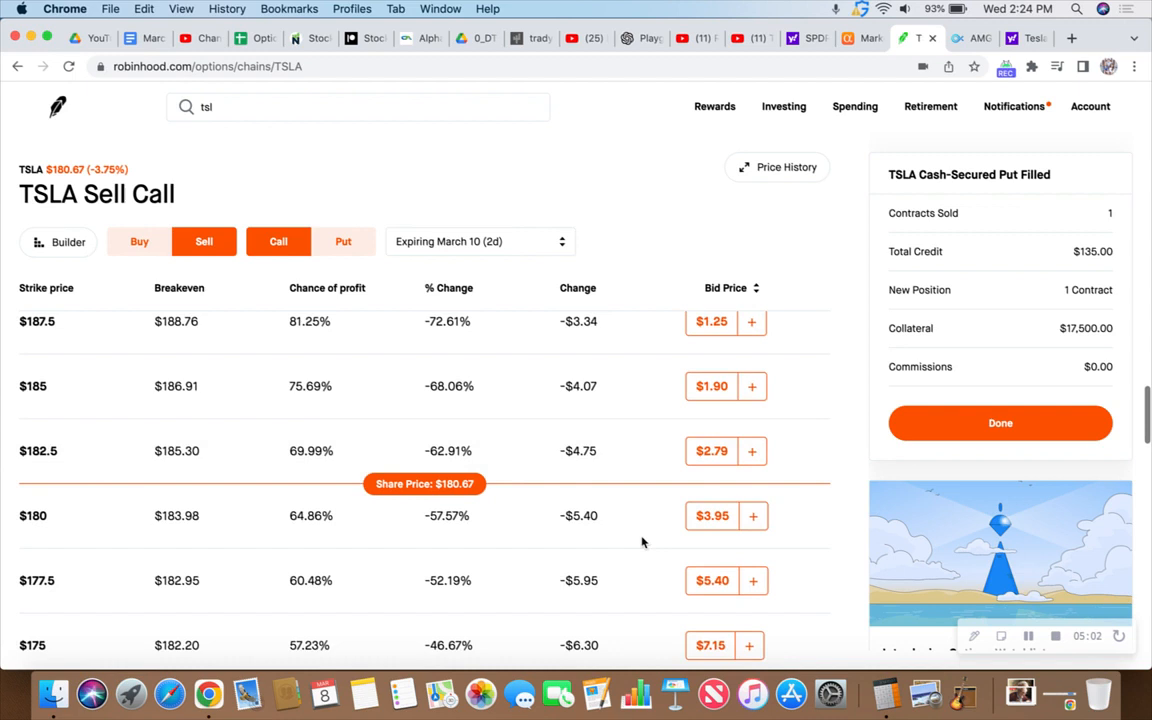
mouse_move(636, 452)
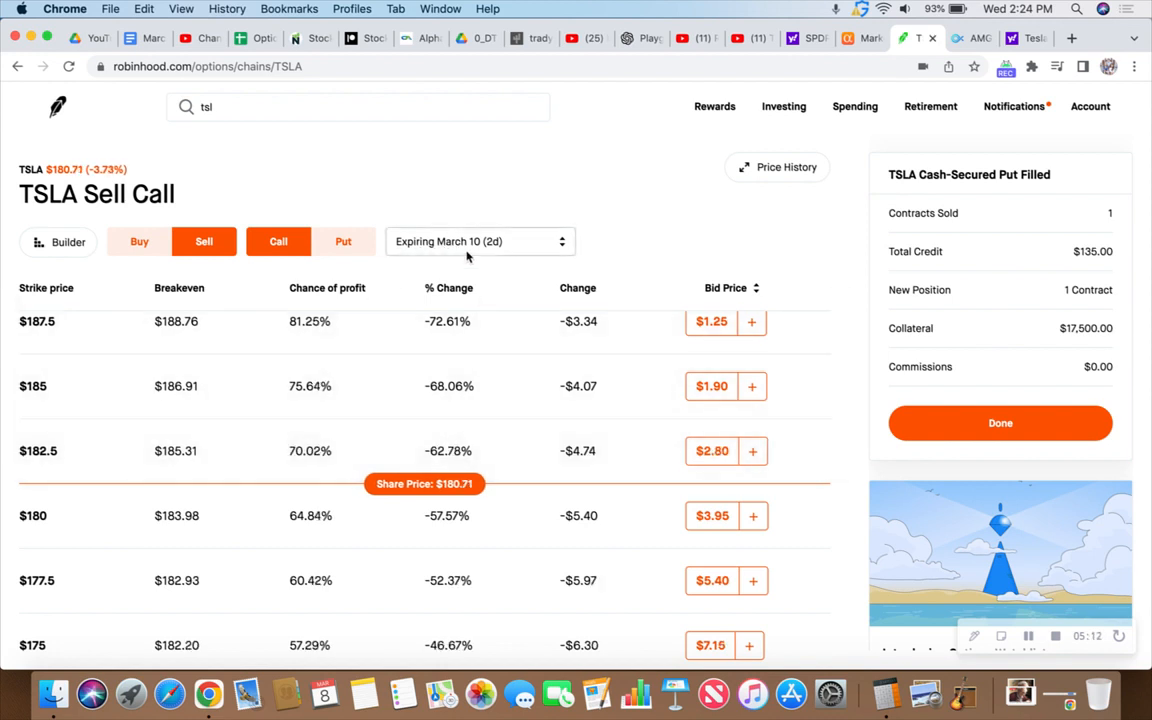
click(480, 240)
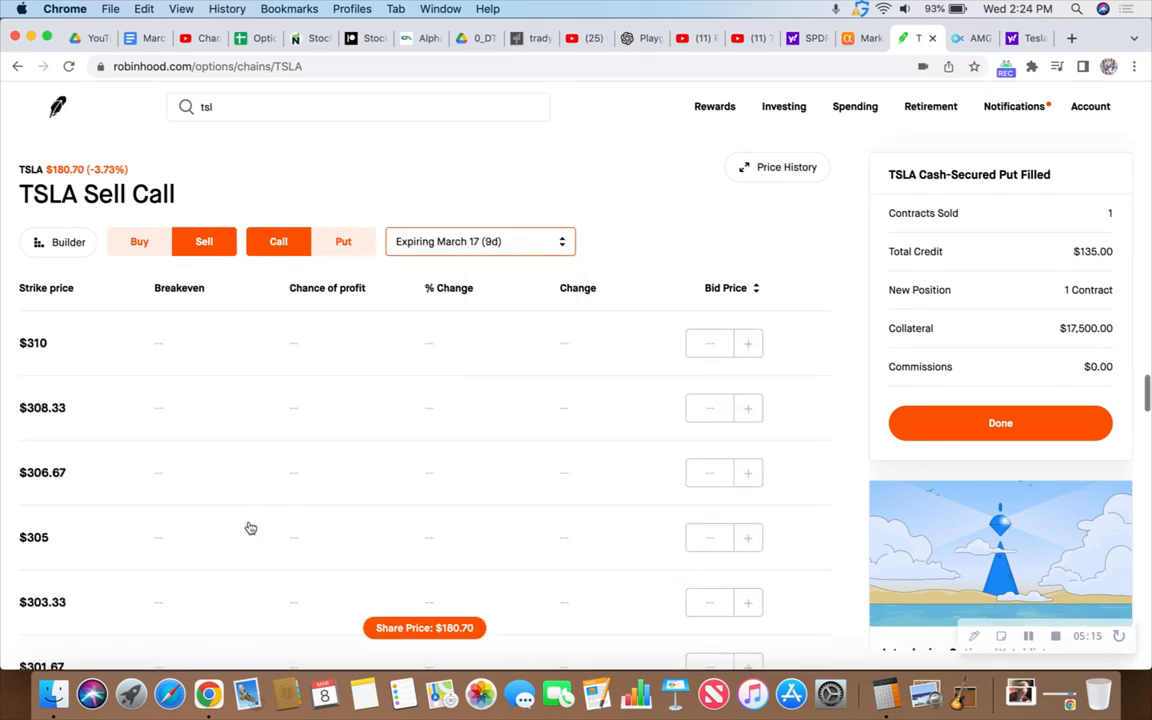
scroll(down, 3)
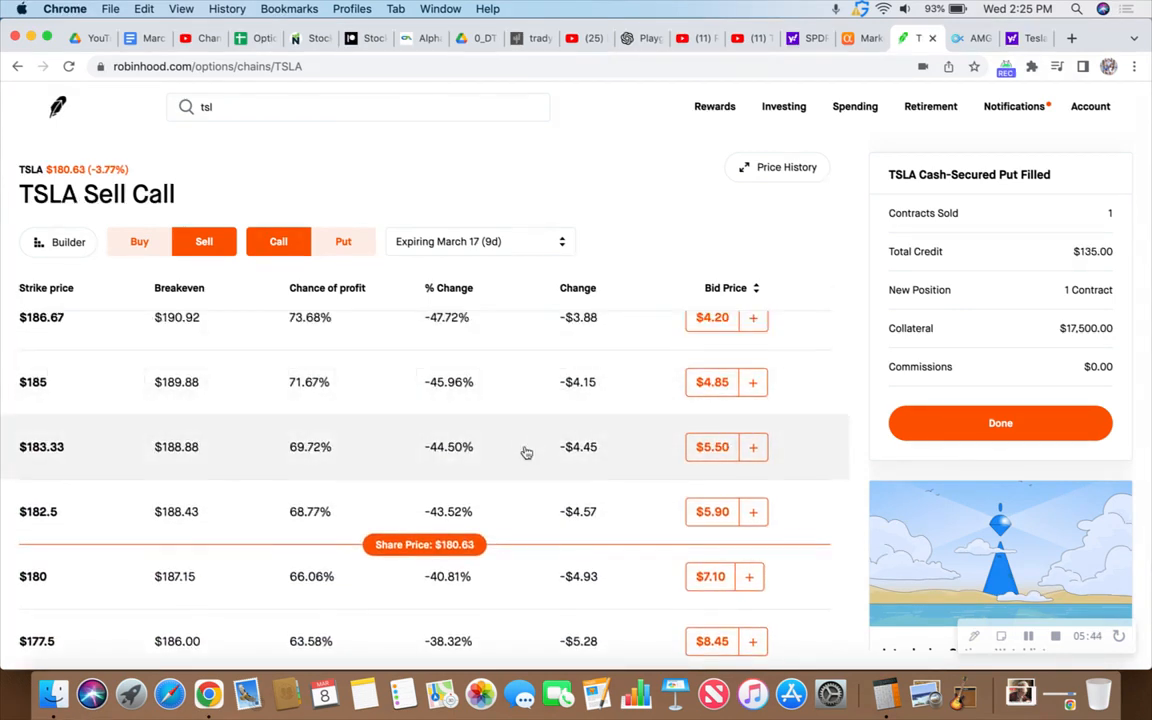
mouse_move(344, 240)
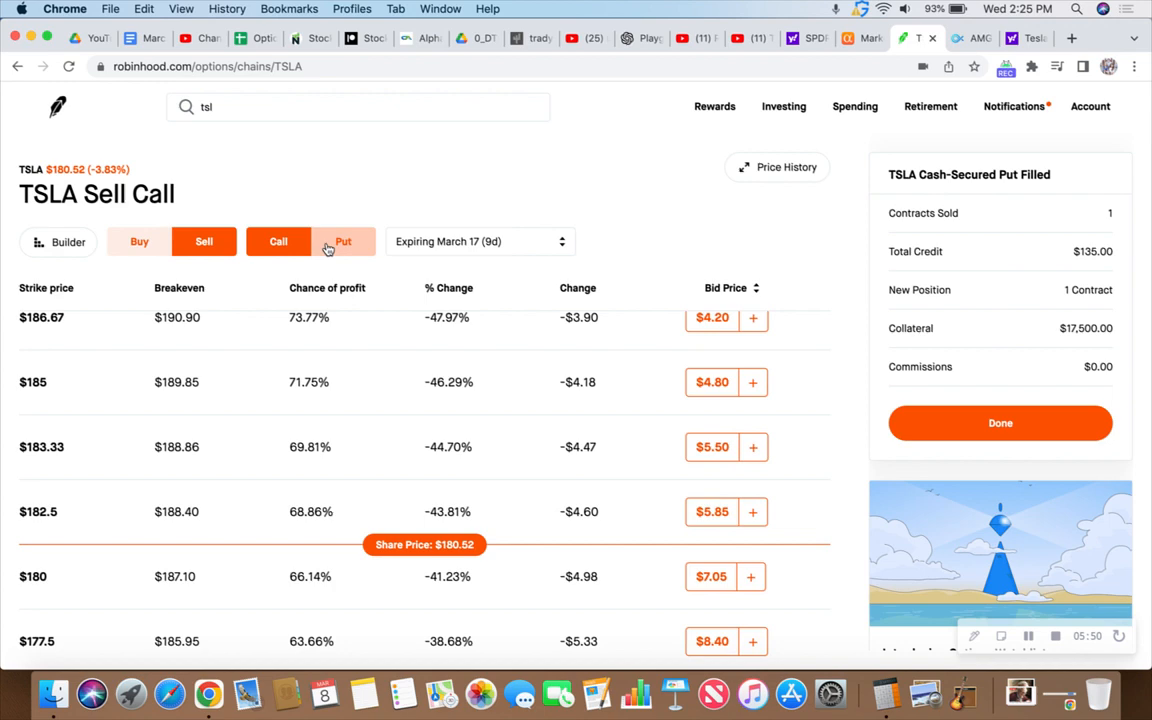
Return the TSLA chain to March 10 puts showing the $175 open position
click(344, 240)
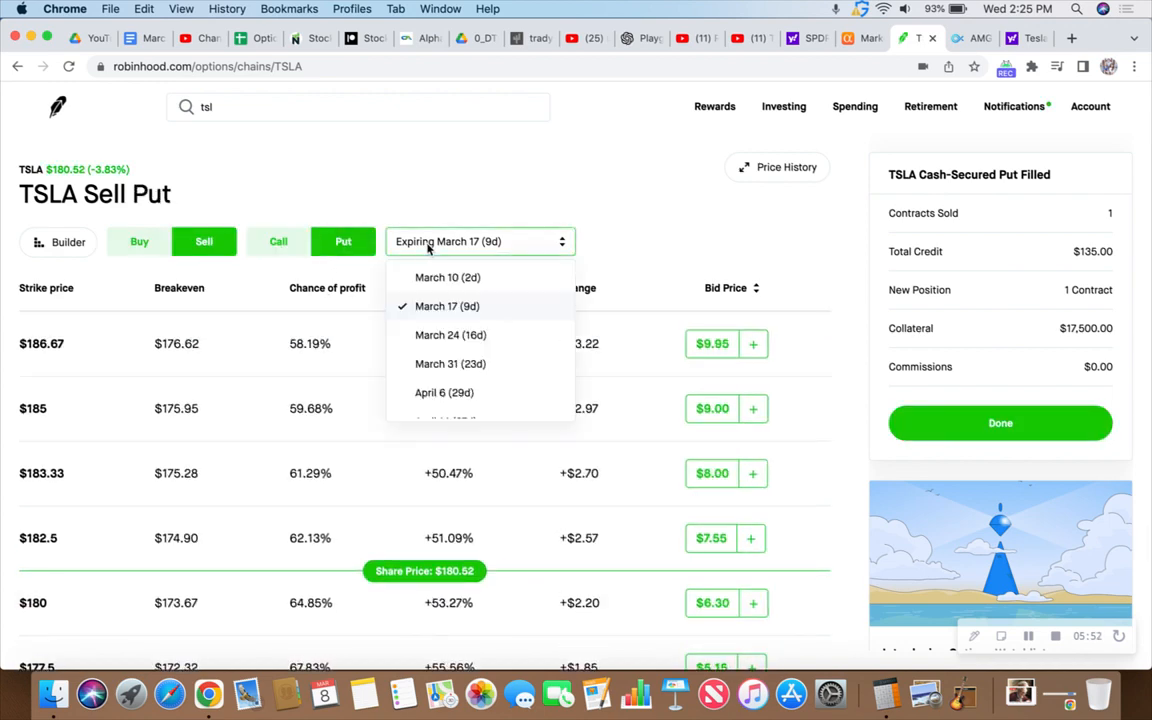
click(448, 276)
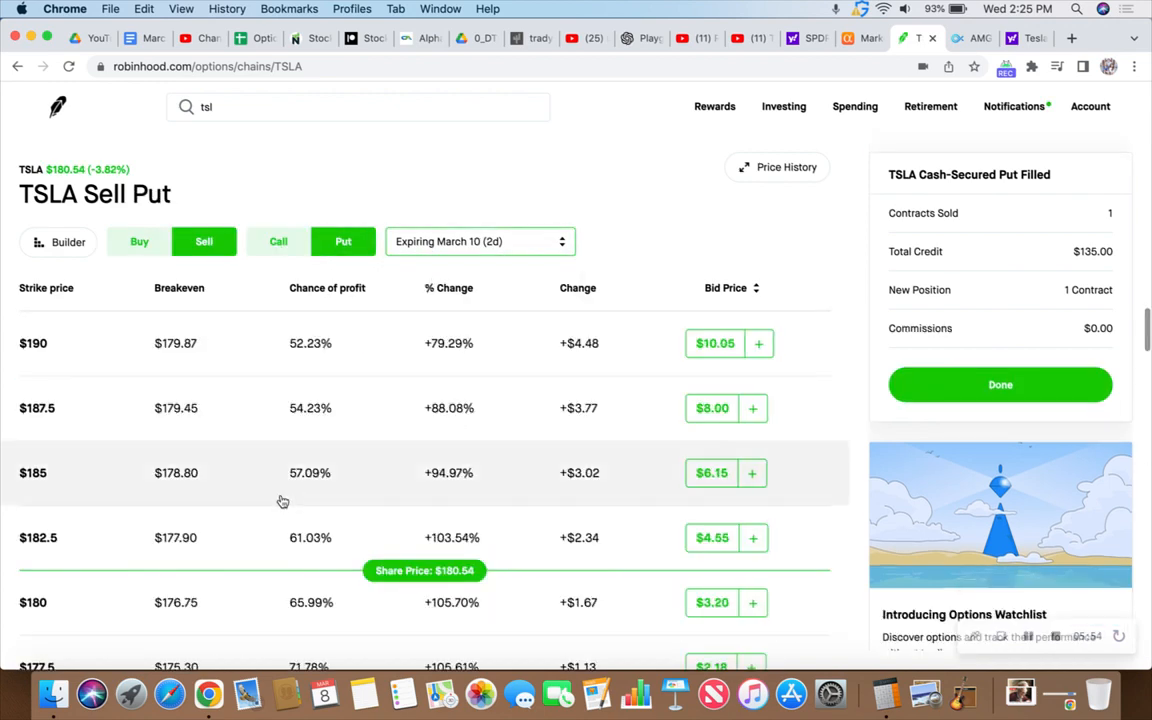
scroll(down, 3)
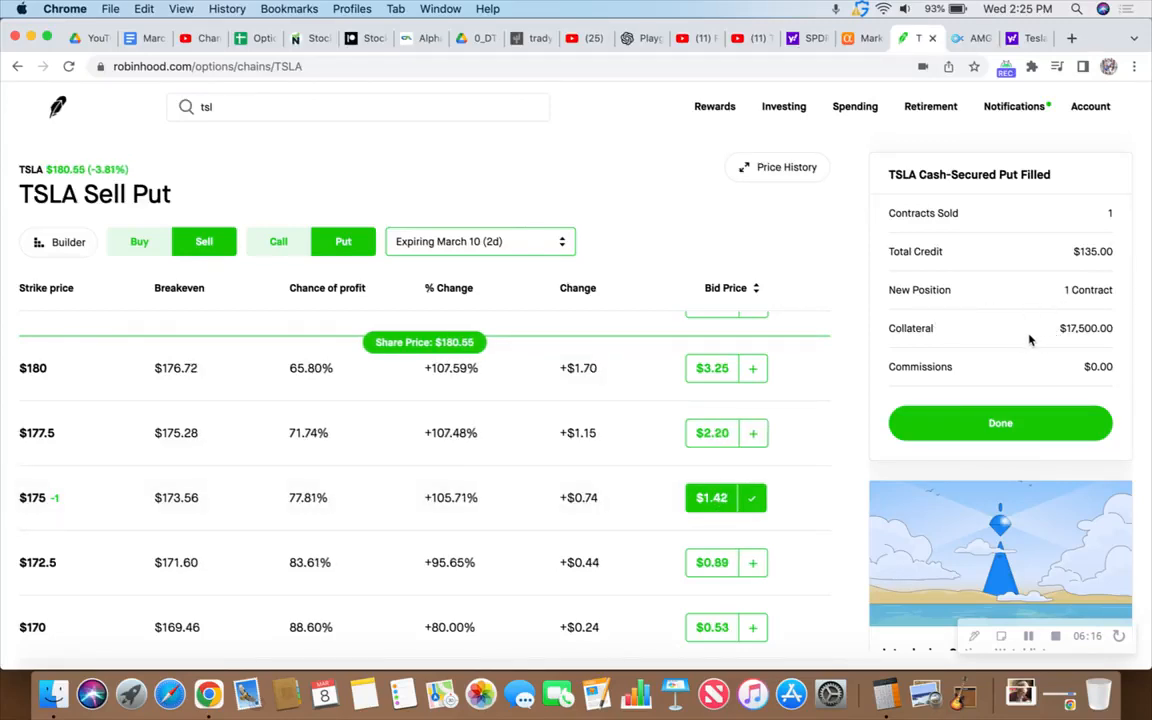
mouse_move(864, 364)
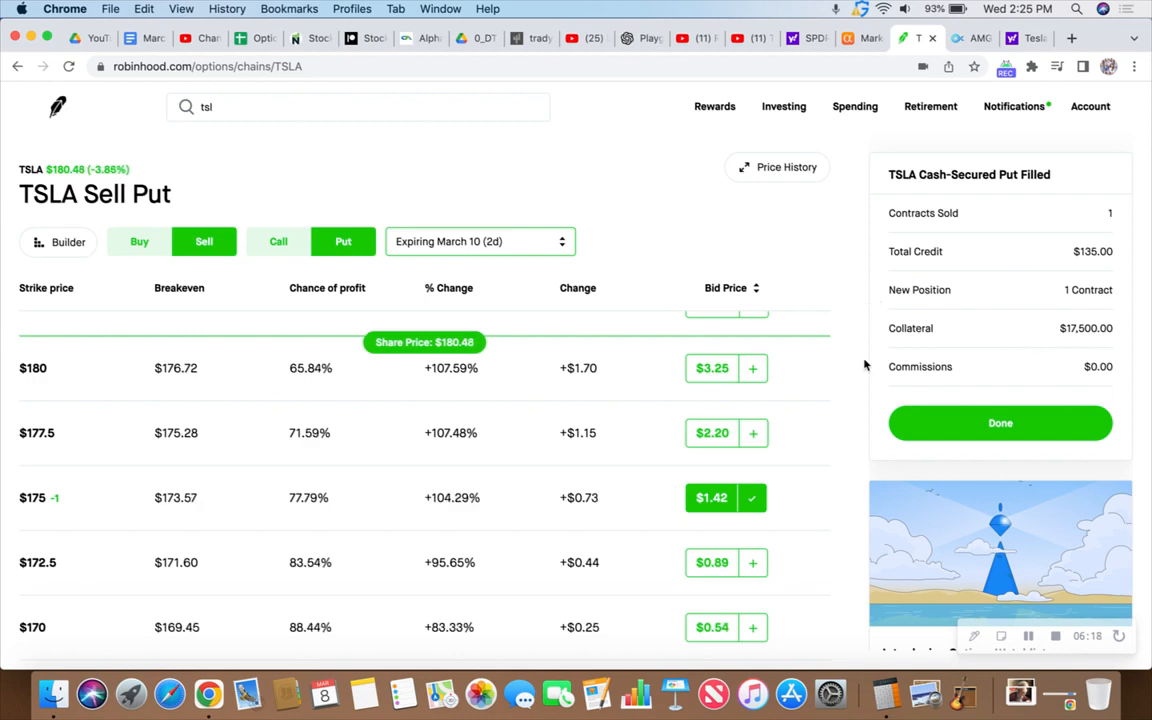
mouse_move(676, 170)
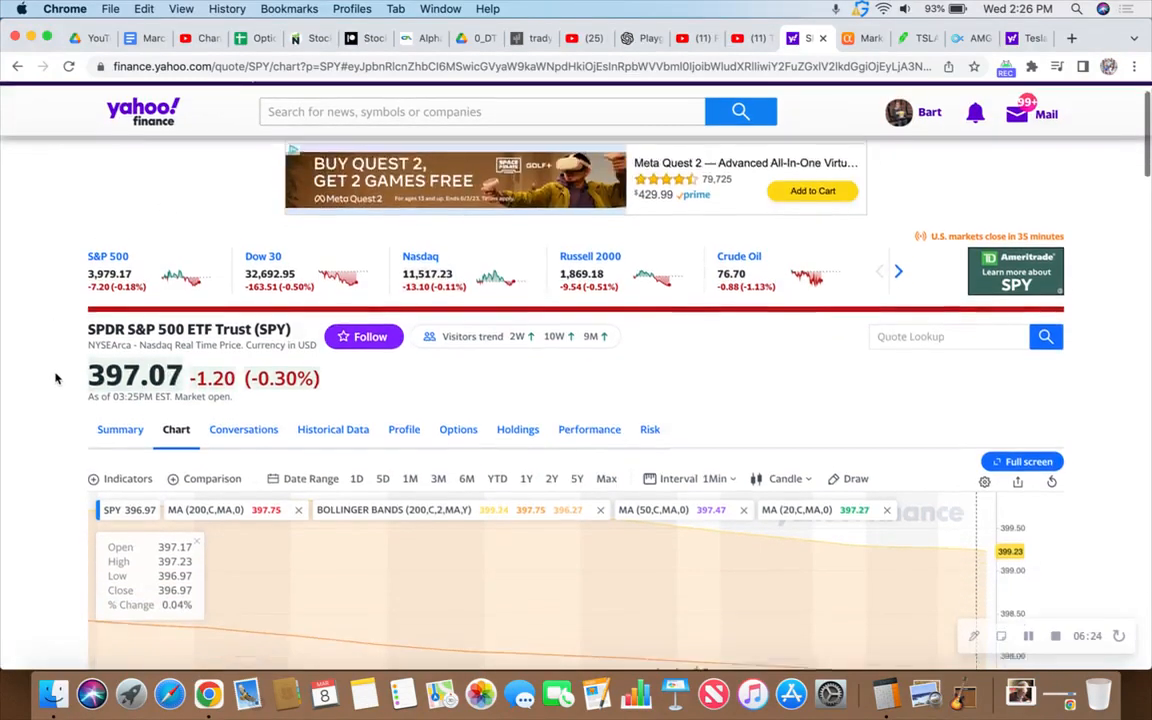
scroll(down, 3)
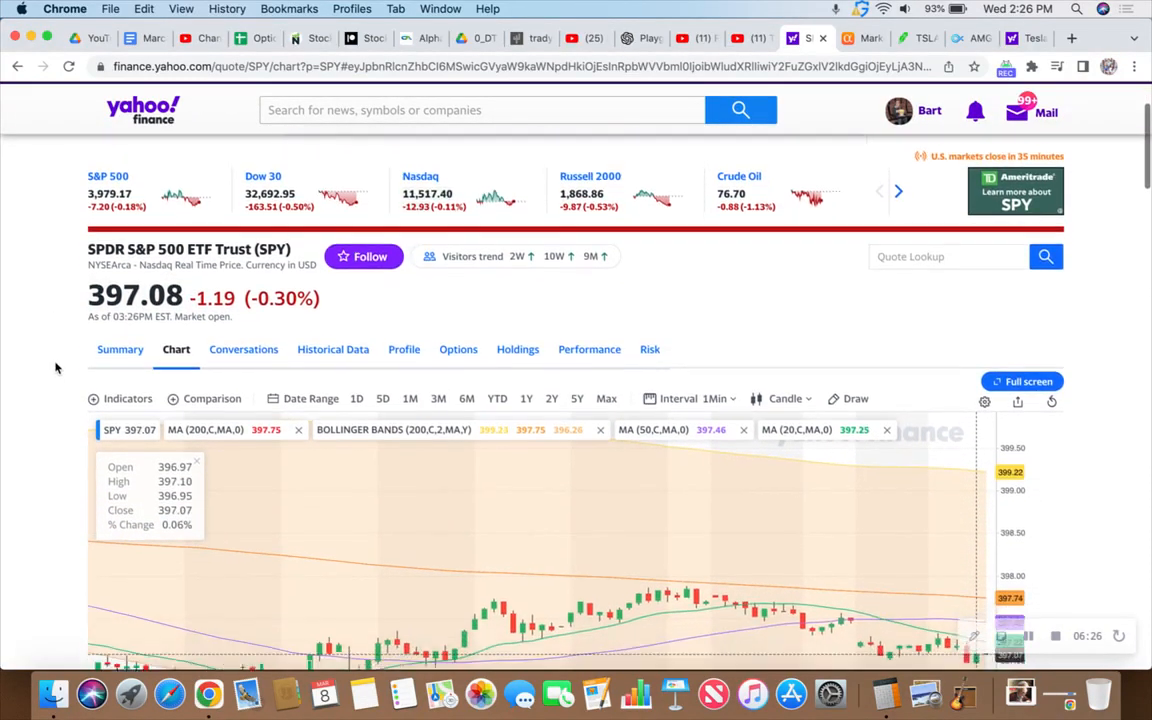
scroll(down, 3)
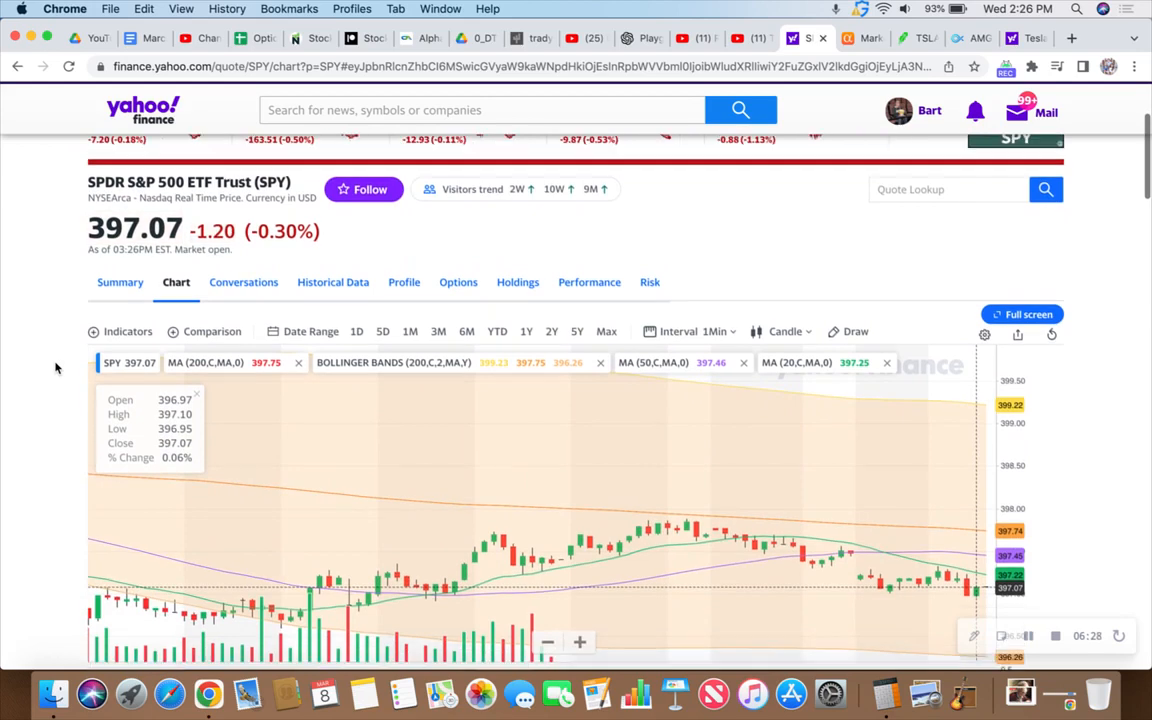
scroll(up, 3)
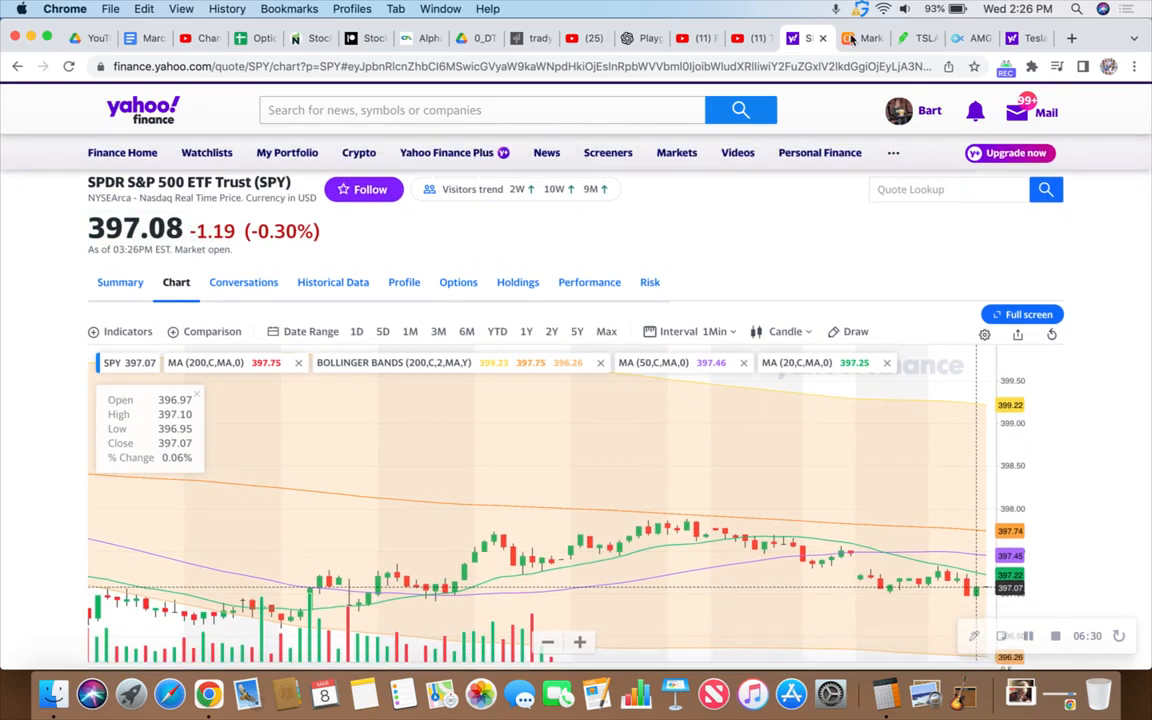
click(916, 38)
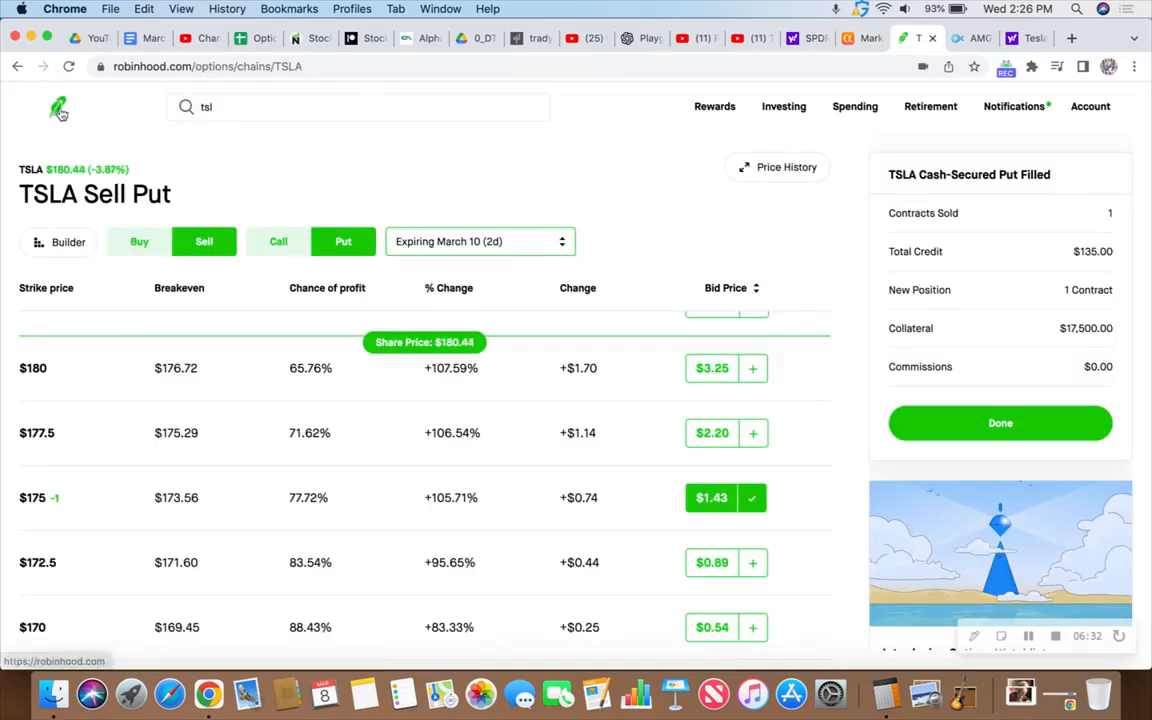
Go to the Robinhood account home showing the portfolio and options positions
click(56, 108)
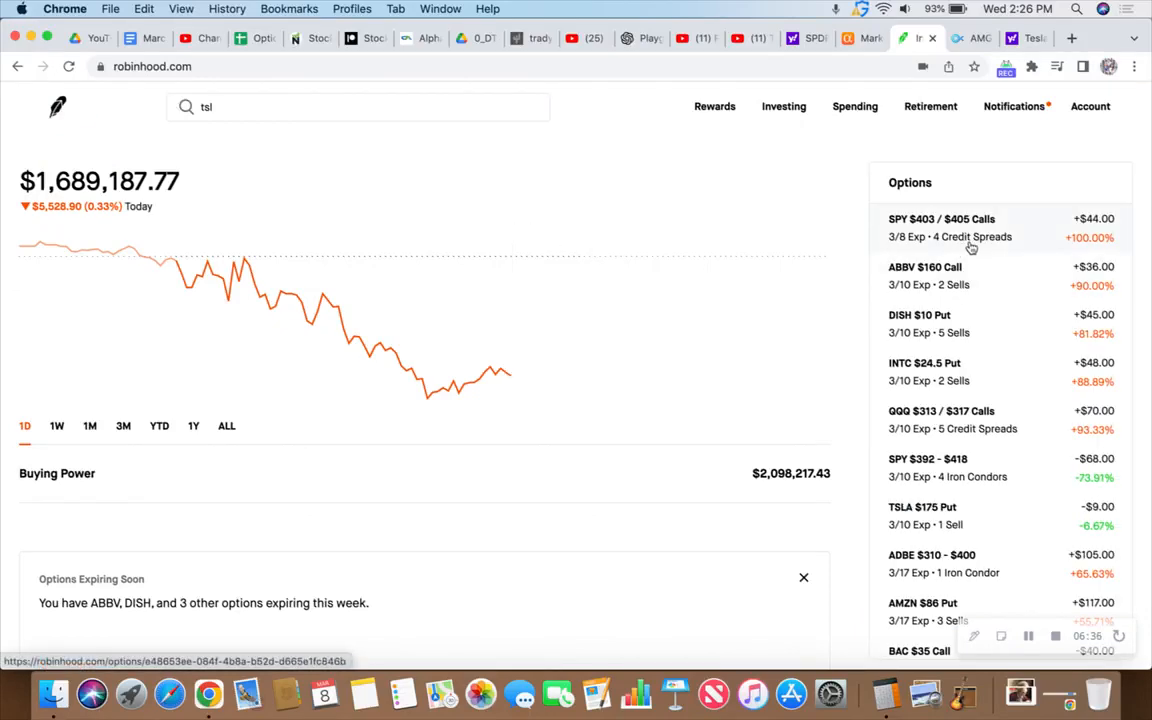
mouse_move(1048, 244)
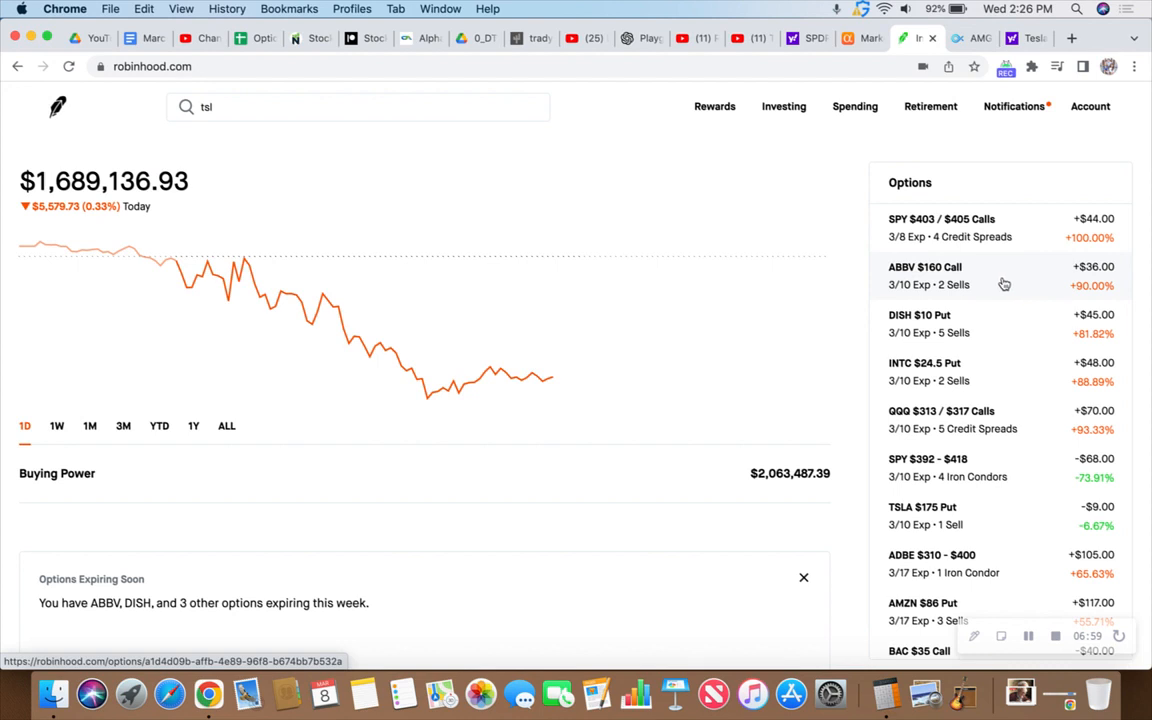
Review the ABBV $160 Call position, then bring up Yahoo Finance's TSLA chart
click(924, 276)
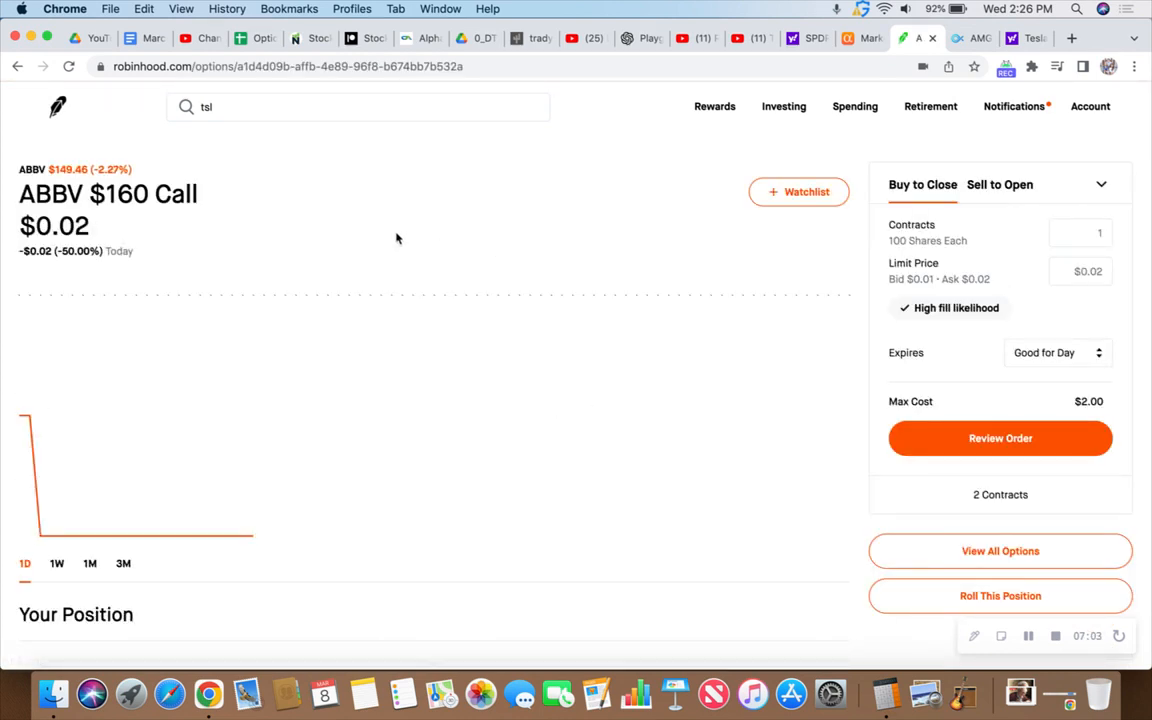
mouse_move(124, 218)
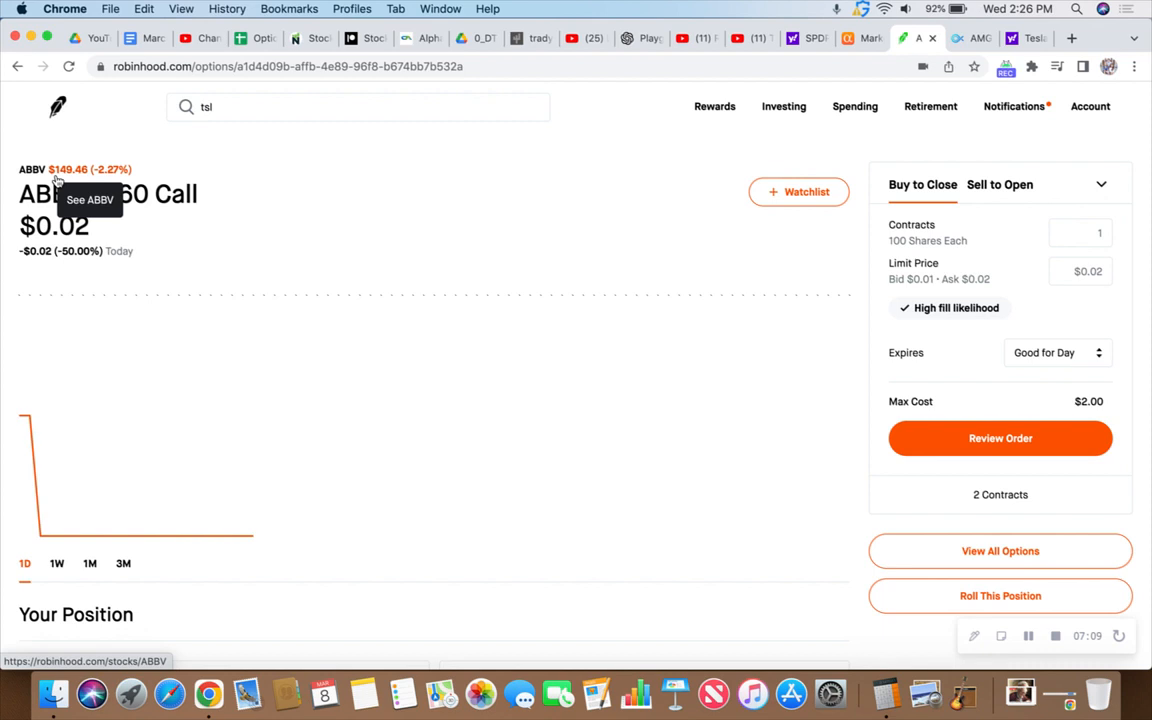
mouse_move(438, 206)
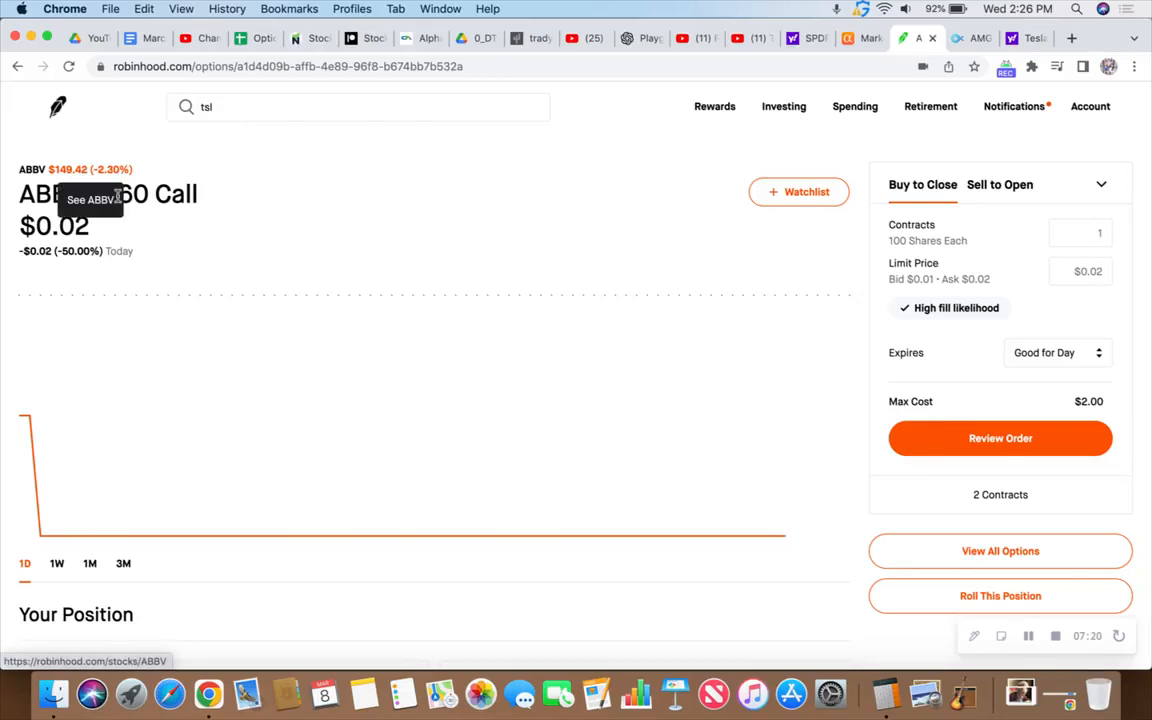
mouse_move(950, 136)
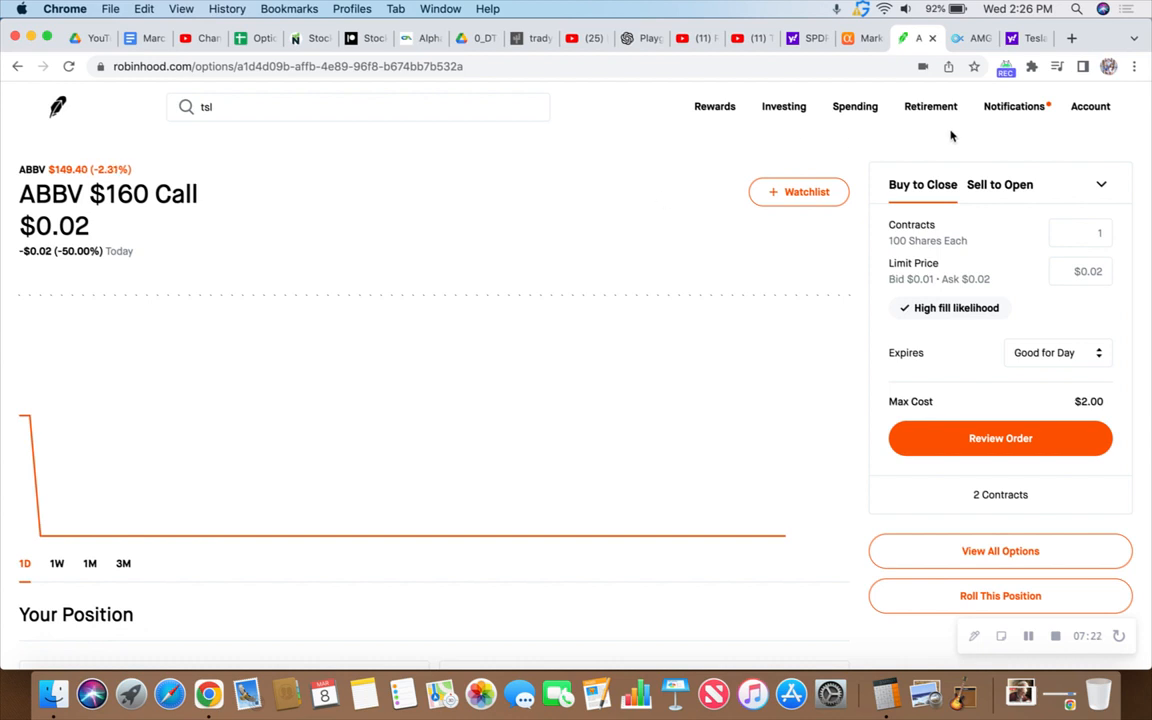
click(1030, 38)
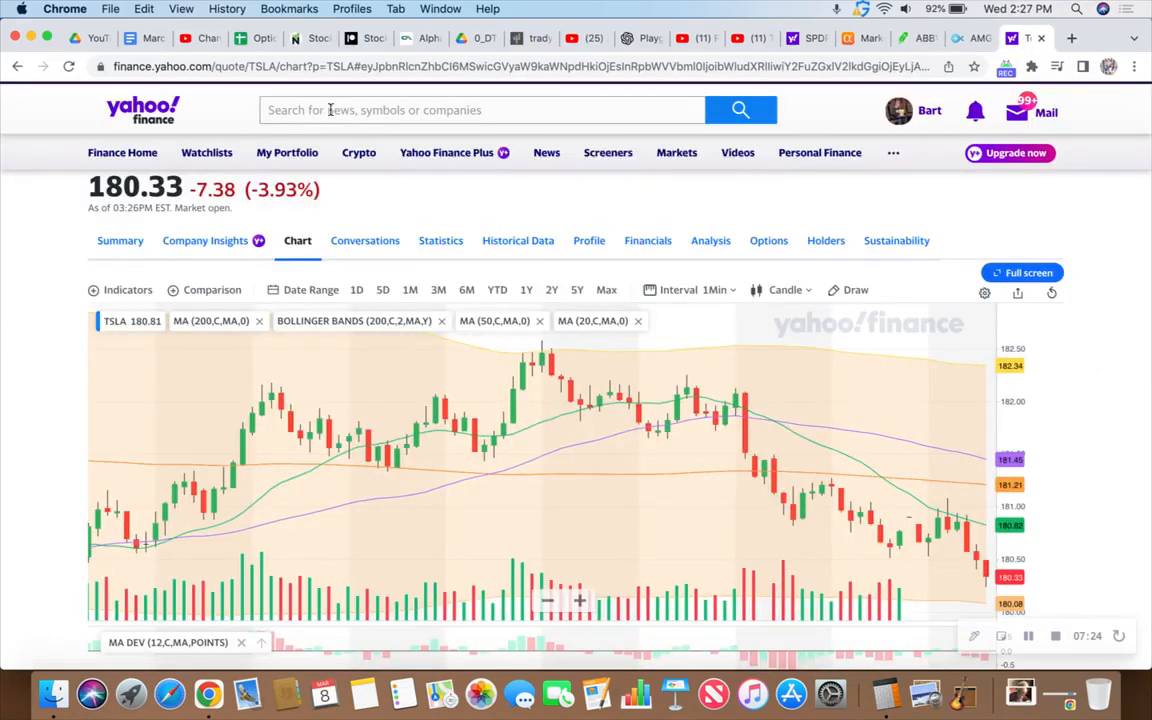
Look up AbbVie (ABBV) on Yahoo Finance to see its quote summary
text(abbv)
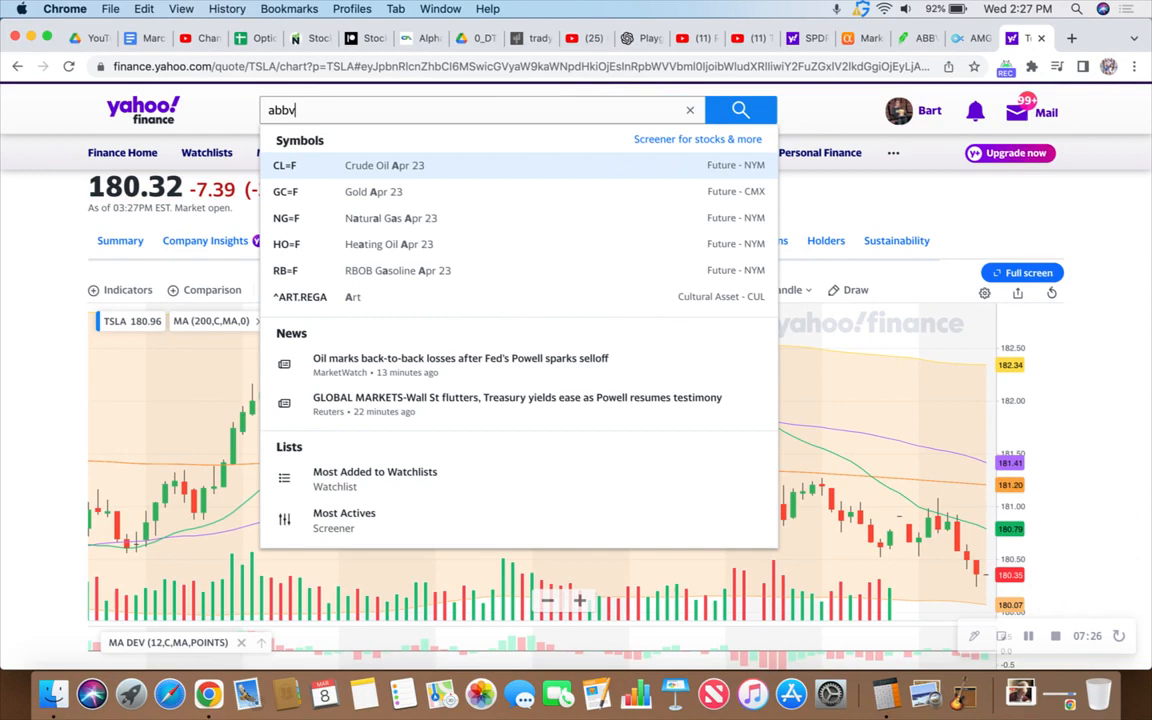
text(v)
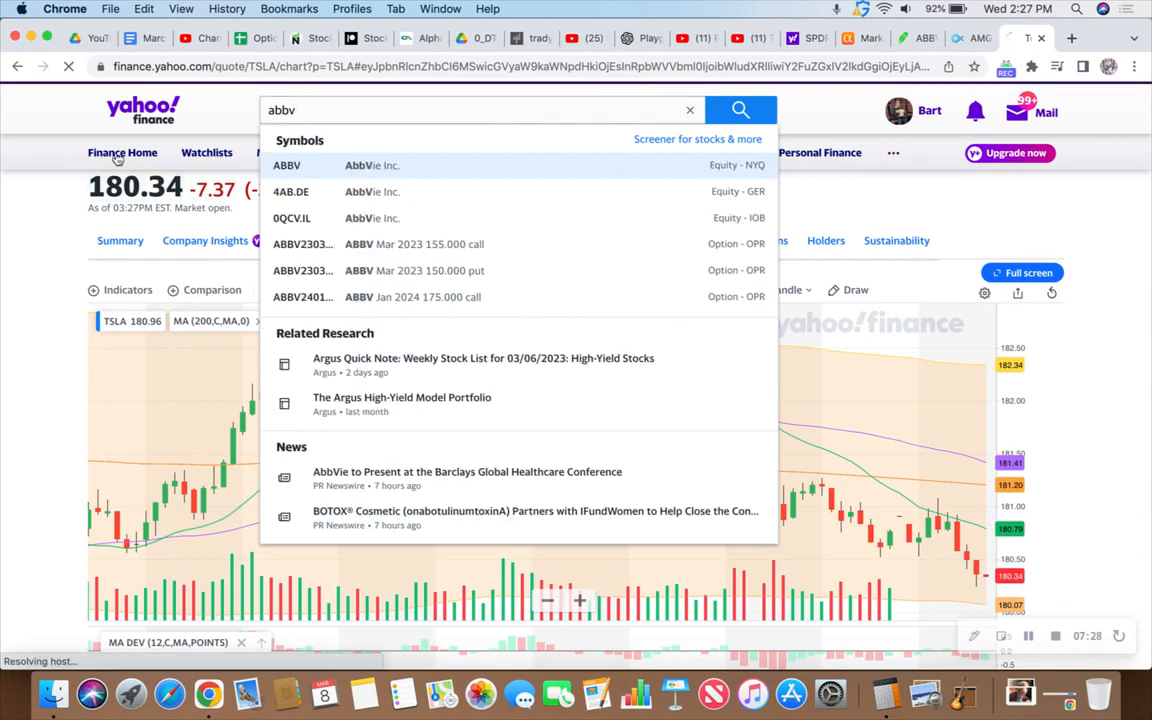
click(288, 164)
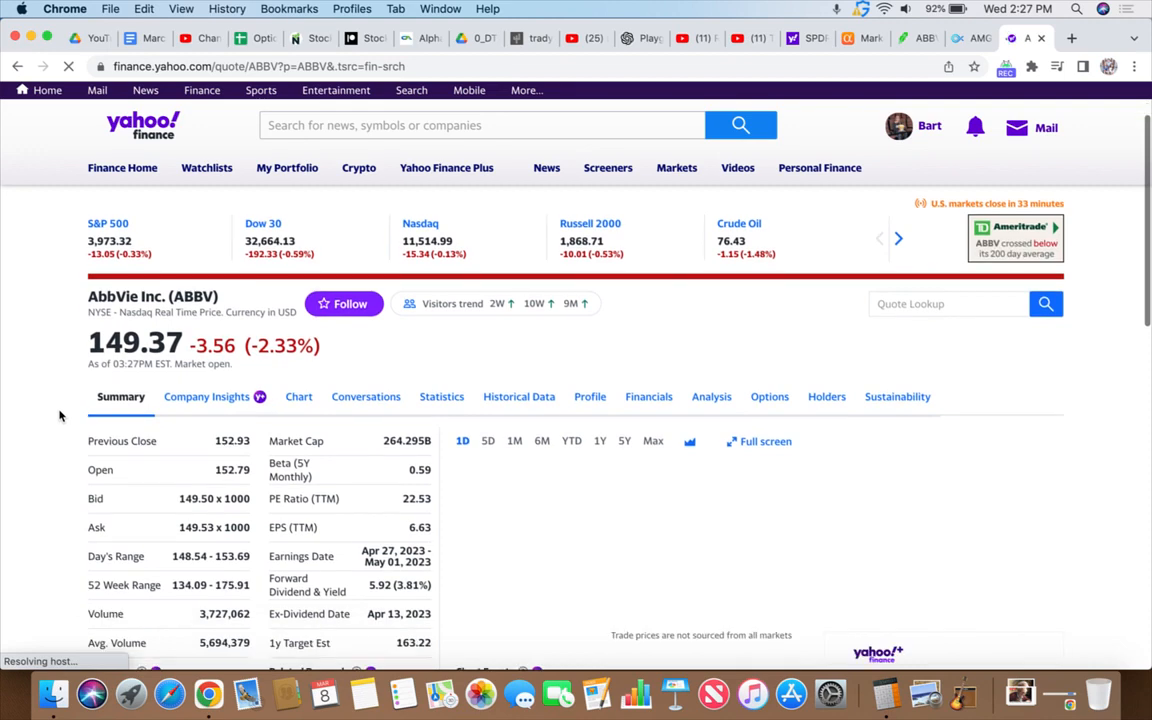
Scroll the ABBV page to its chart, news headlines and People Also Watch list
scroll(down, 3)
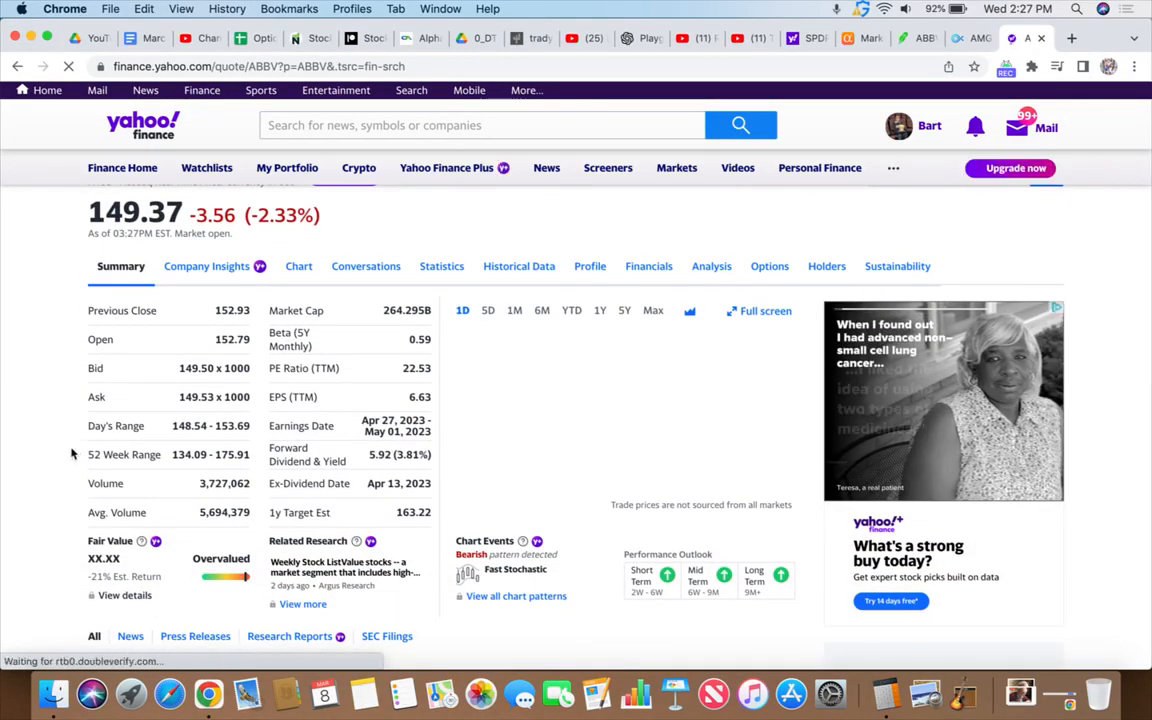
scroll(down, 3)
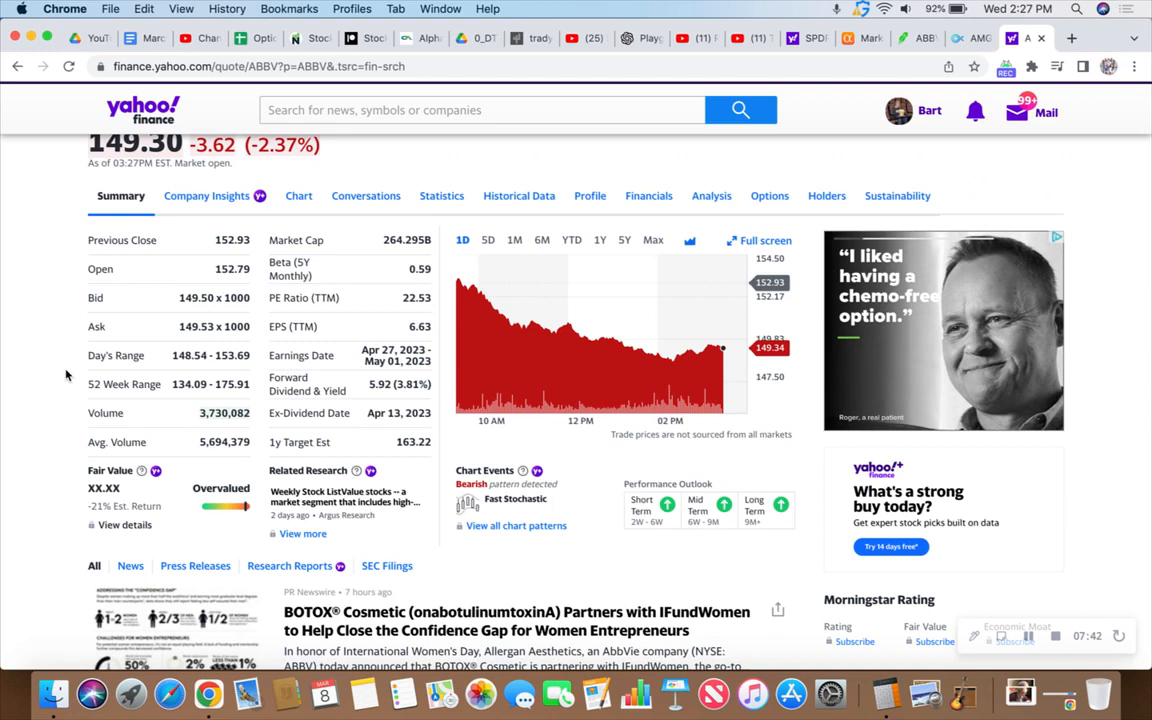
scroll(down, 3)
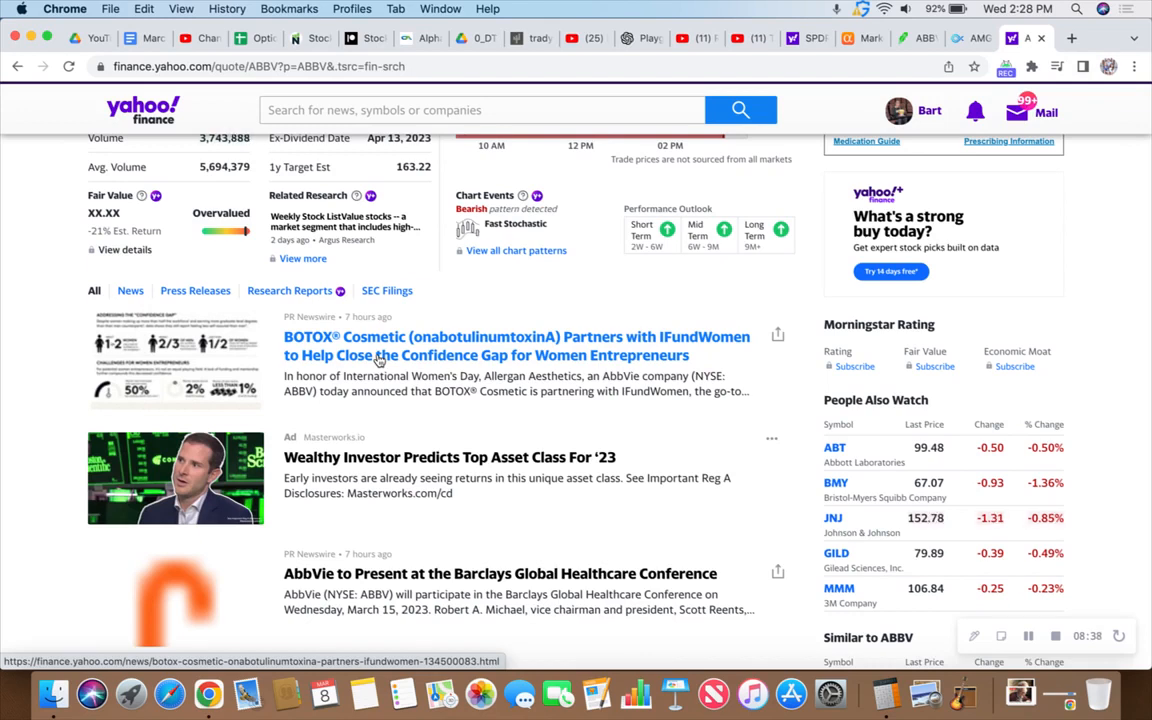
mouse_move(68, 336)
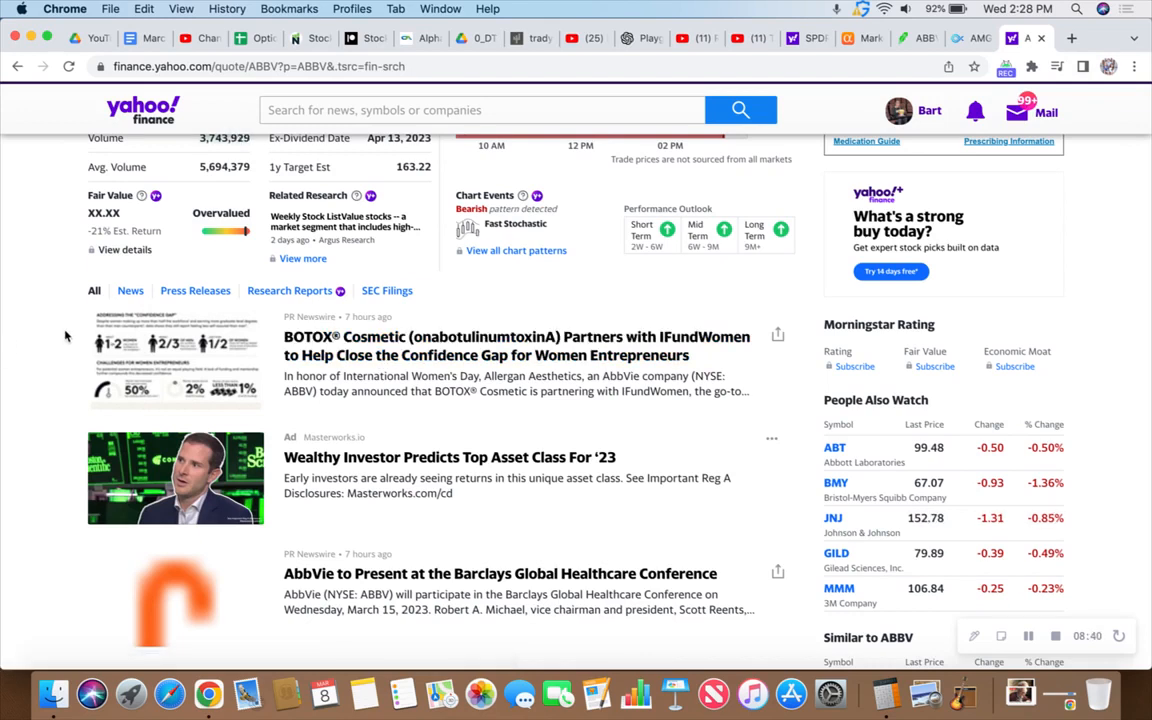
scroll(down, 3)
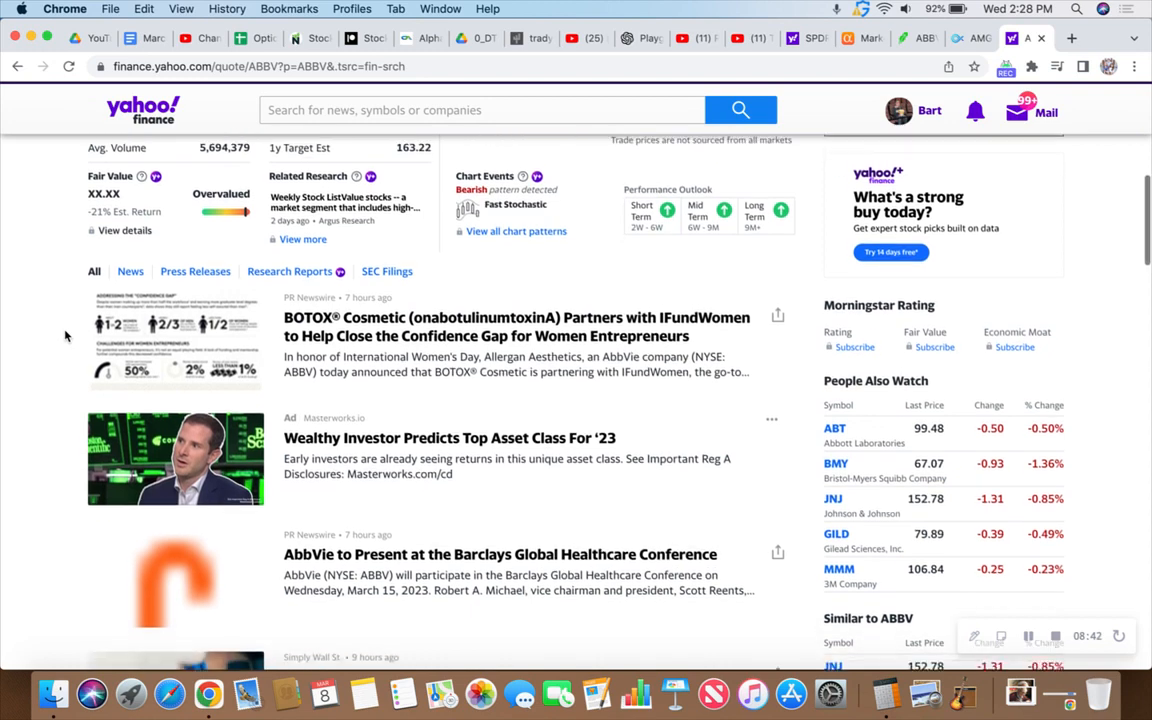
scroll(down, 3)
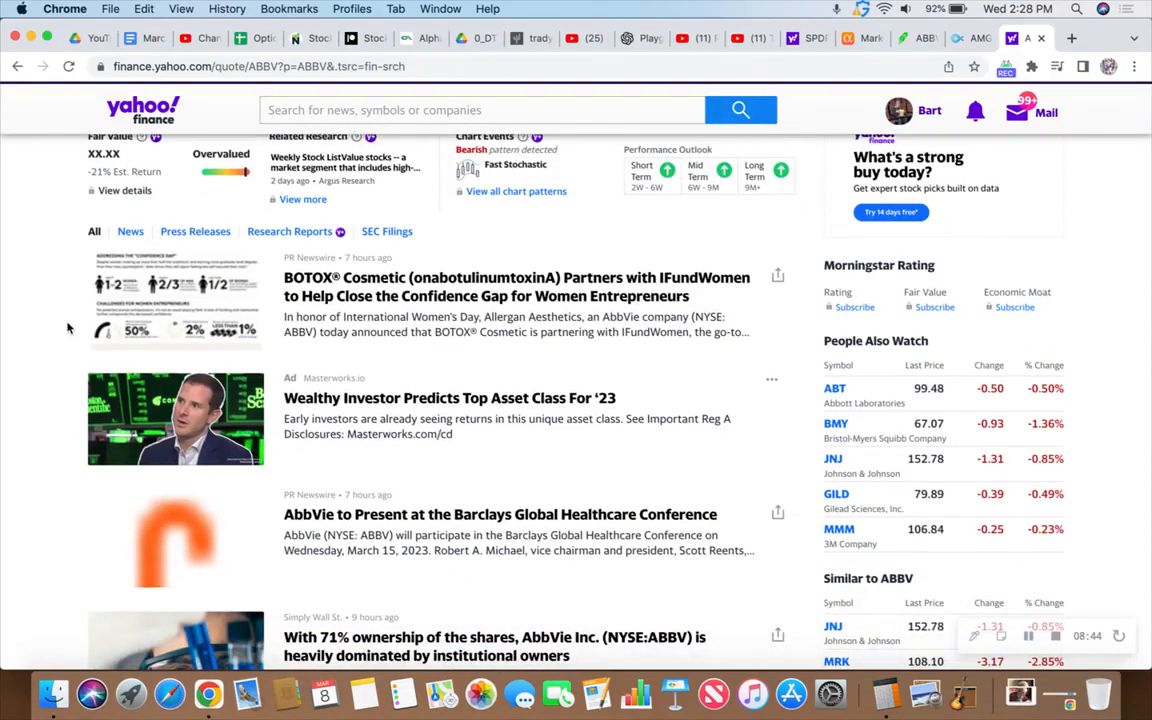
scroll(down, 3)
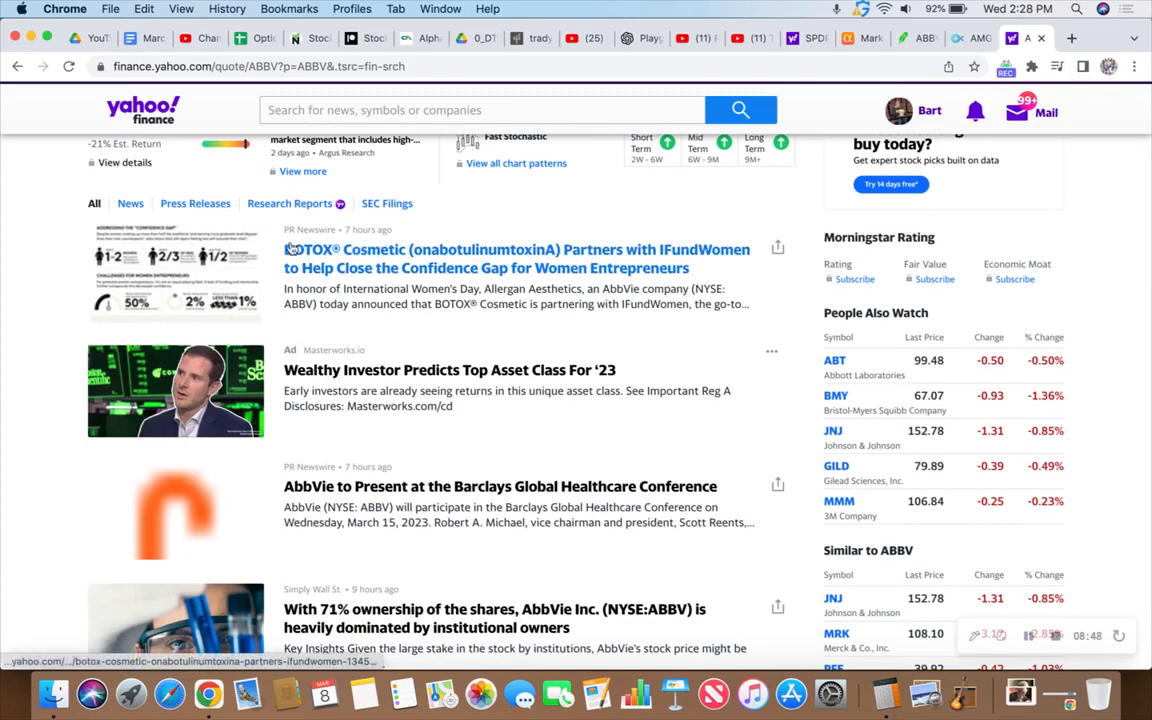
mouse_move(76, 256)
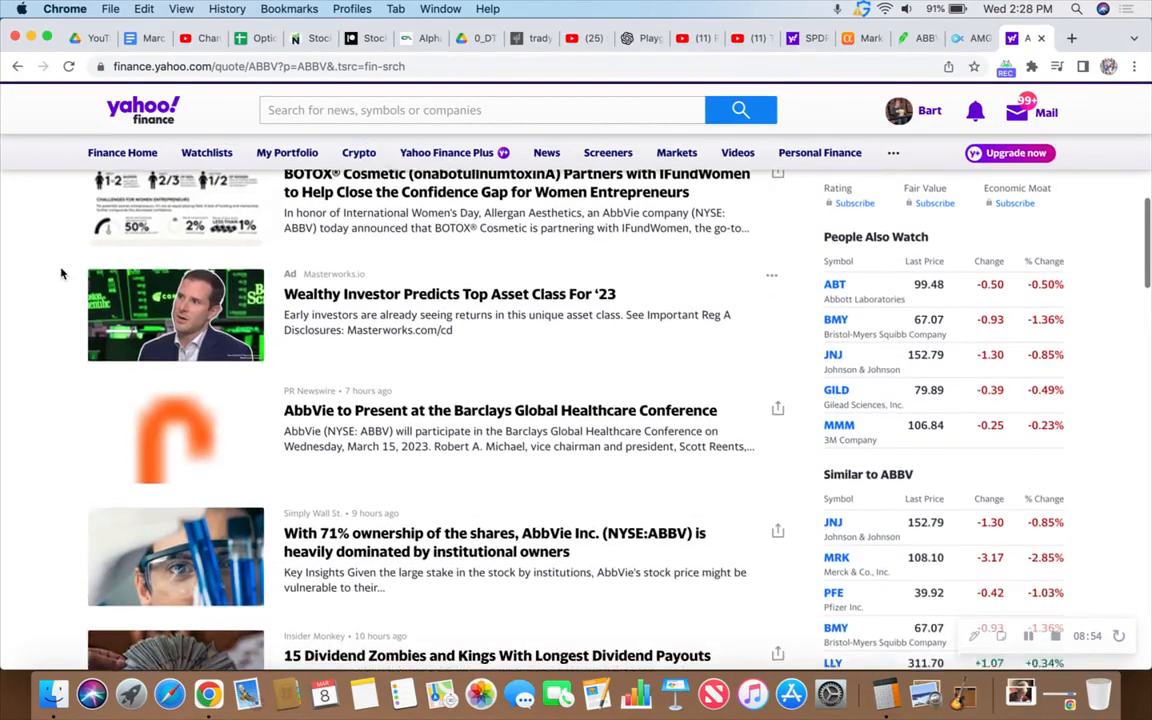
scroll(up, 3)
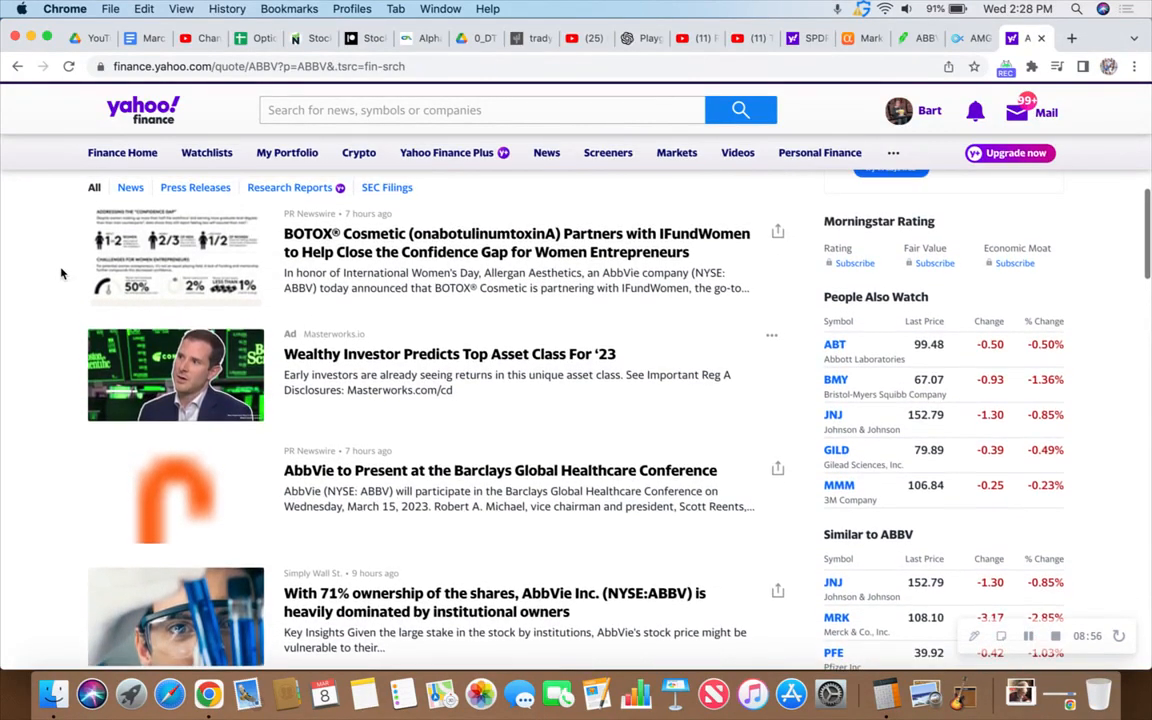
scroll(down, 3)
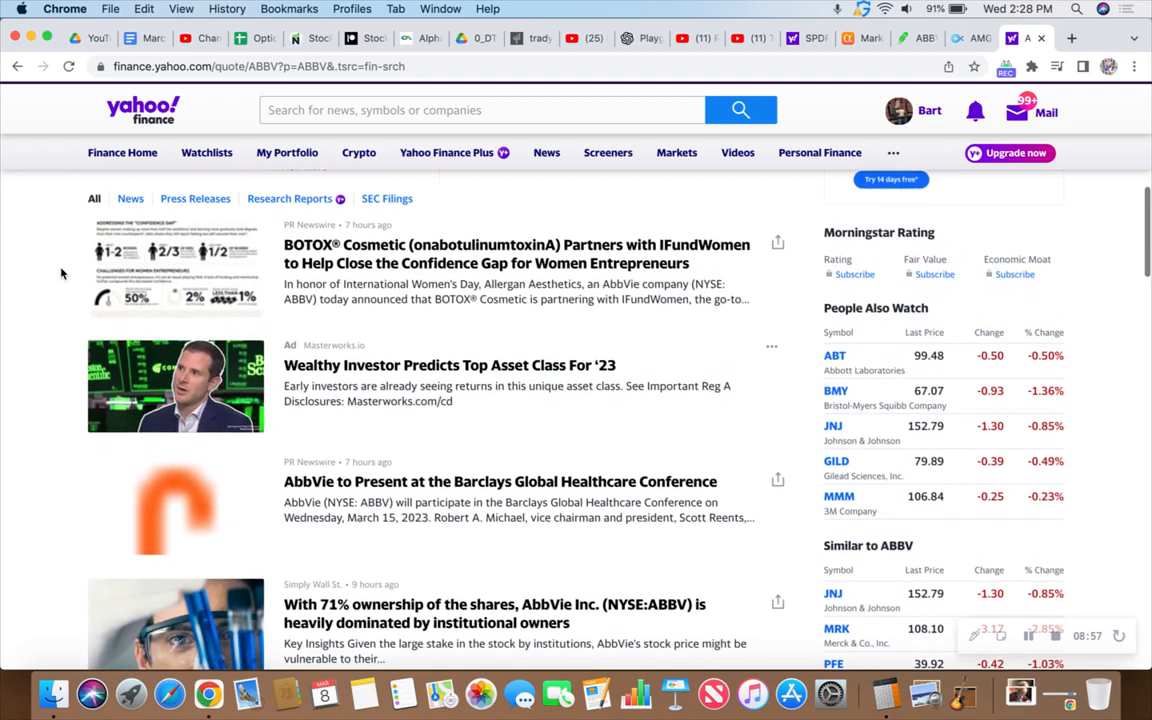
scroll(down, 3)
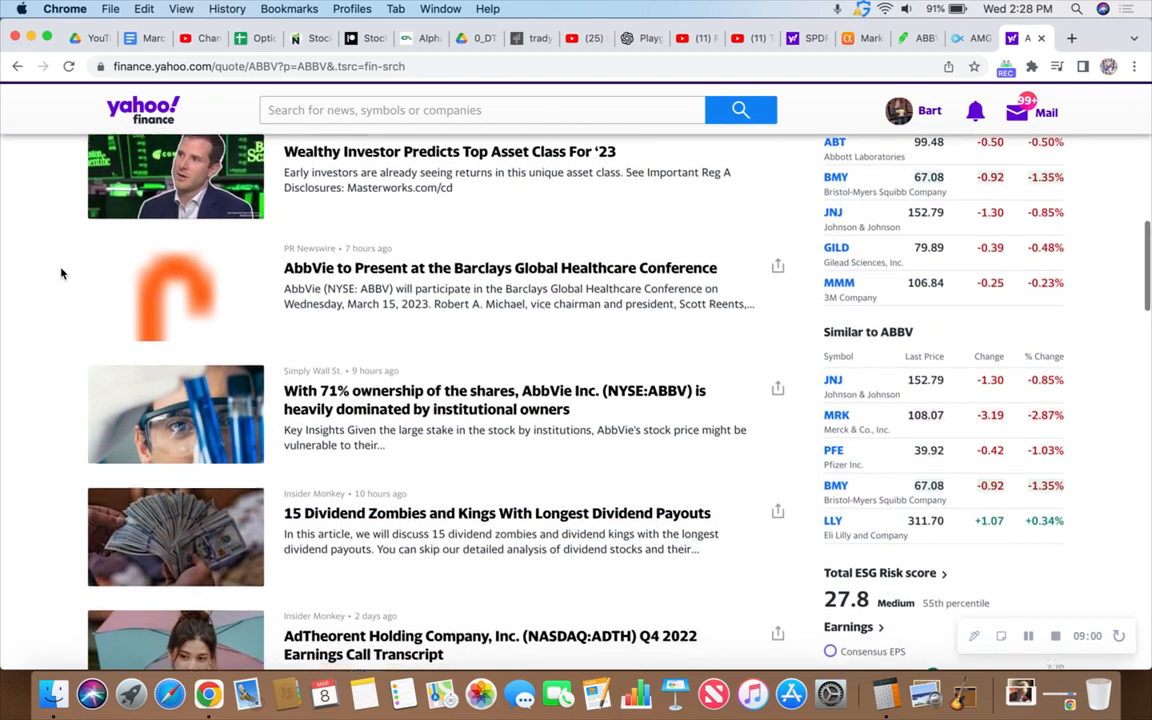
scroll(down, 3)
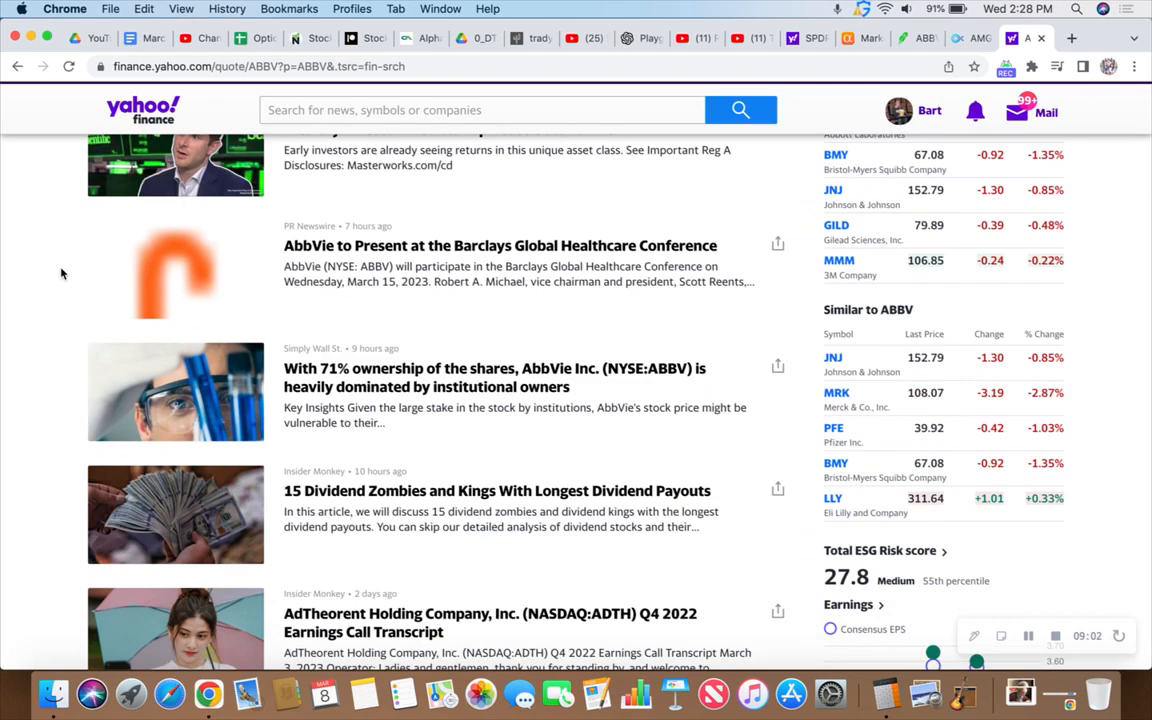
scroll(up, 3)
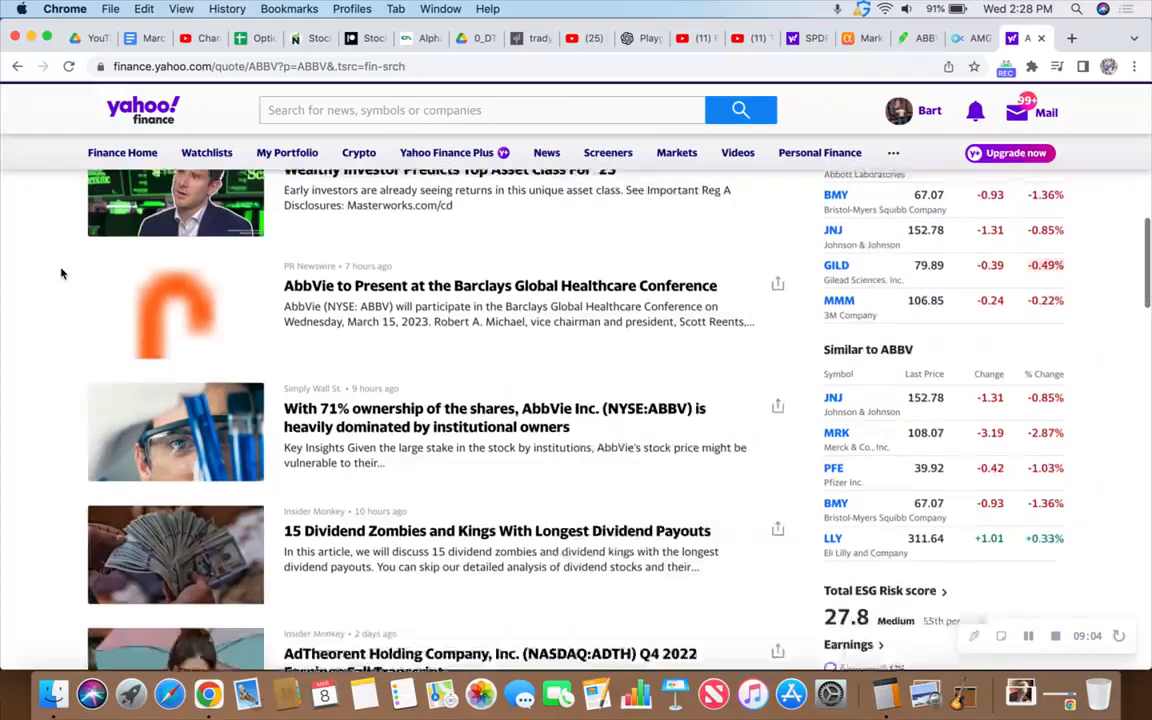
scroll(down, 3)
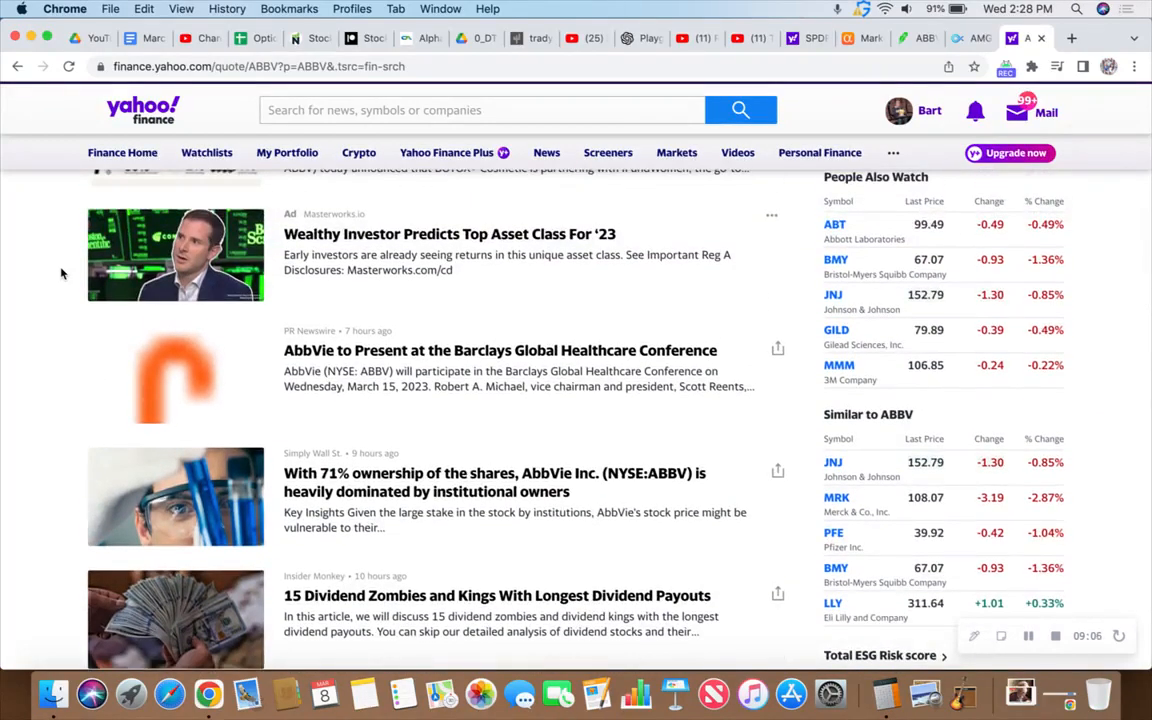
scroll(down, 3)
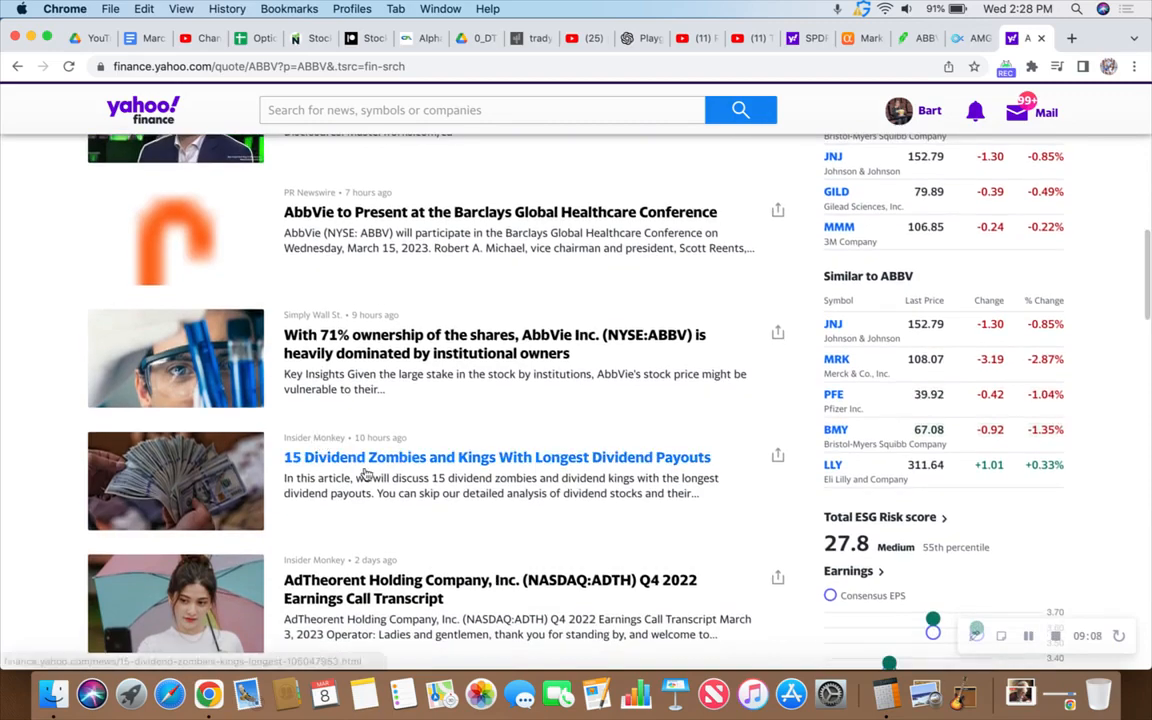
mouse_move(68, 384)
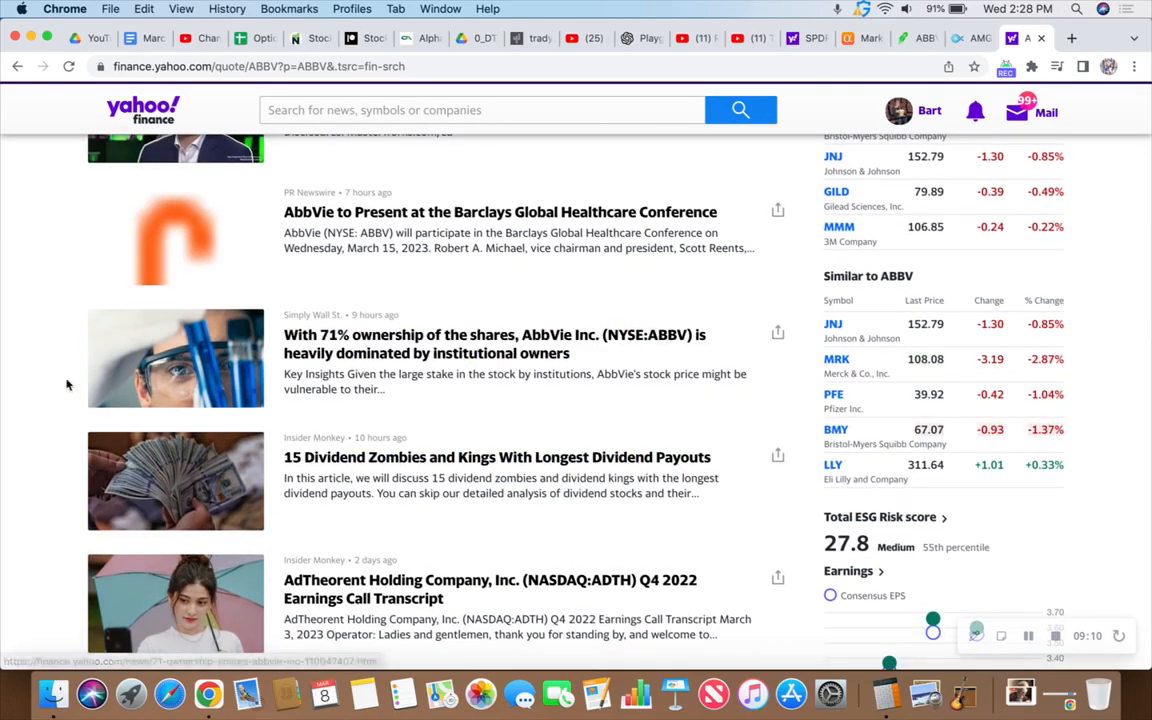
scroll(up, 3)
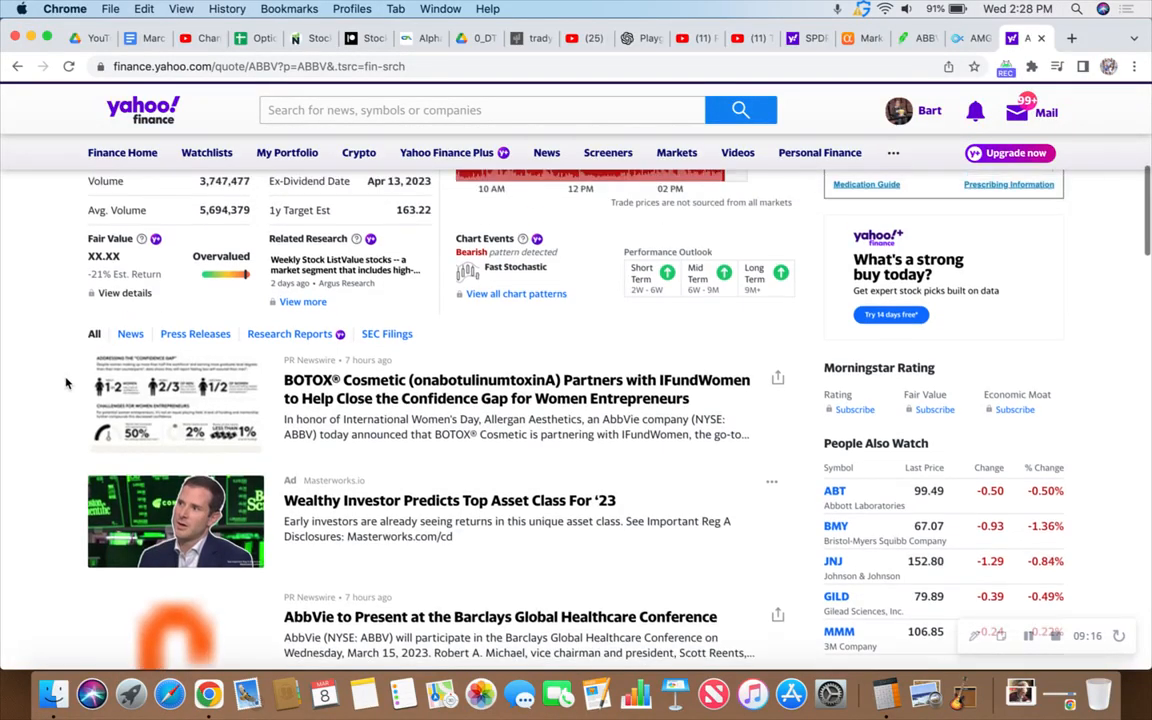
scroll(up, 3)
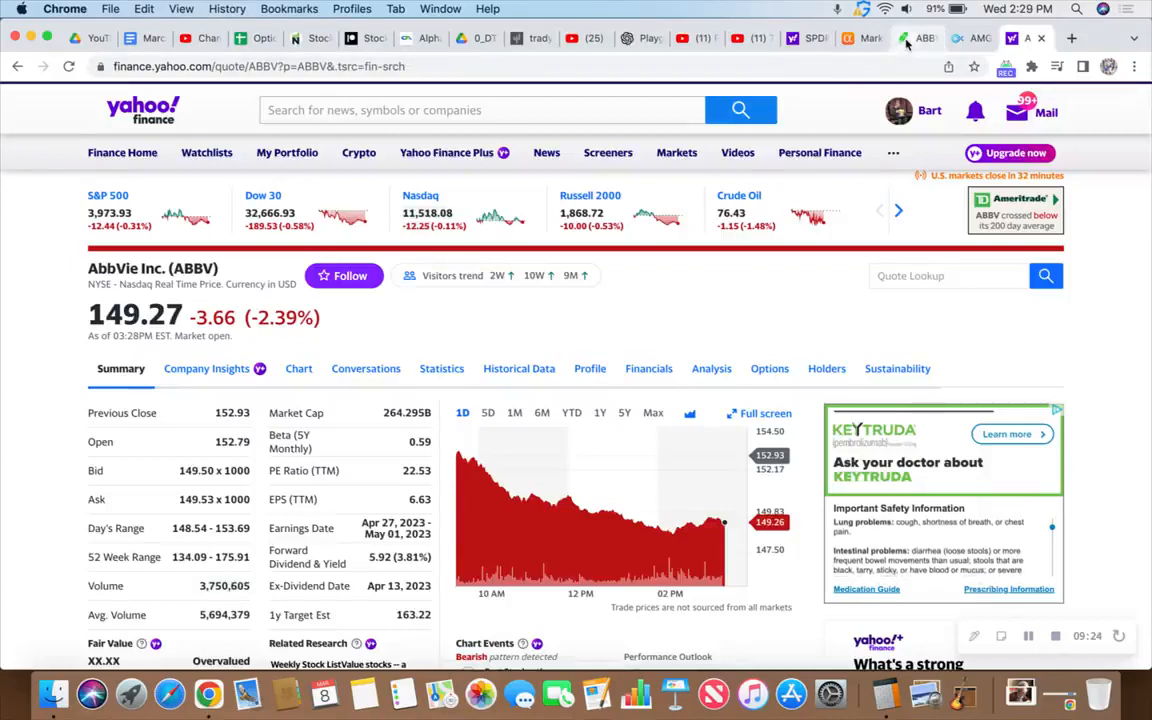
Start rolling the ABBV $160 call position into March 17 strikes
click(920, 38)
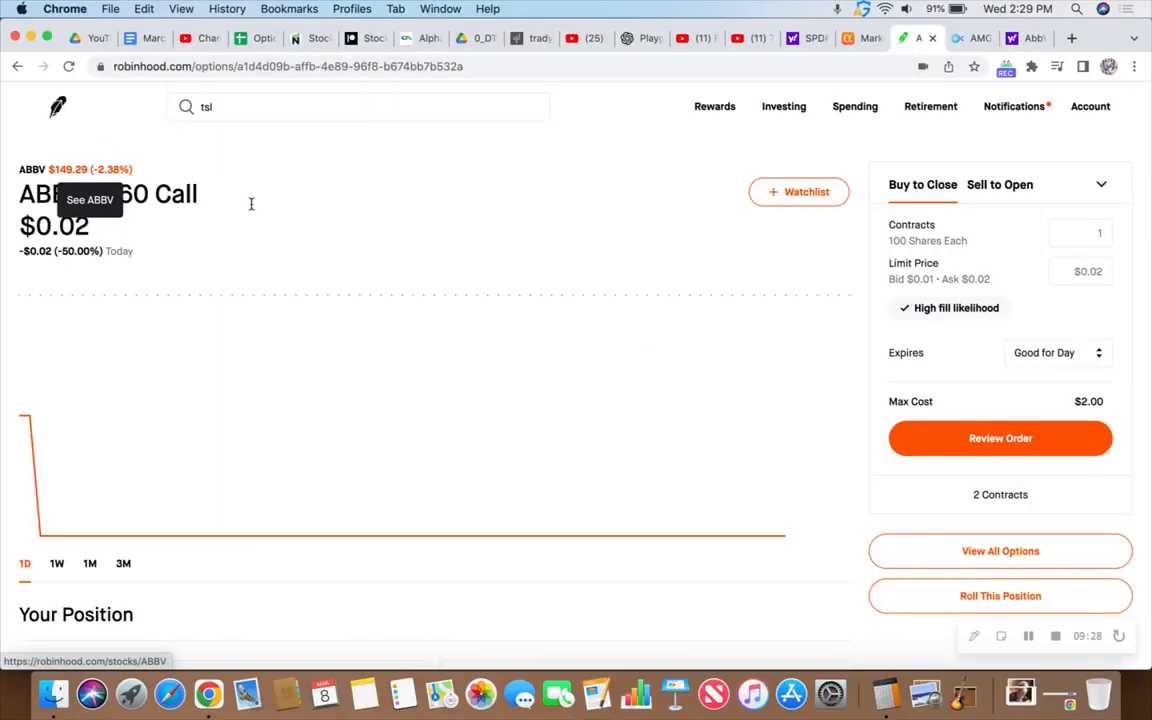
mouse_move(862, 424)
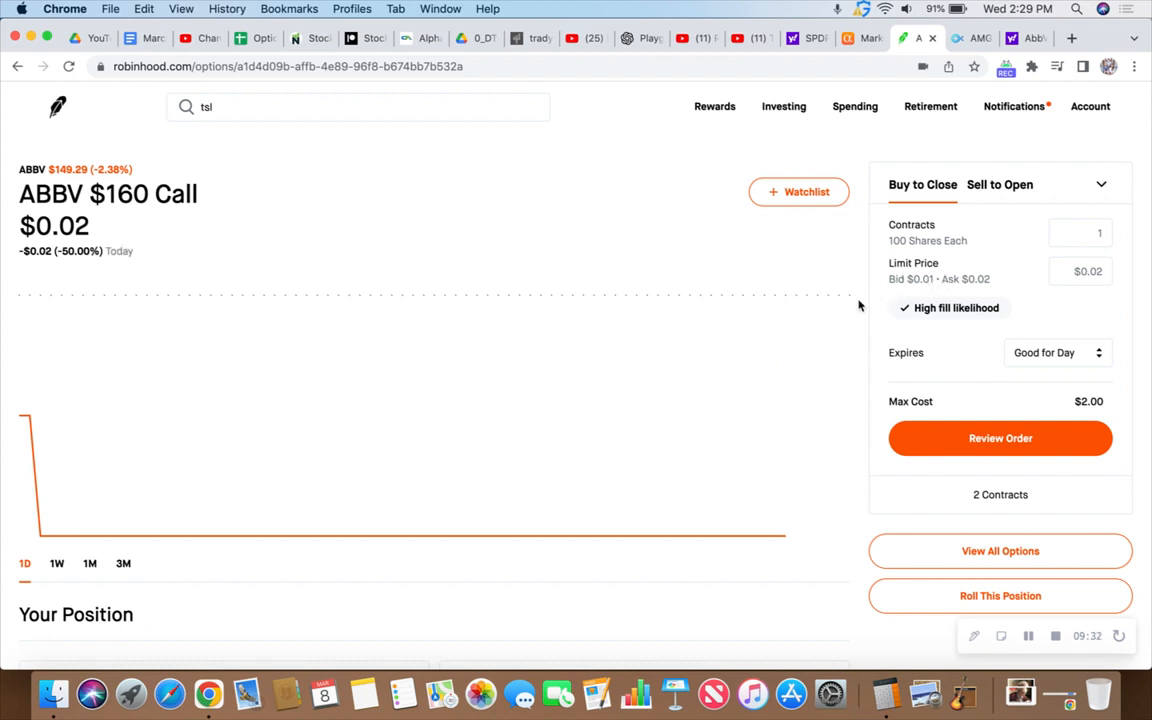
mouse_move(128, 200)
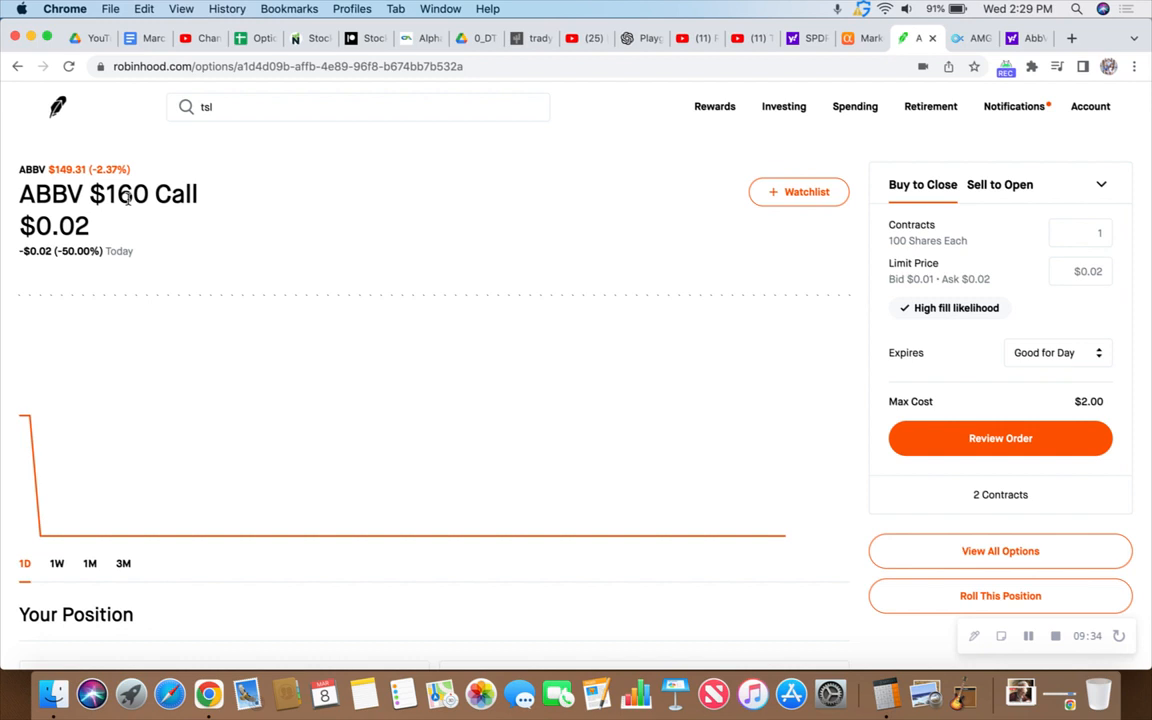
mouse_move(868, 352)
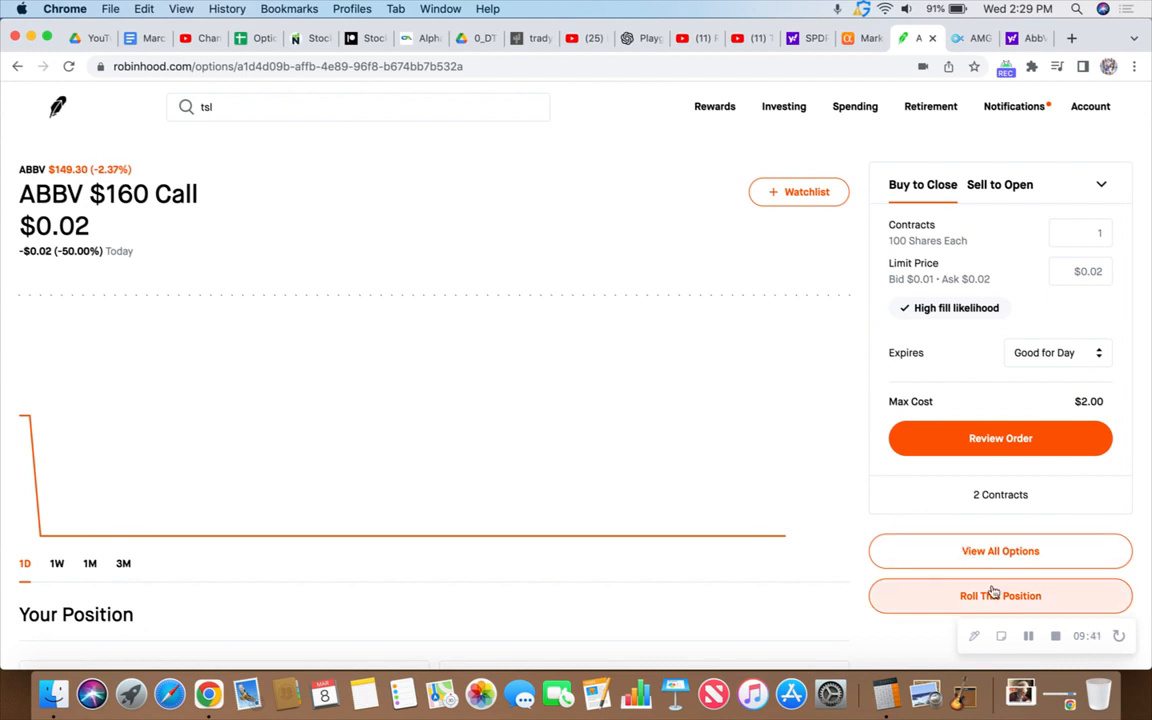
click(1000, 596)
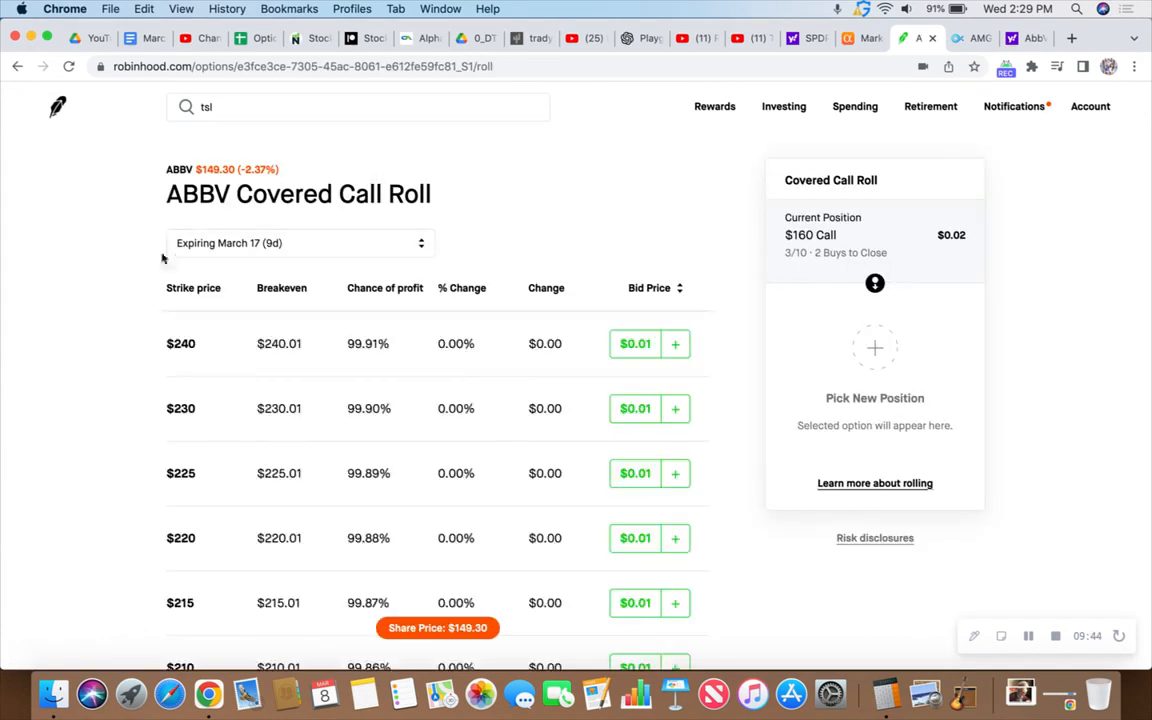
Scroll the roll list to lower March 17 strikes near the $149 share price
scroll(down, 3)
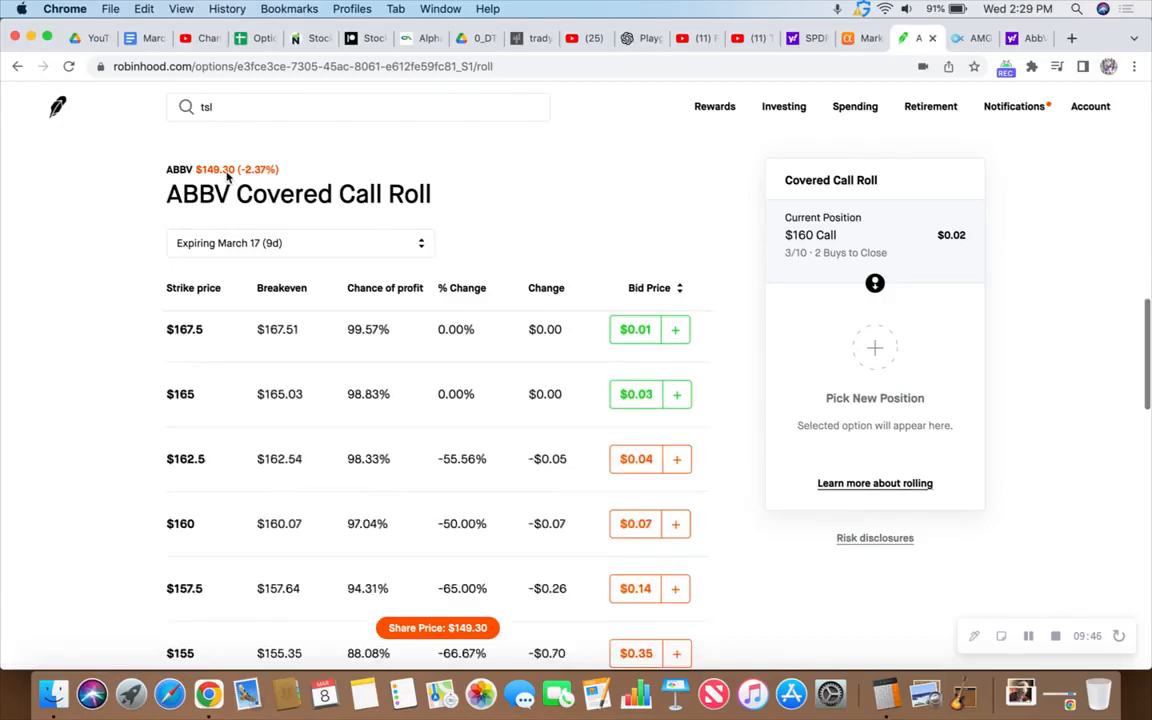
scroll(down, 3)
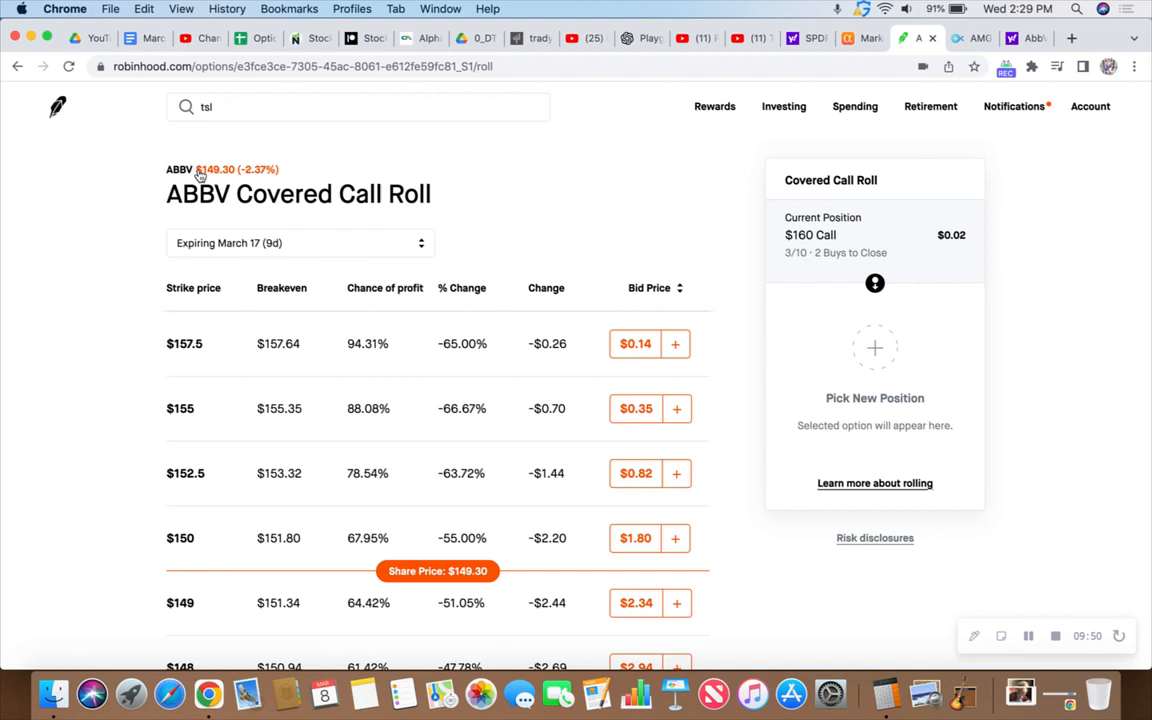
mouse_move(180, 168)
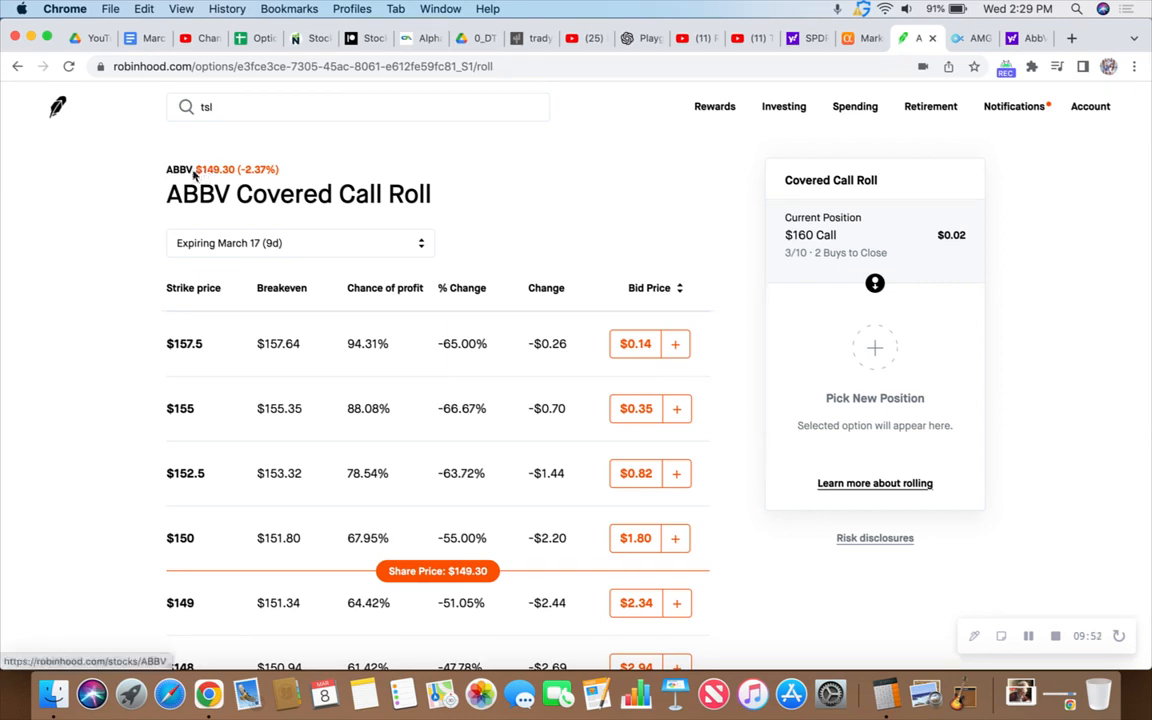
mouse_move(744, 236)
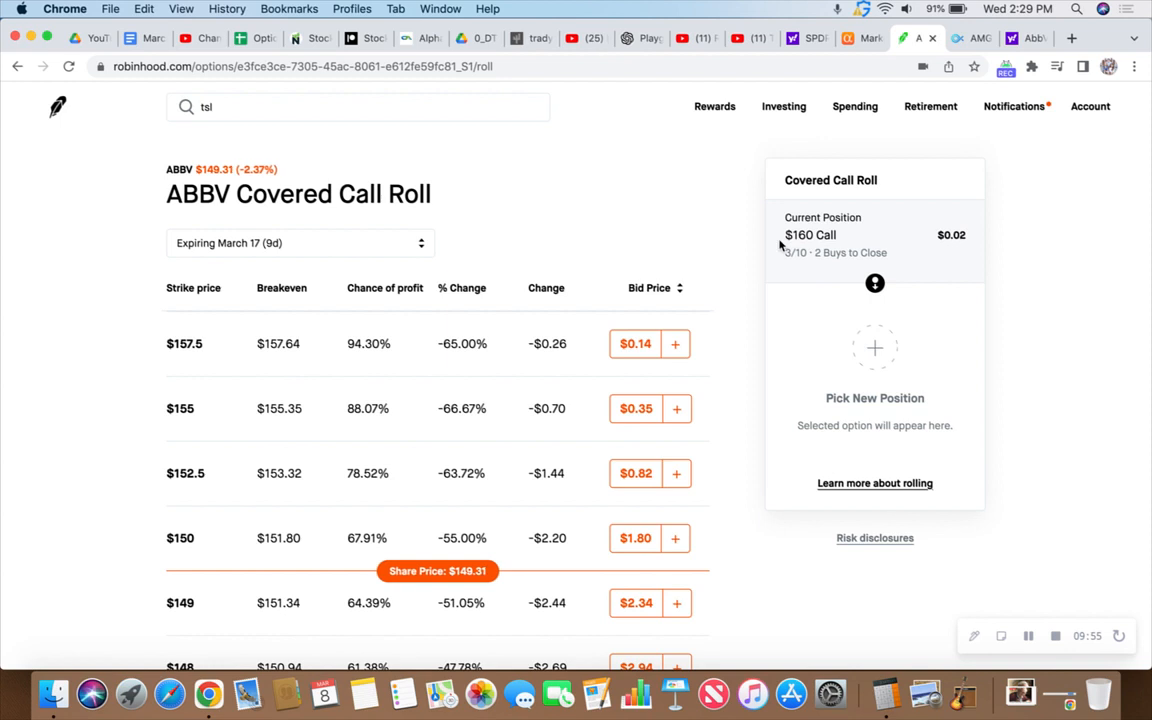
mouse_move(108, 184)
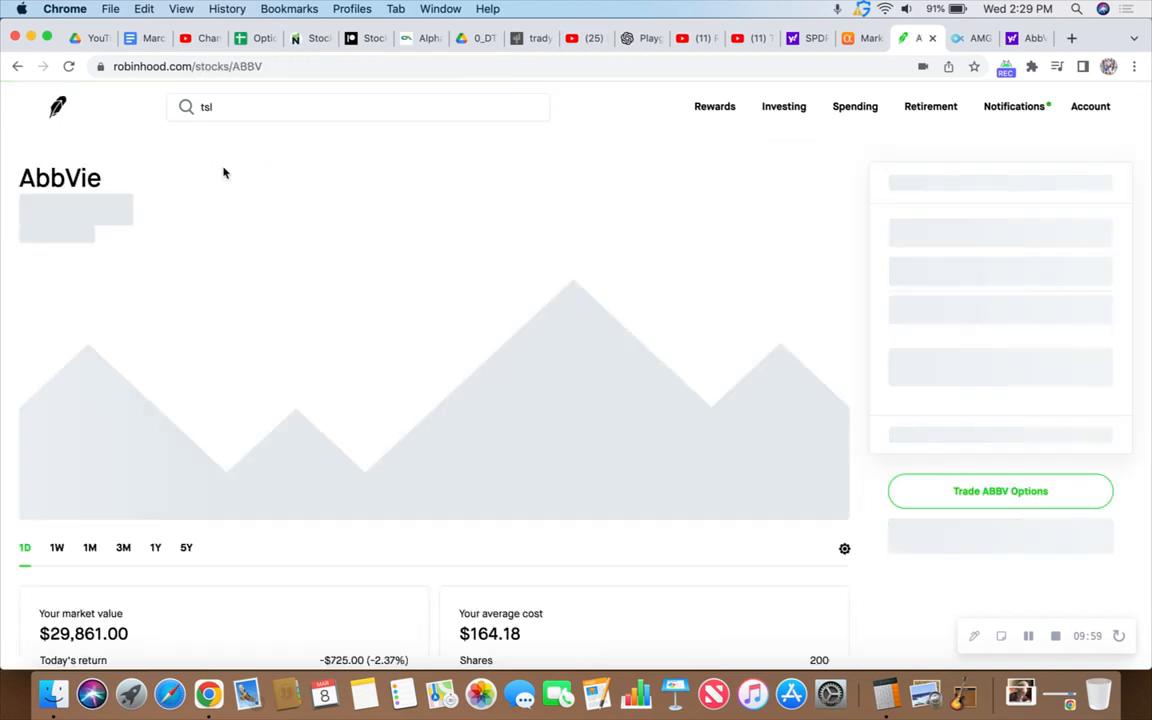
Show the ABBV March 10 put chain for selling, scrolled to strikes near the $149.27 share price
click(1000, 490)
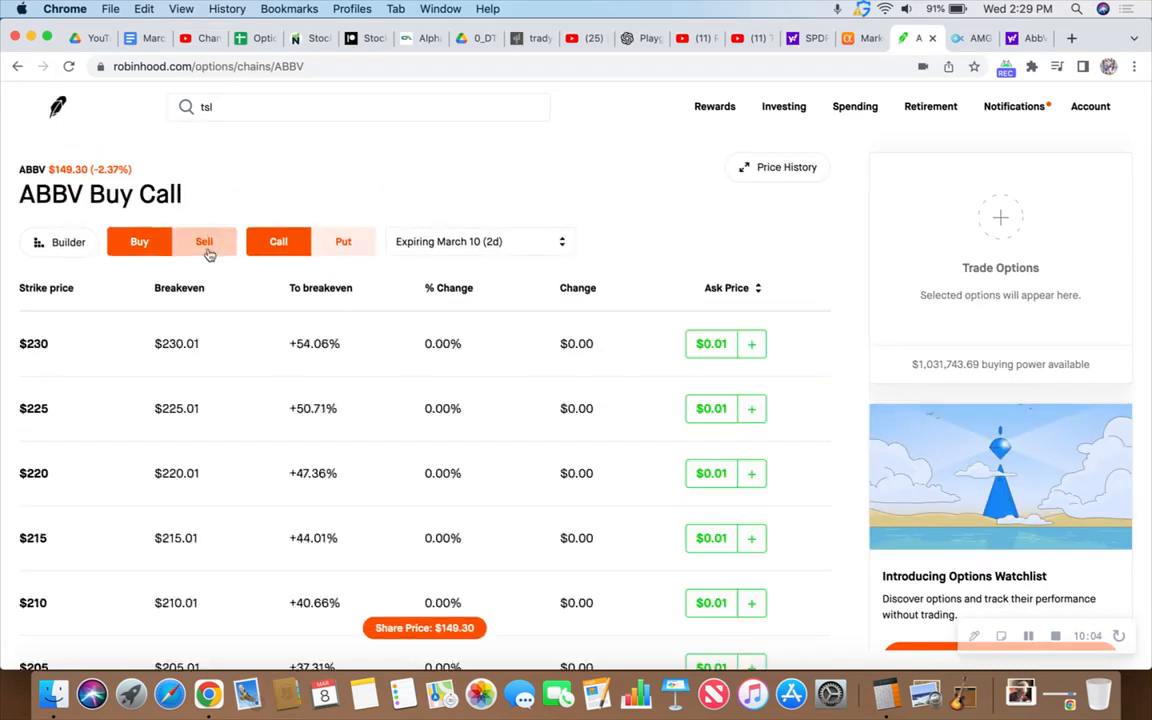
click(204, 240)
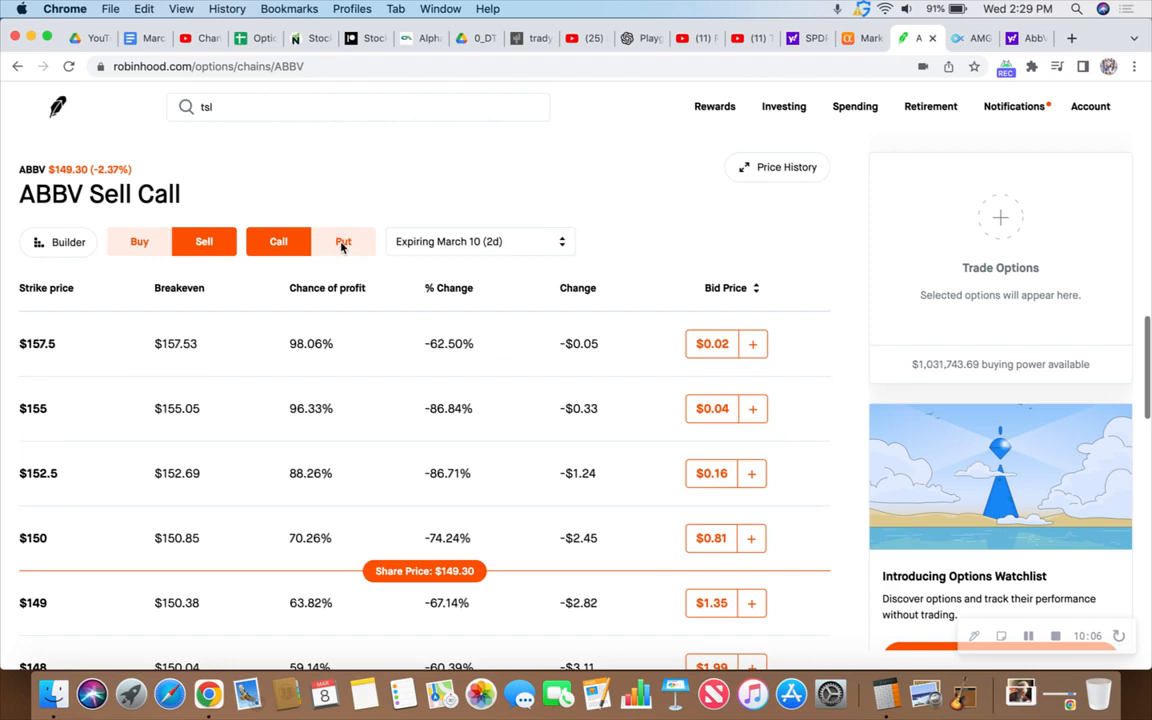
click(344, 240)
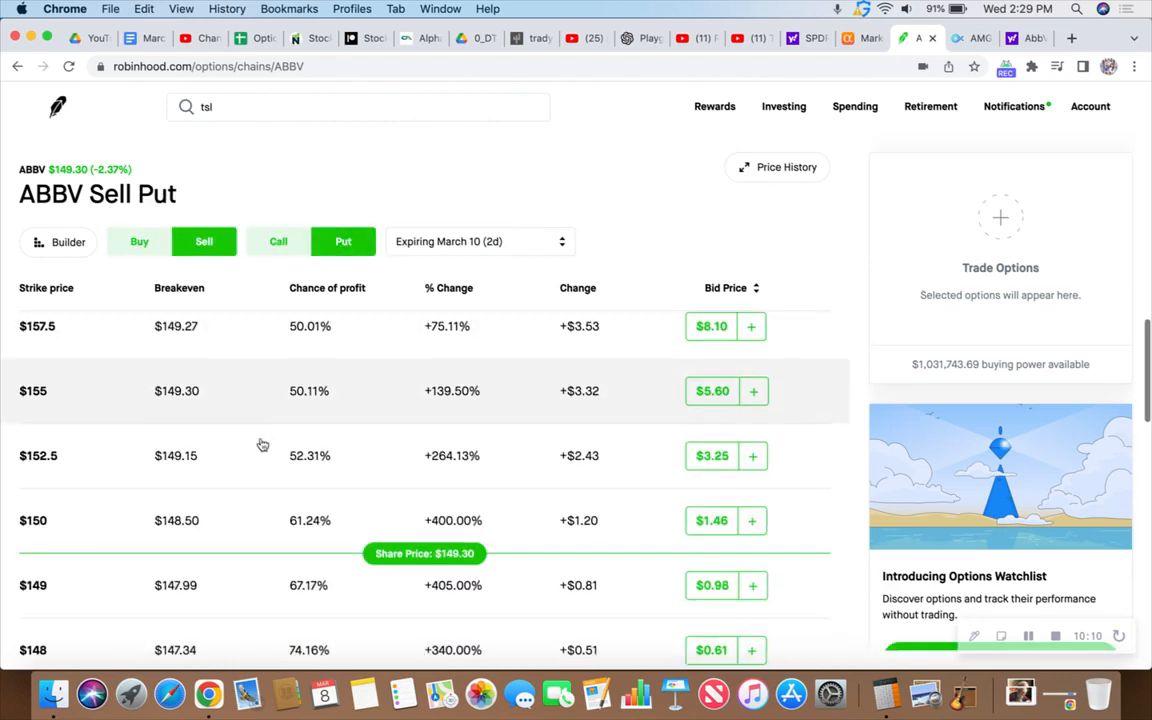
scroll(down, 3)
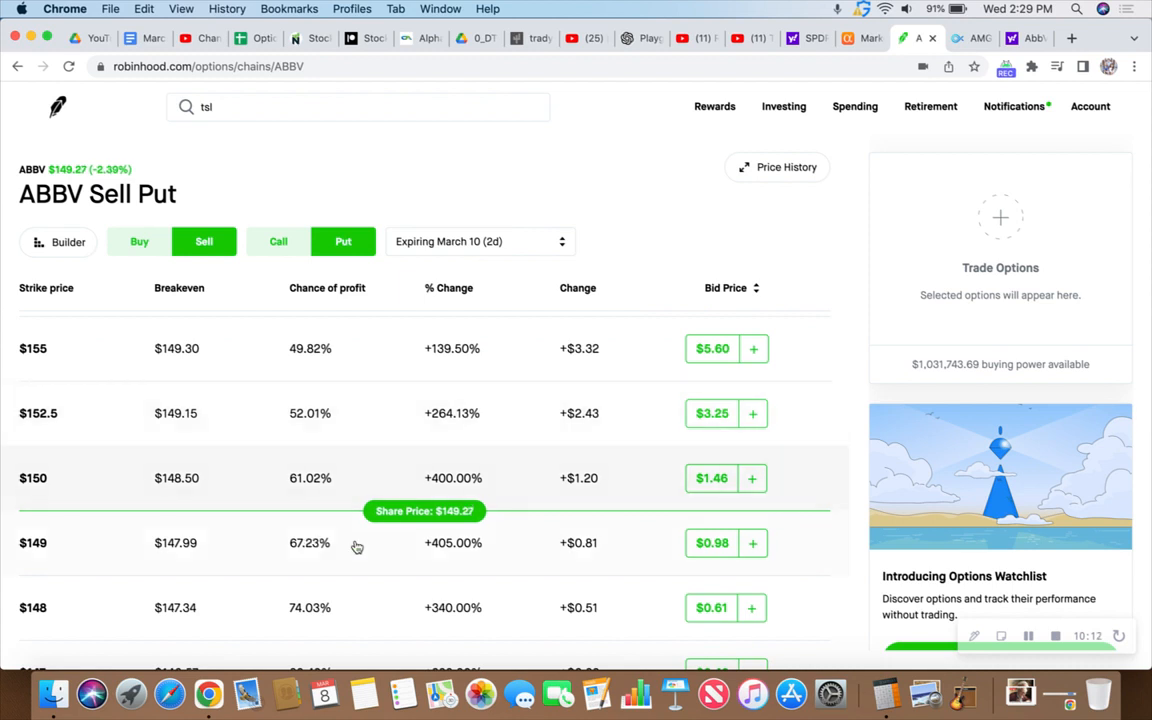
scroll(up, 3)
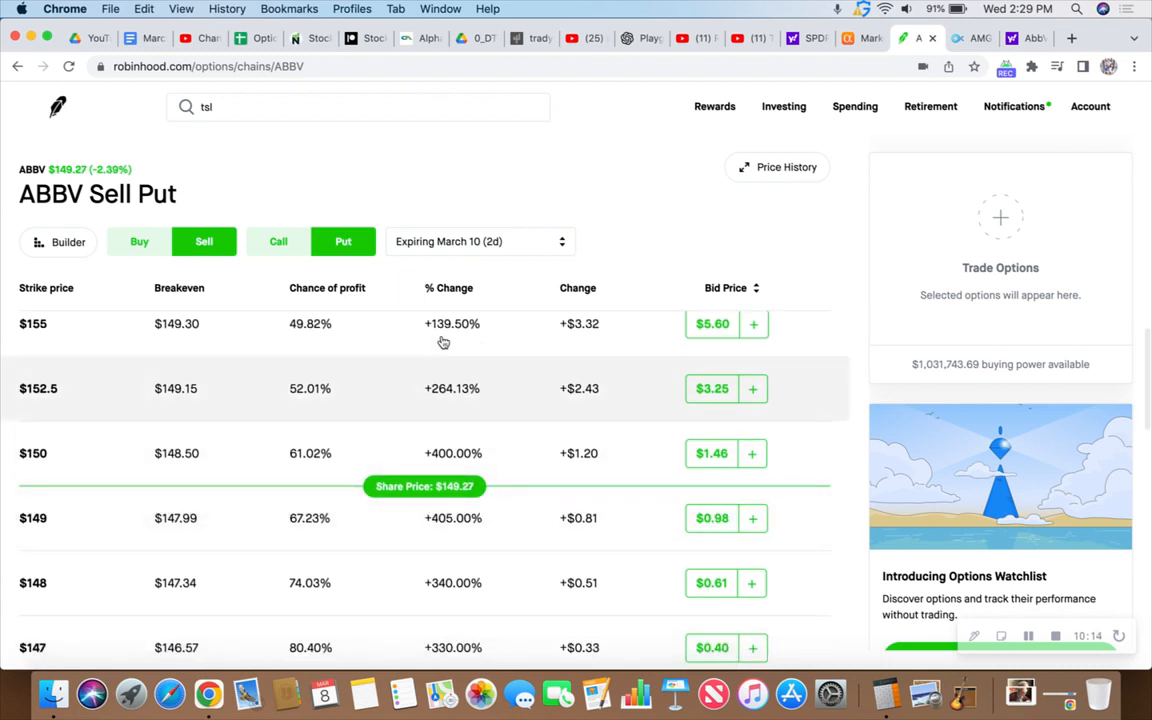
mouse_move(408, 458)
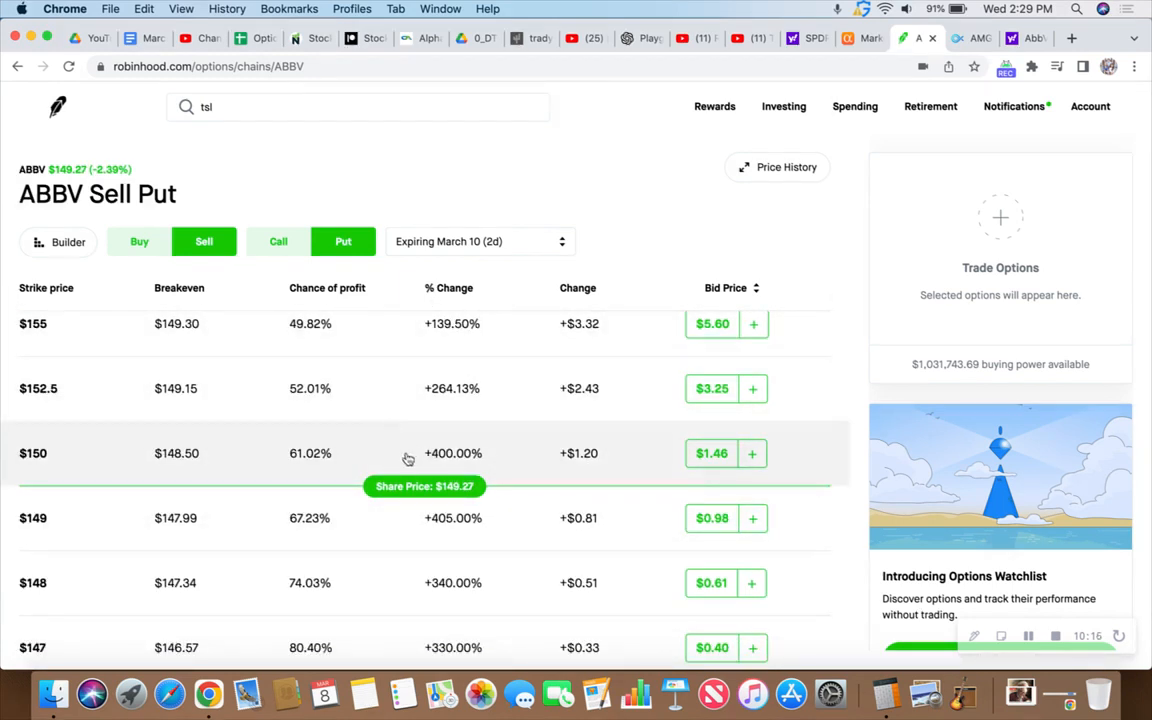
mouse_move(428, 534)
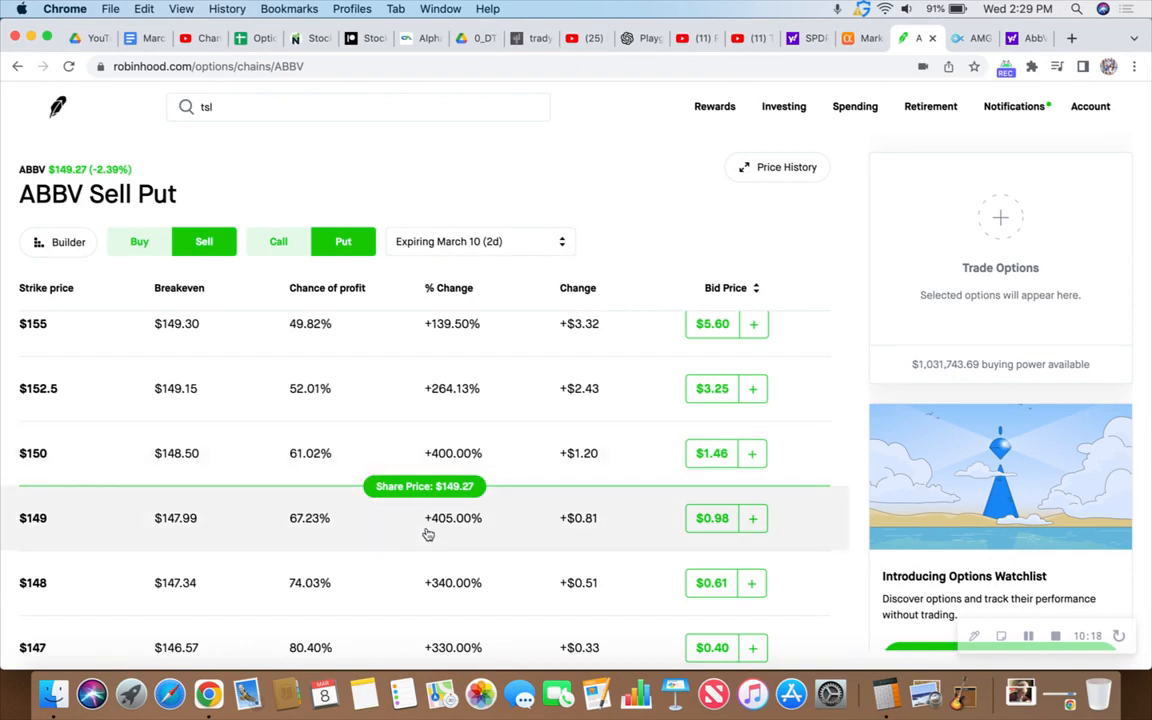
mouse_move(424, 596)
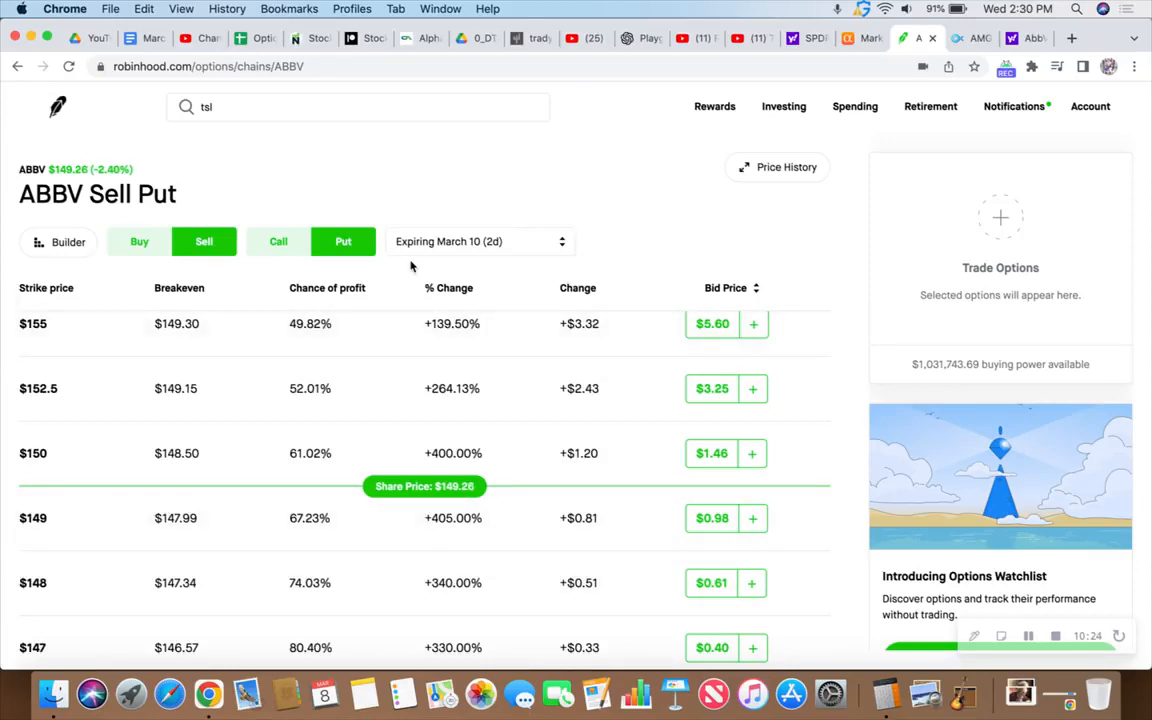
Switch the ABBV put chain to the March 17 (9d) expiration and scroll down to the $147 strike
click(480, 240)
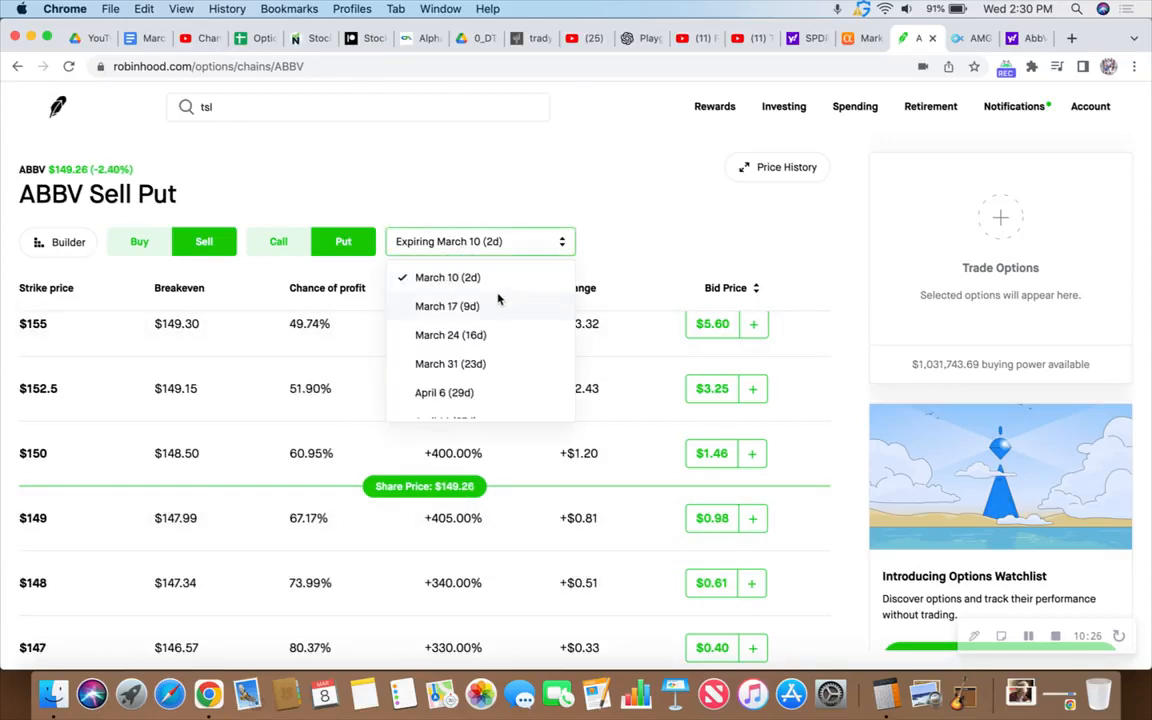
click(448, 306)
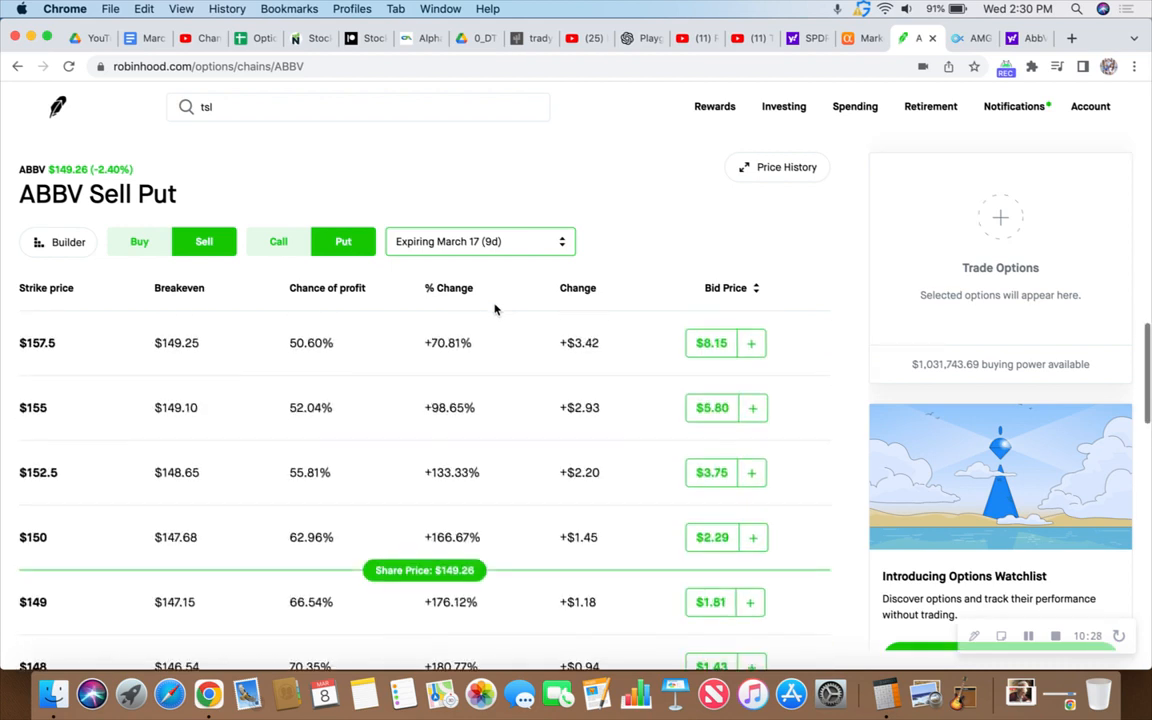
scroll(down, 3)
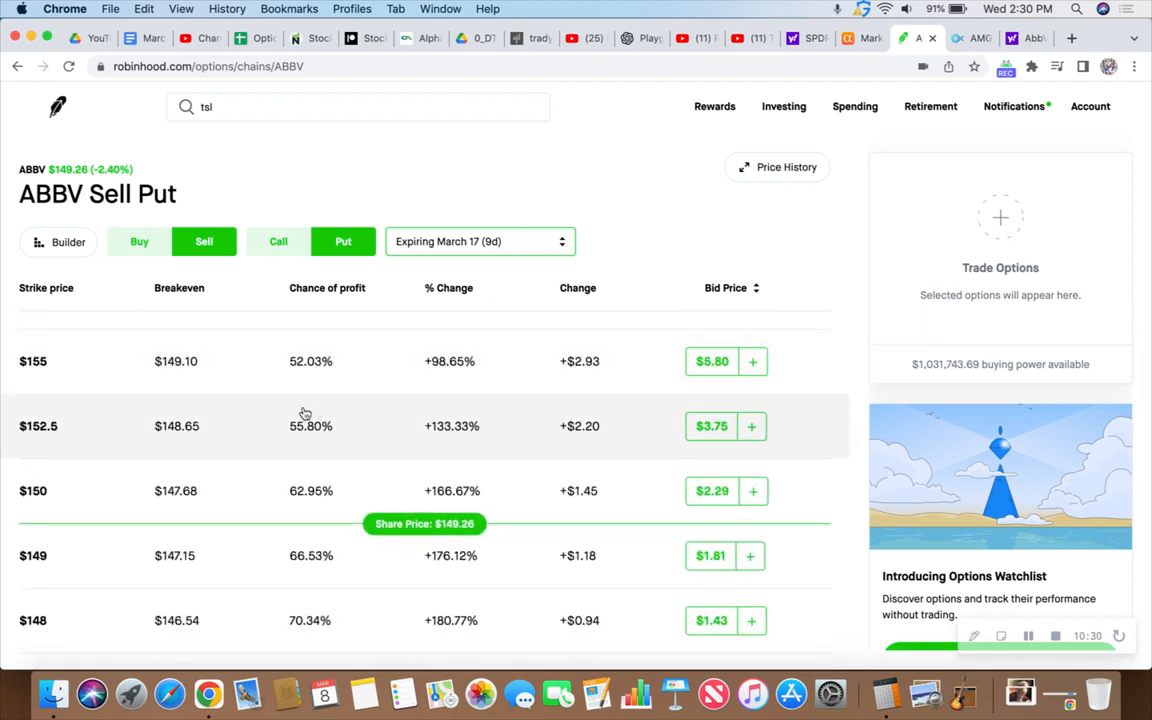
scroll(down, 3)
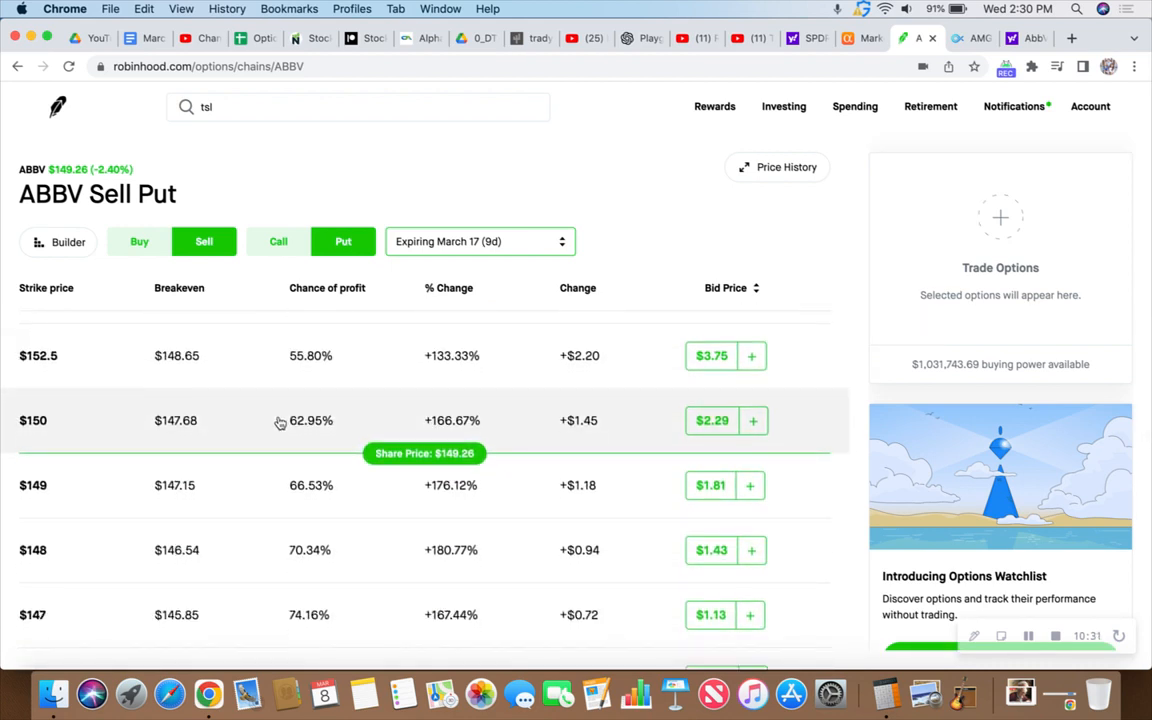
scroll(down, 3)
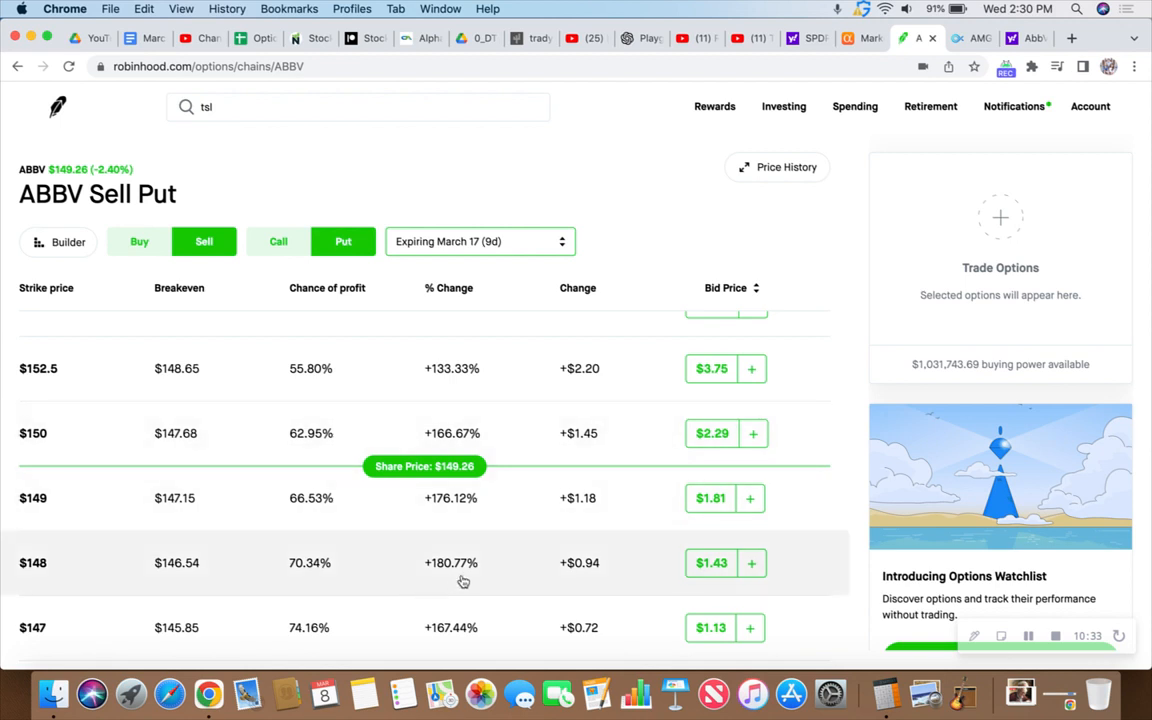
mouse_move(116, 572)
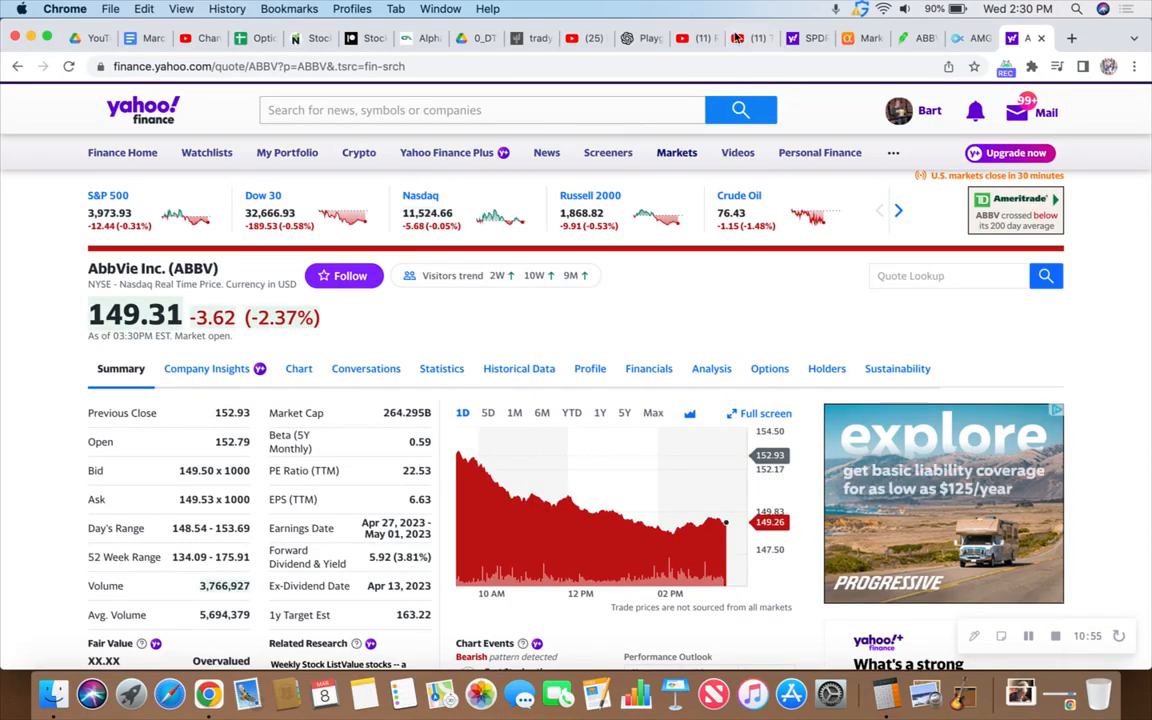
mouse_move(916, 38)
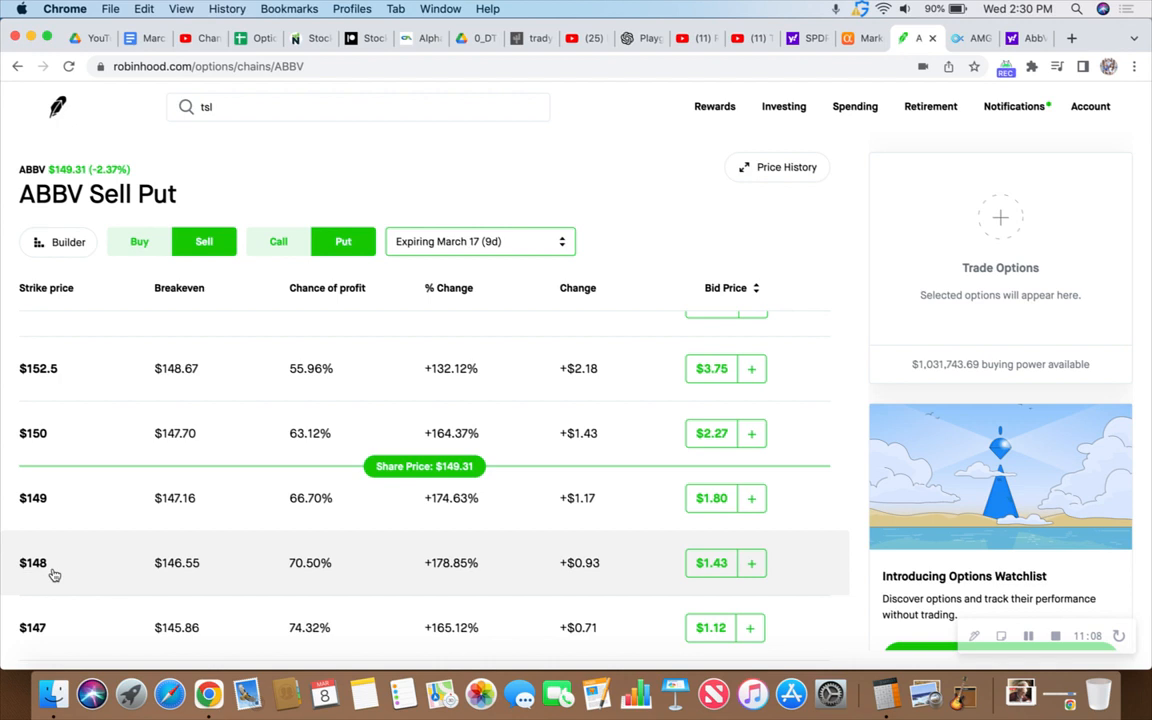
mouse_move(546, 570)
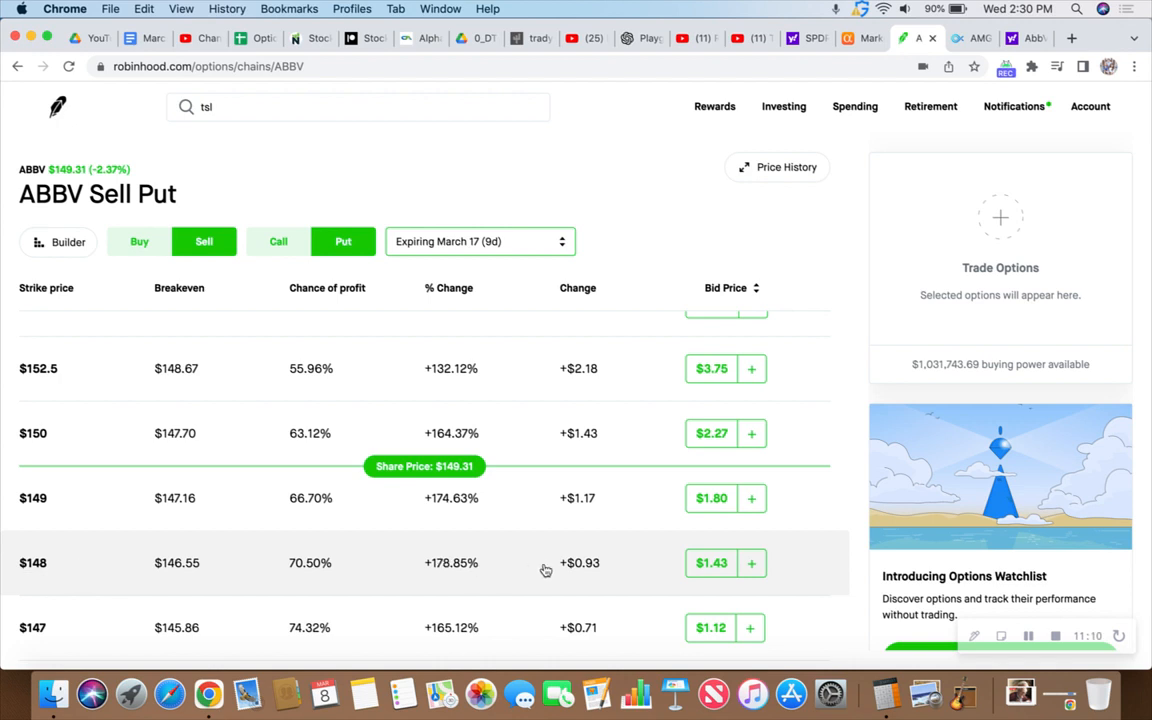
mouse_move(636, 572)
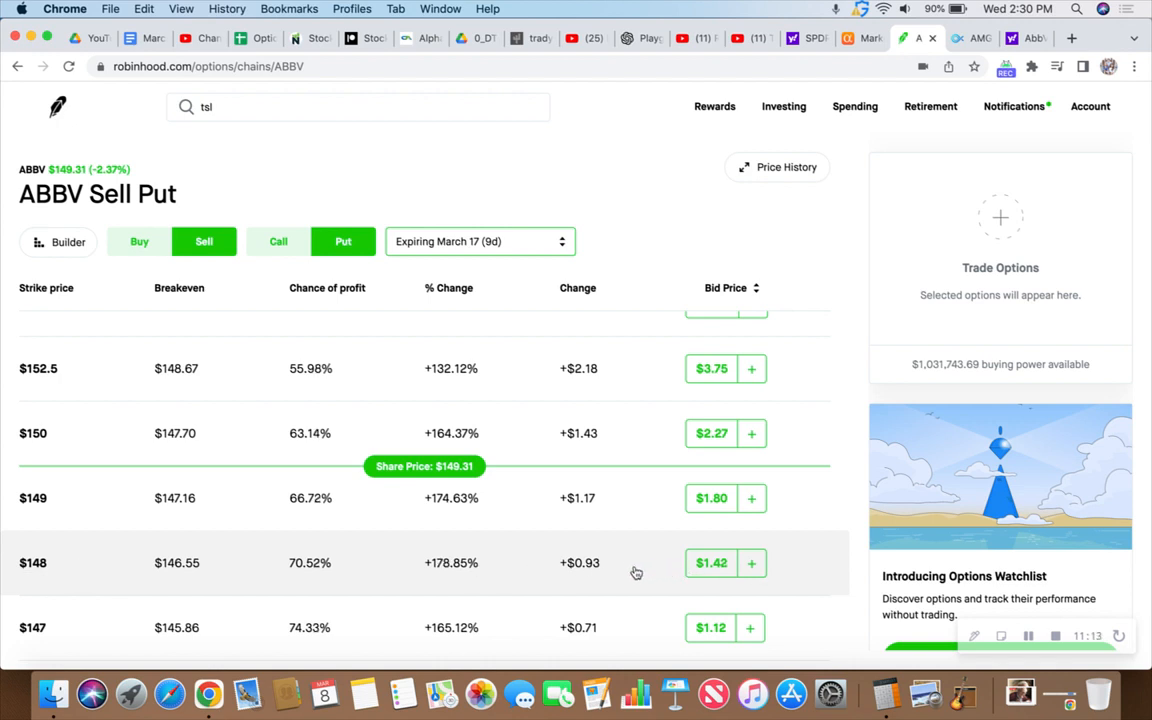
mouse_move(224, 580)
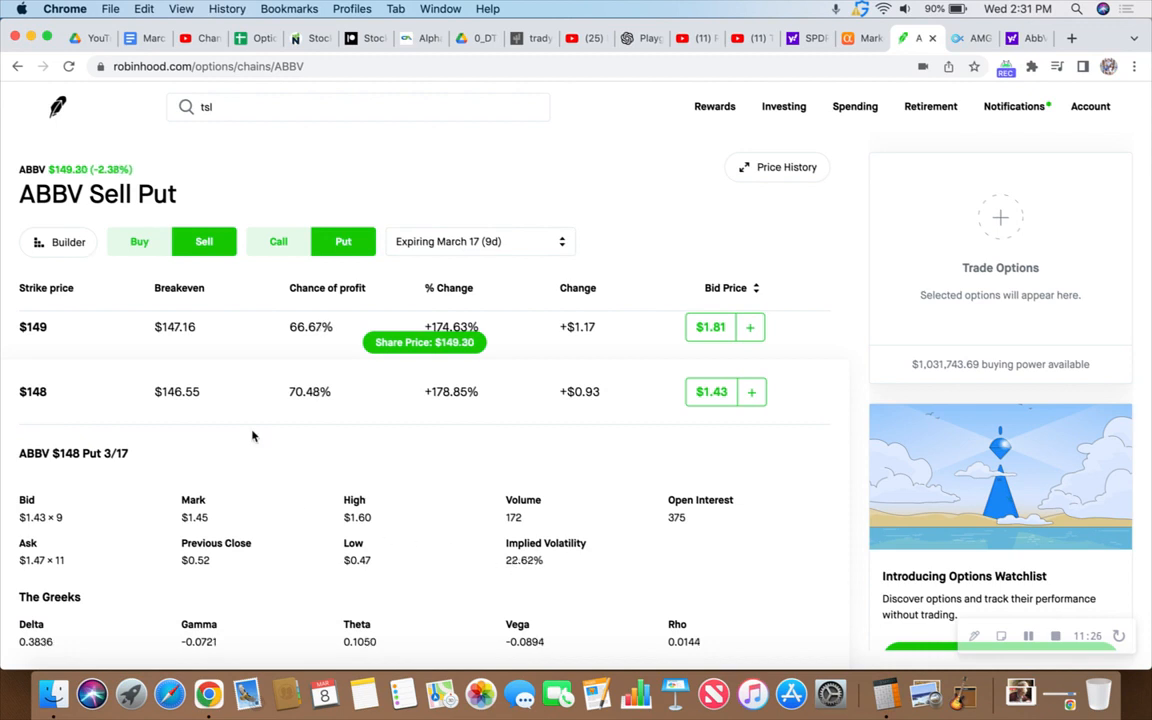
Collapse the $148 put's details to show the $147, $146 and $145 strikes
click(238, 390)
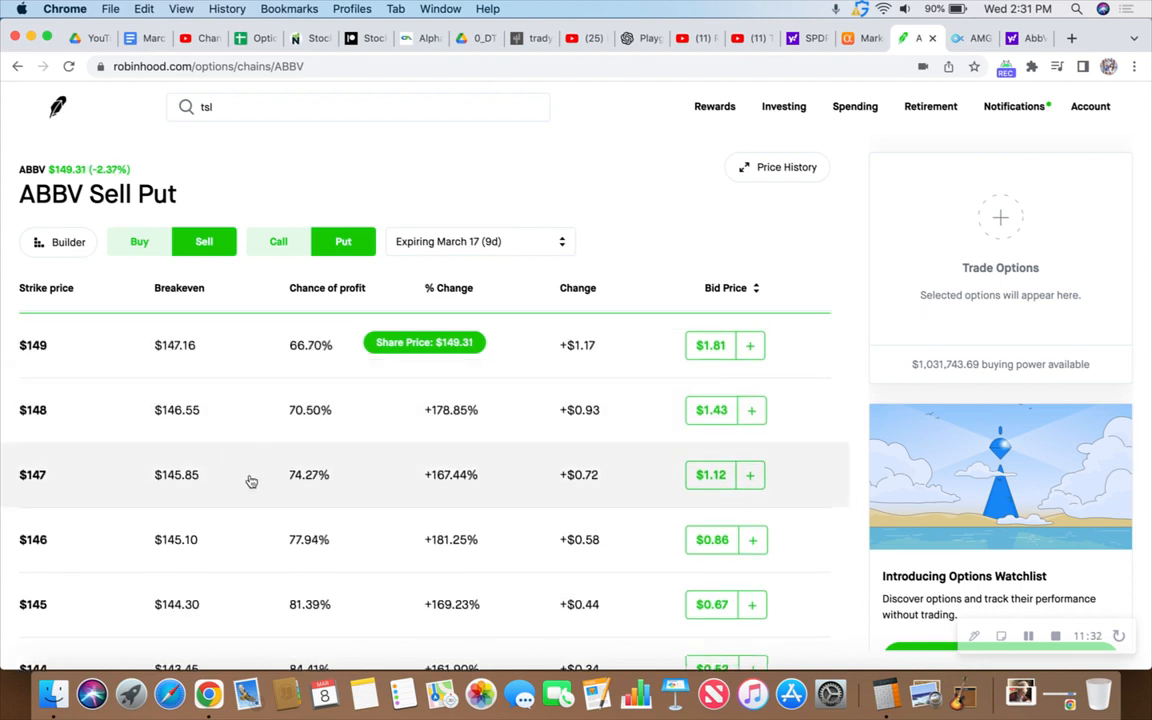
mouse_move(388, 480)
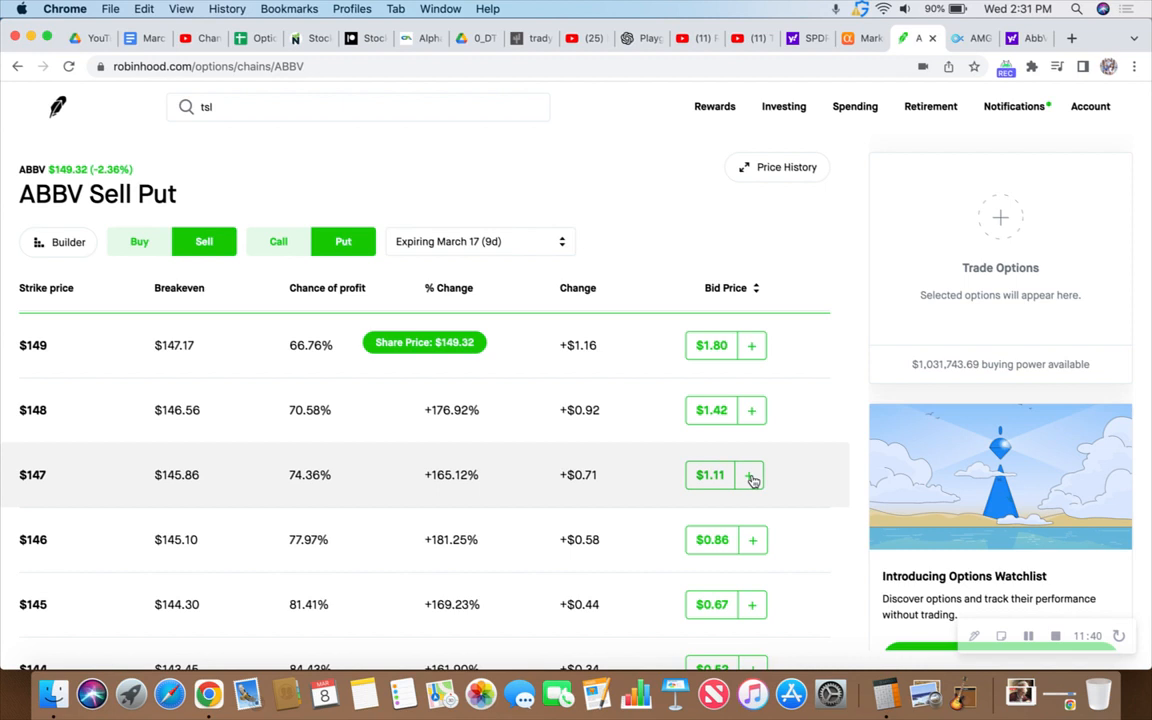
Sell one ABBV $147 March 17 put at a $1.13 limit, filled for a $113 credit with $14,700 collateral
click(752, 474)
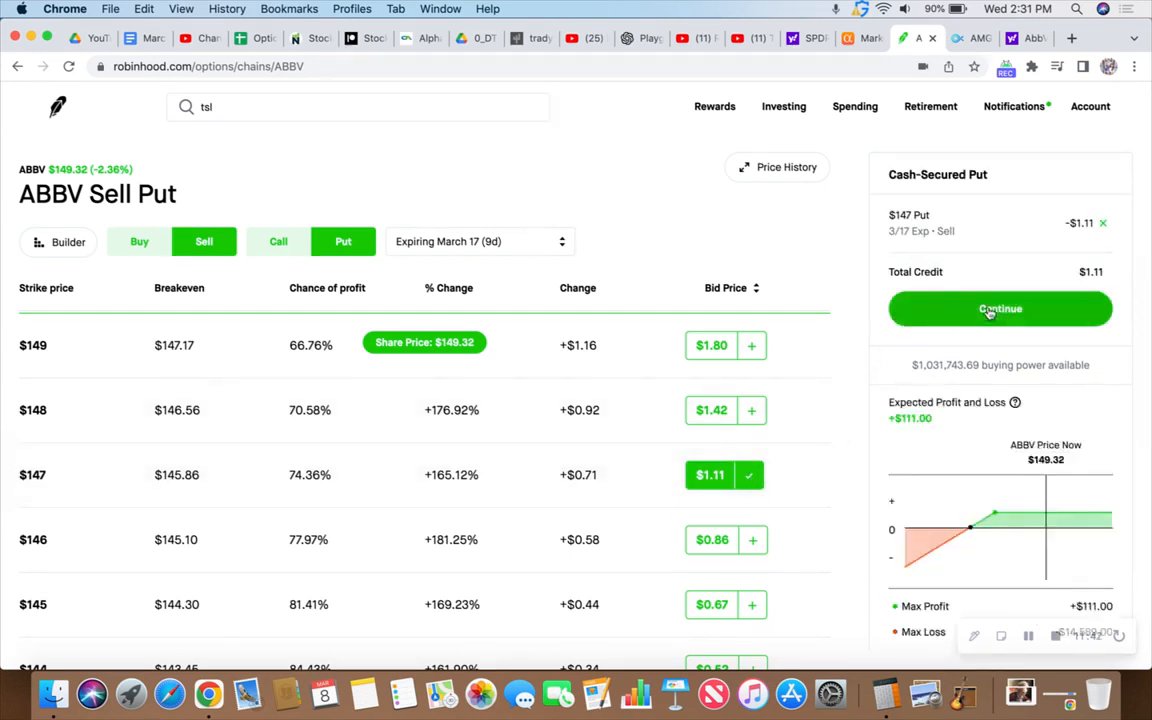
click(1000, 308)
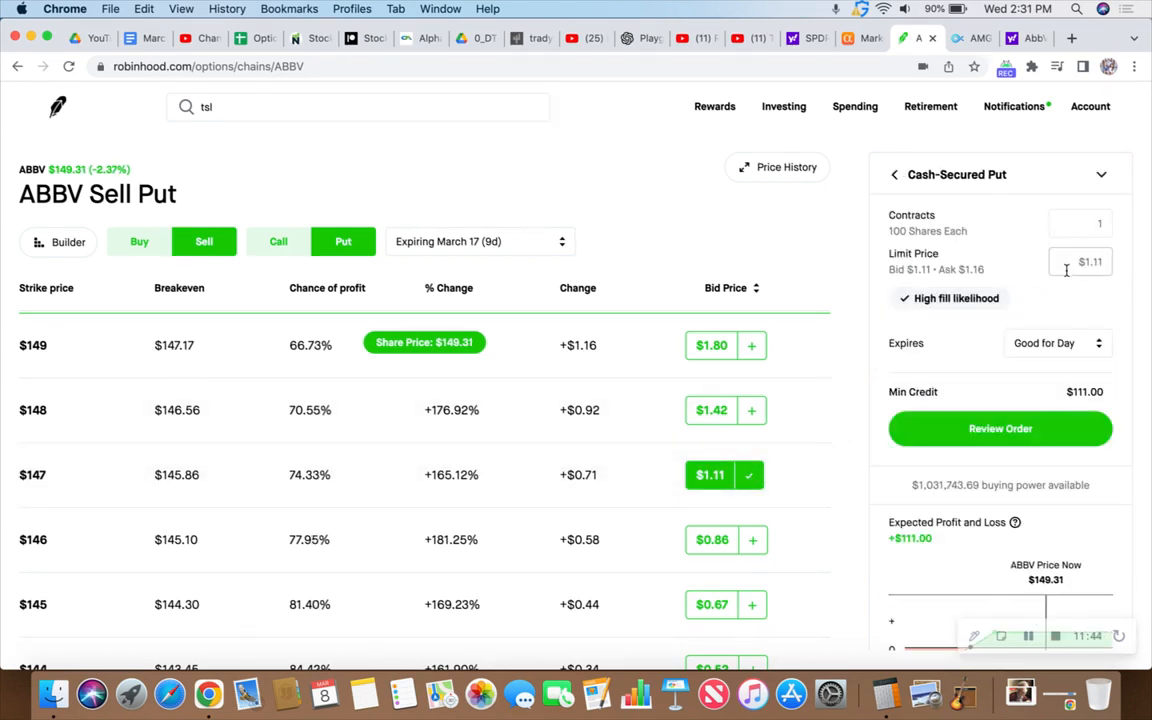
click(1080, 260)
text($1.13)
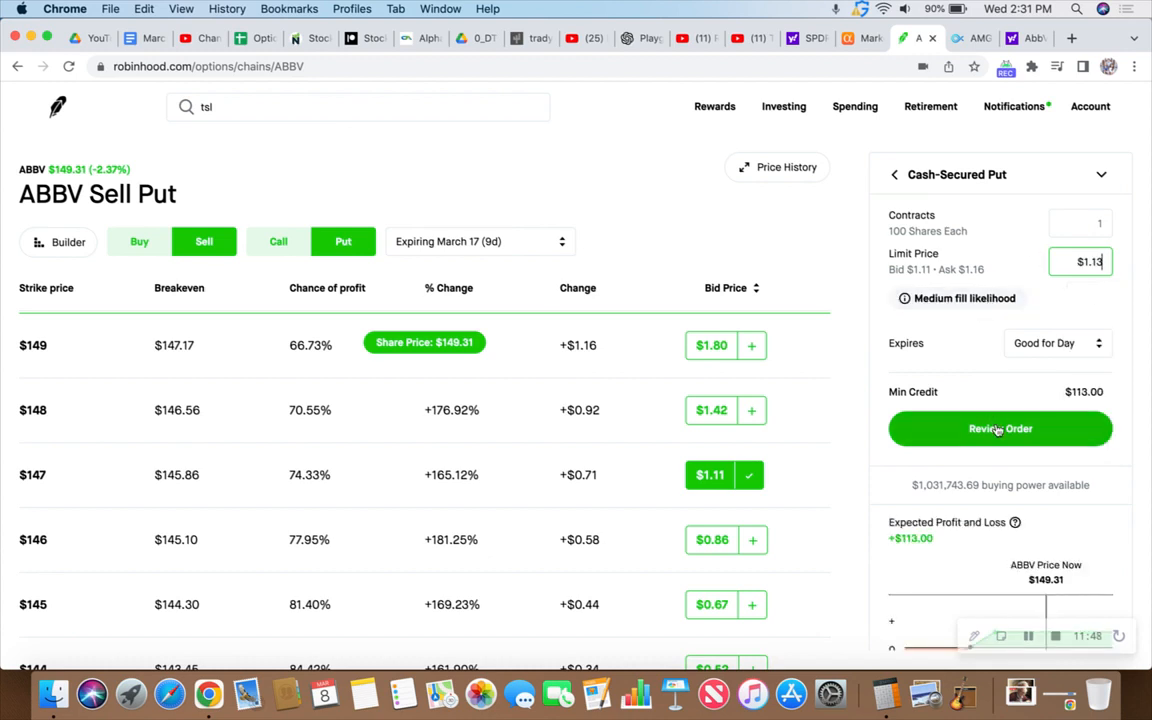
click(1000, 428)
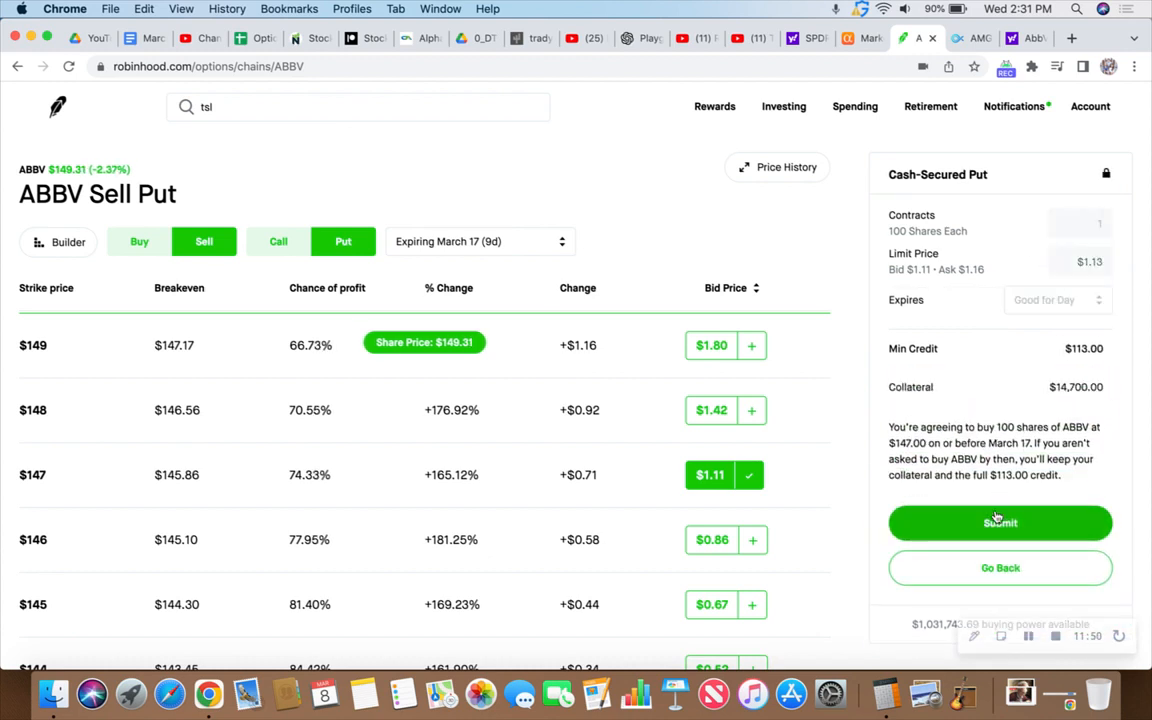
click(1000, 522)
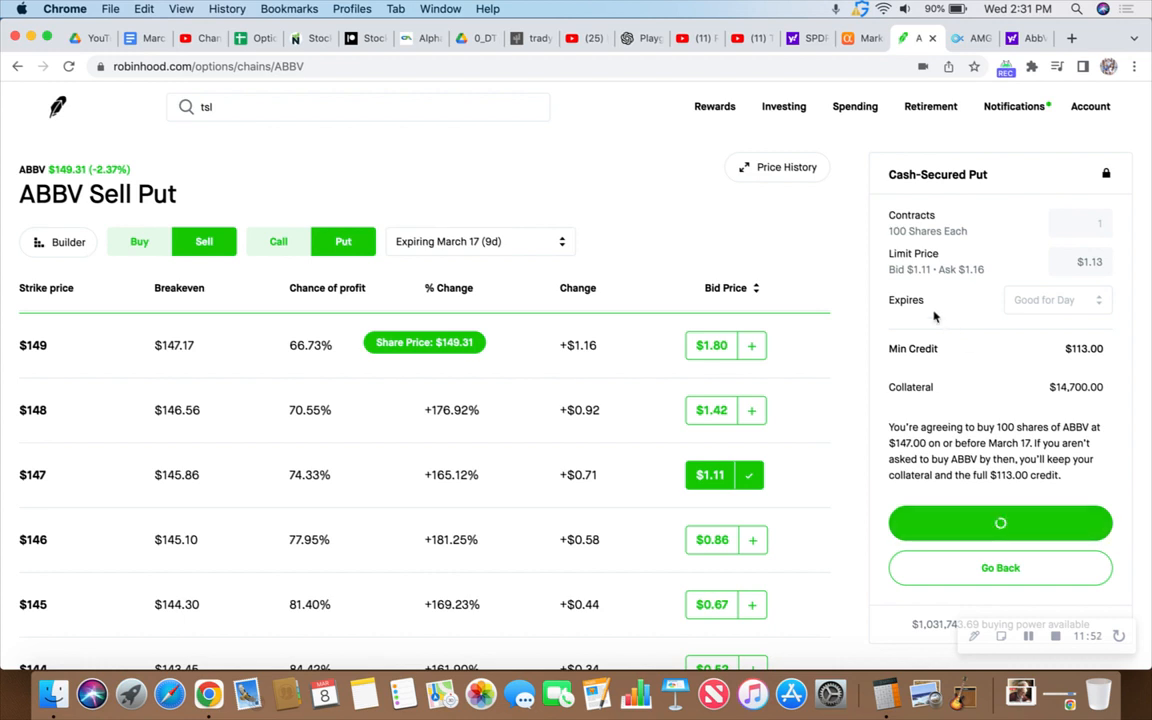
click(1000, 524)
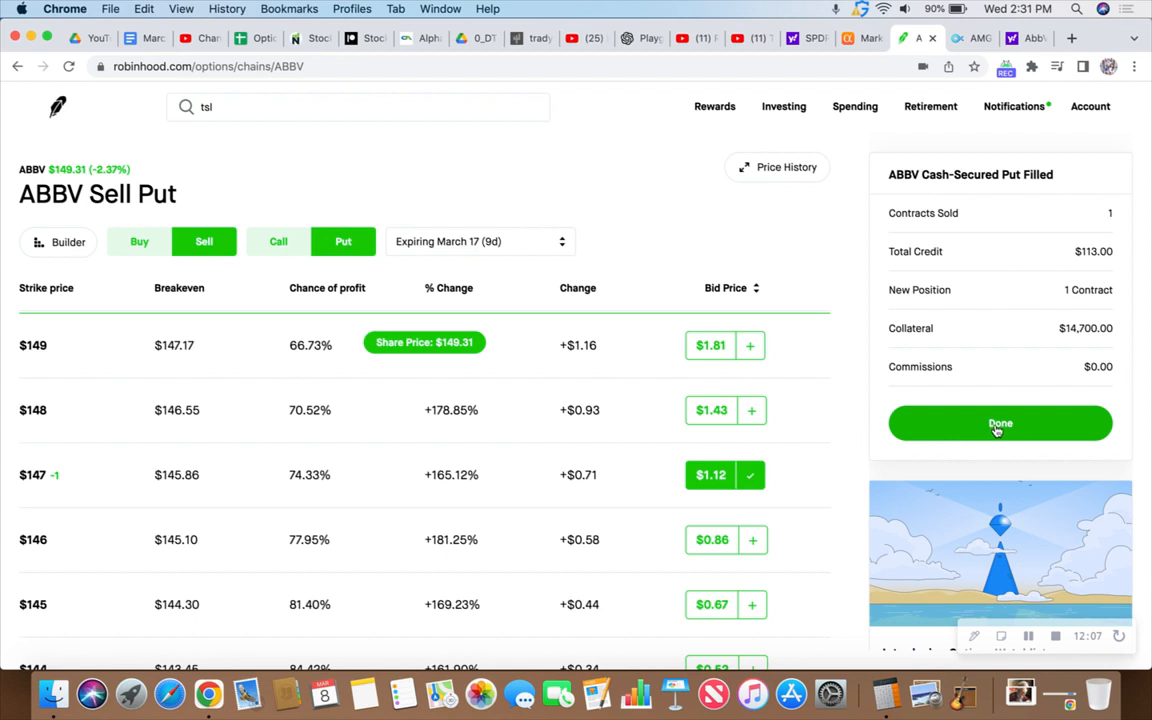
click(1000, 424)
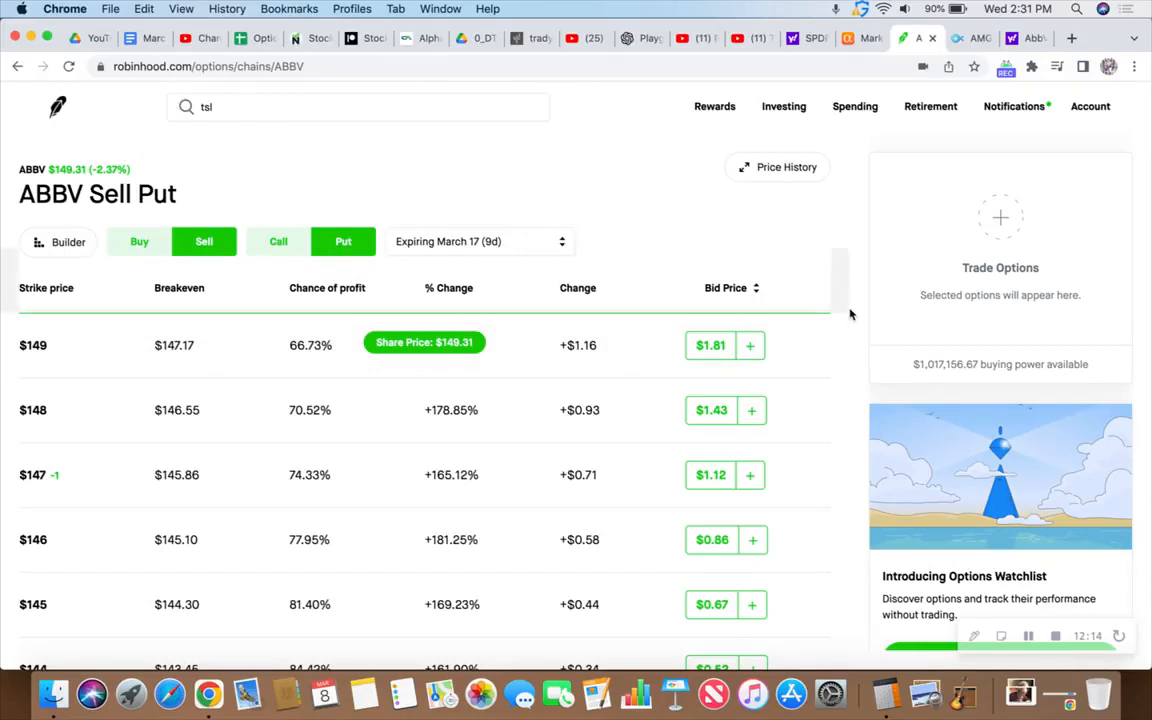
mouse_move(856, 436)
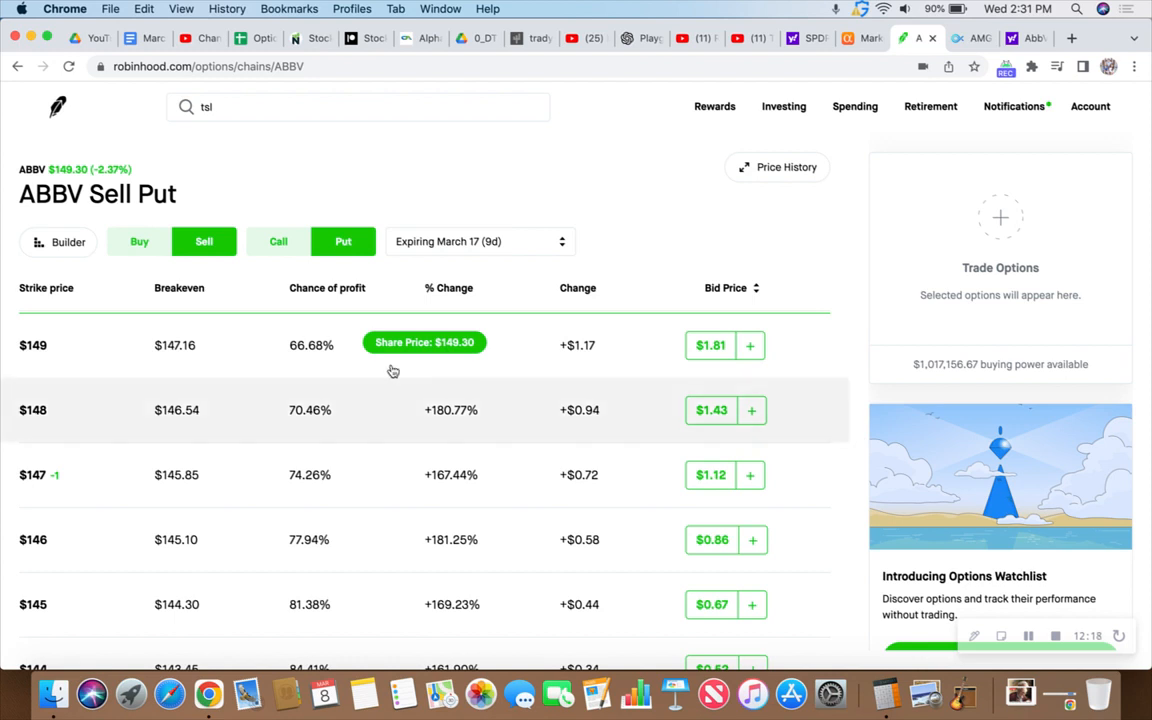
mouse_move(104, 178)
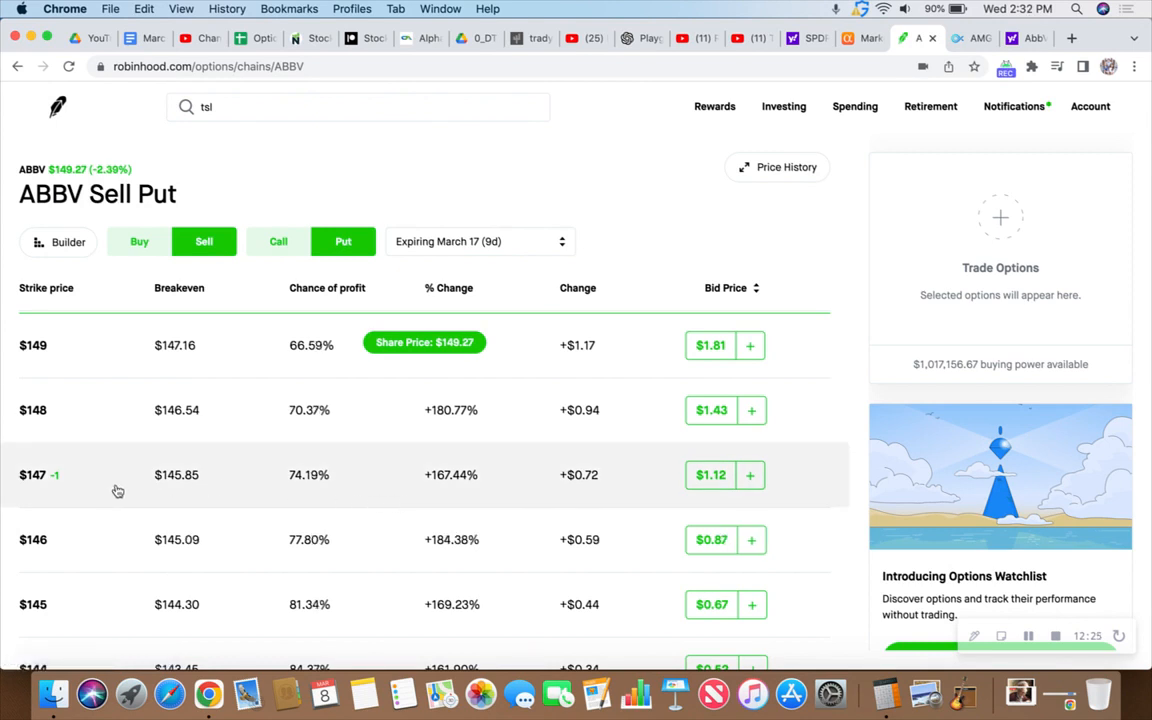
mouse_move(200, 482)
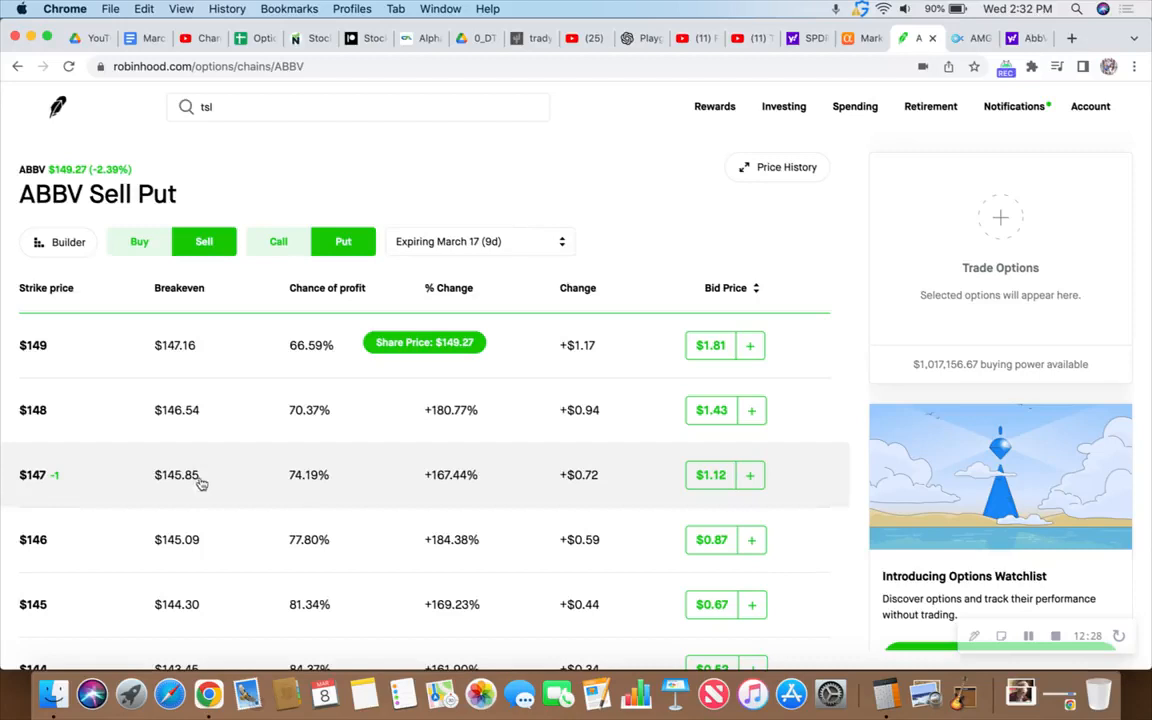
mouse_move(376, 476)
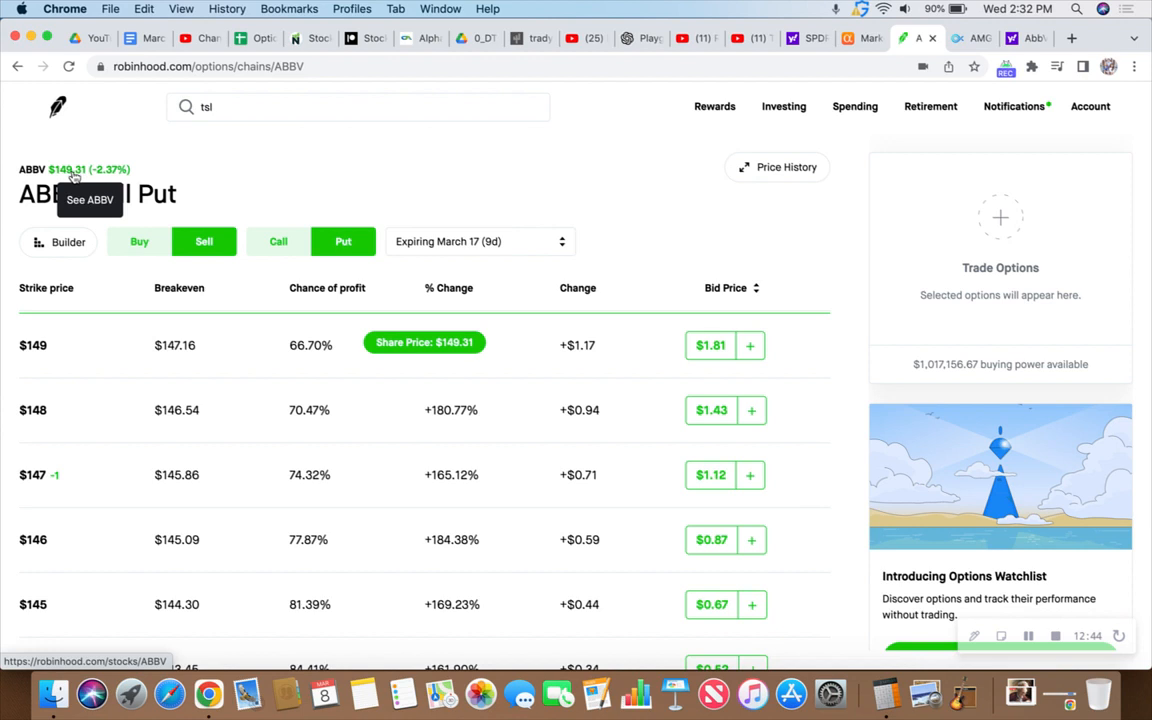
mouse_move(356, 210)
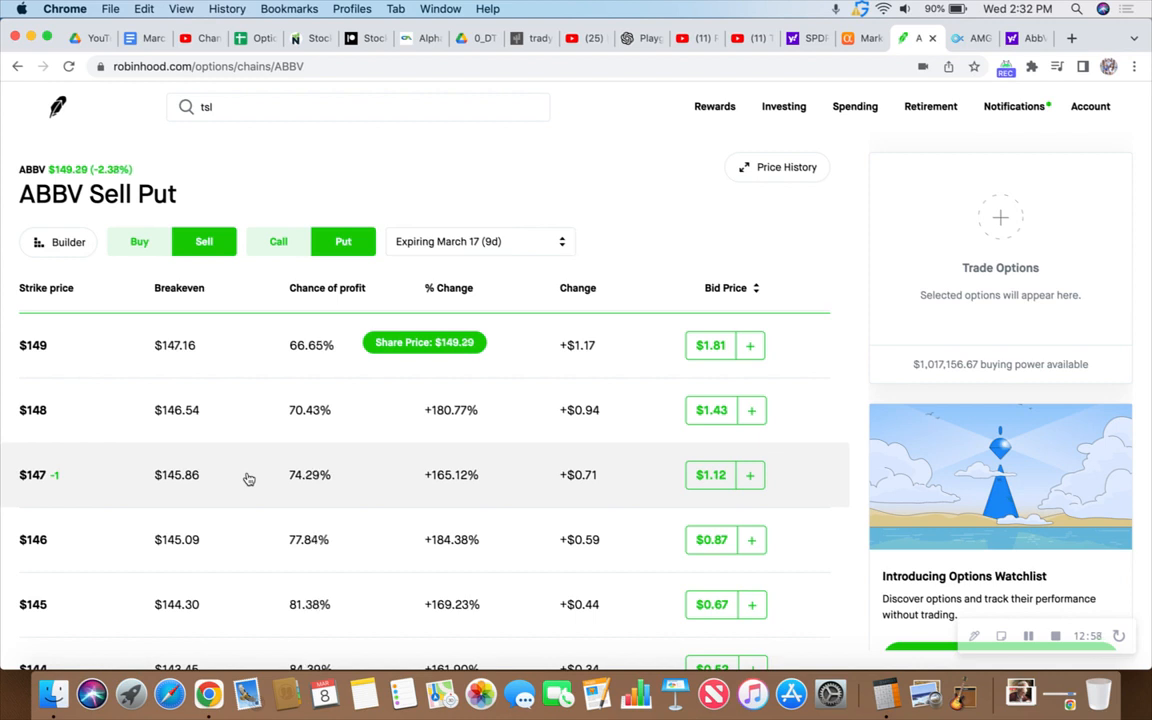
mouse_move(160, 486)
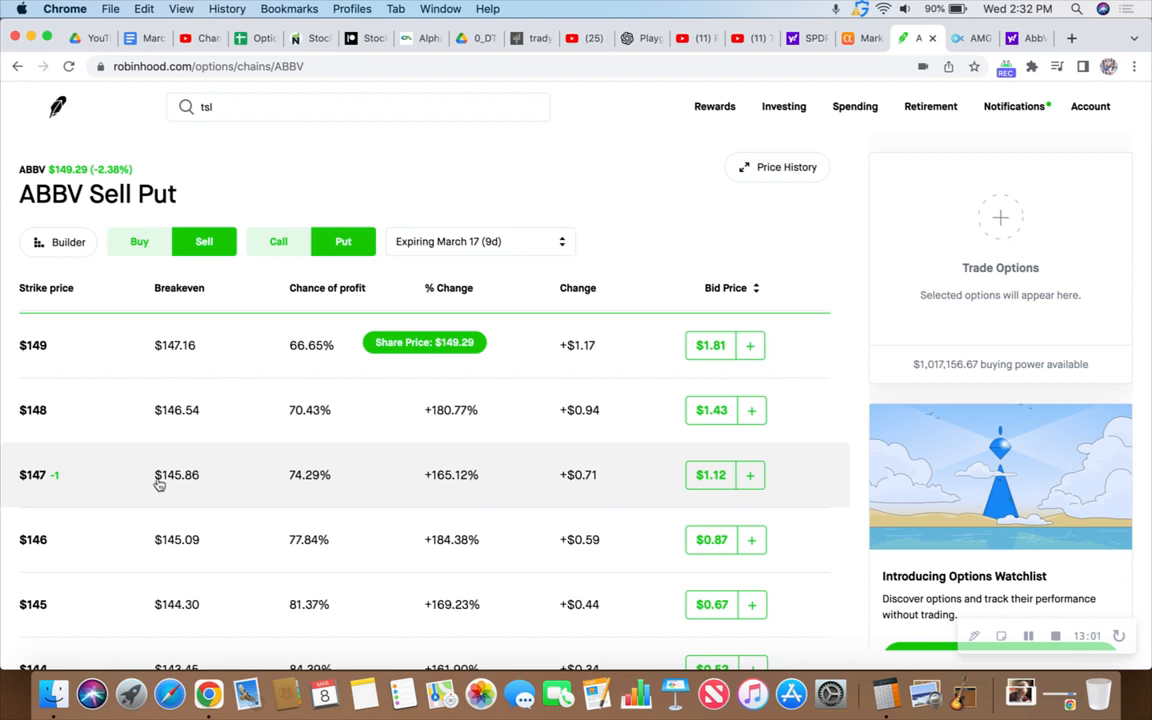
mouse_move(856, 458)
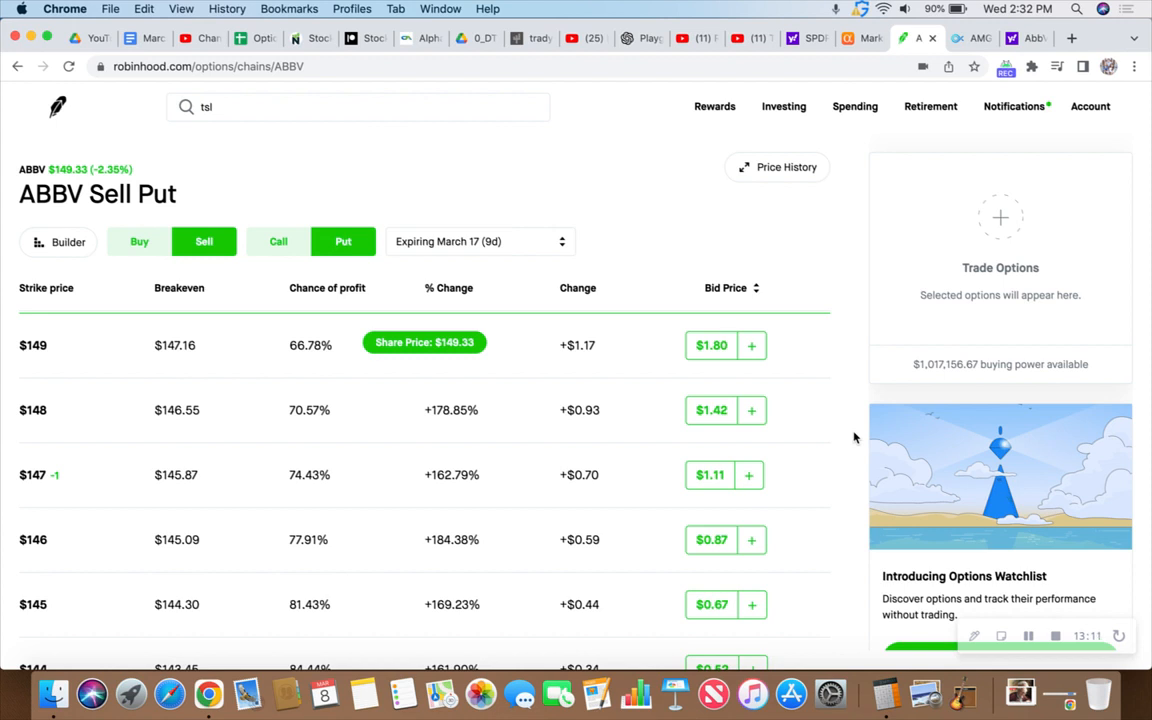
mouse_move(852, 364)
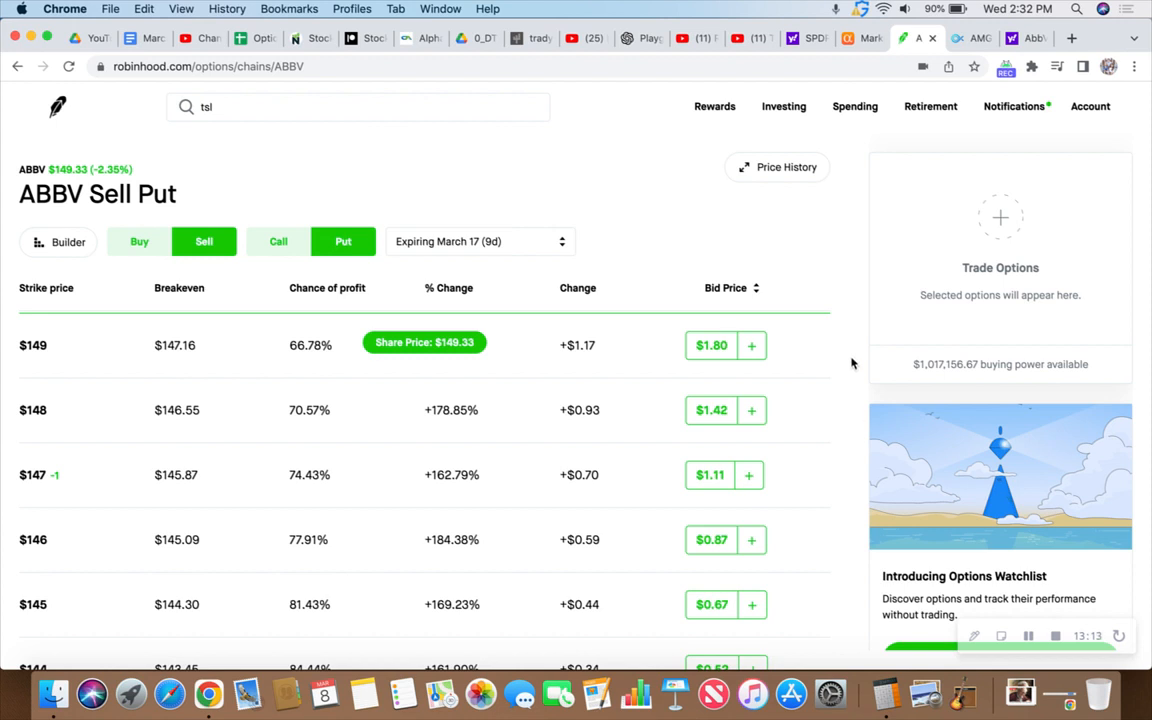
mouse_move(604, 142)
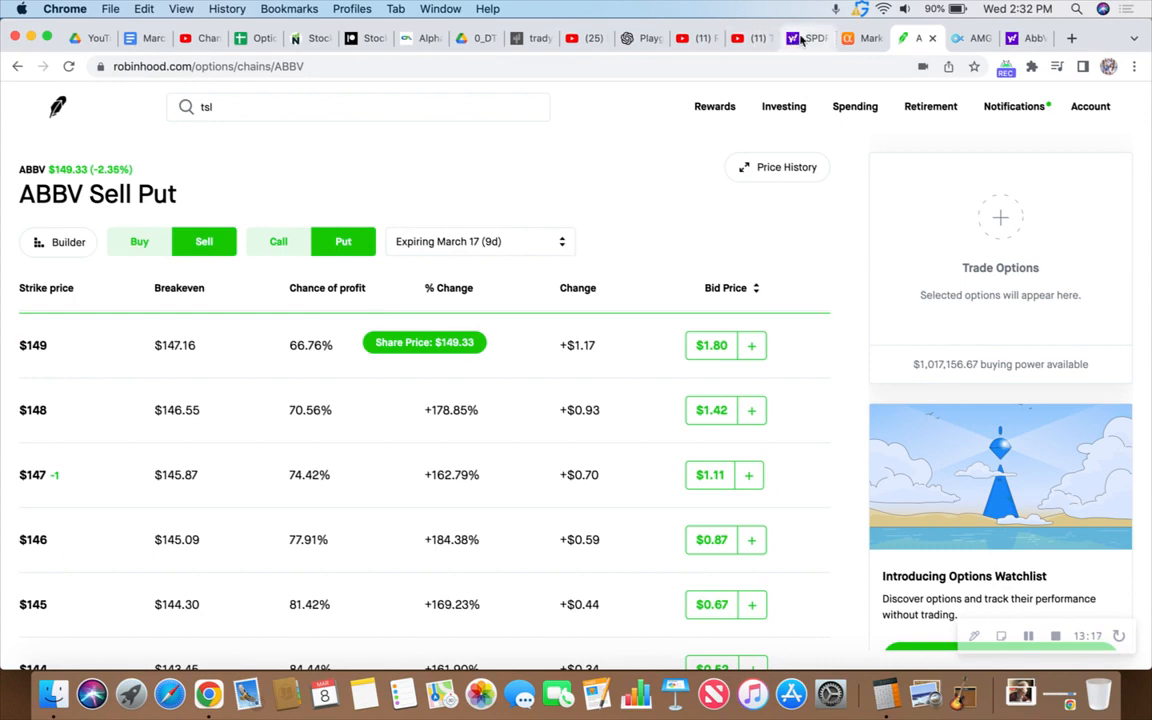
View the SPY intraday chart on Yahoo Finance with the market index ticker strip, SPY at $397.44
click(808, 38)
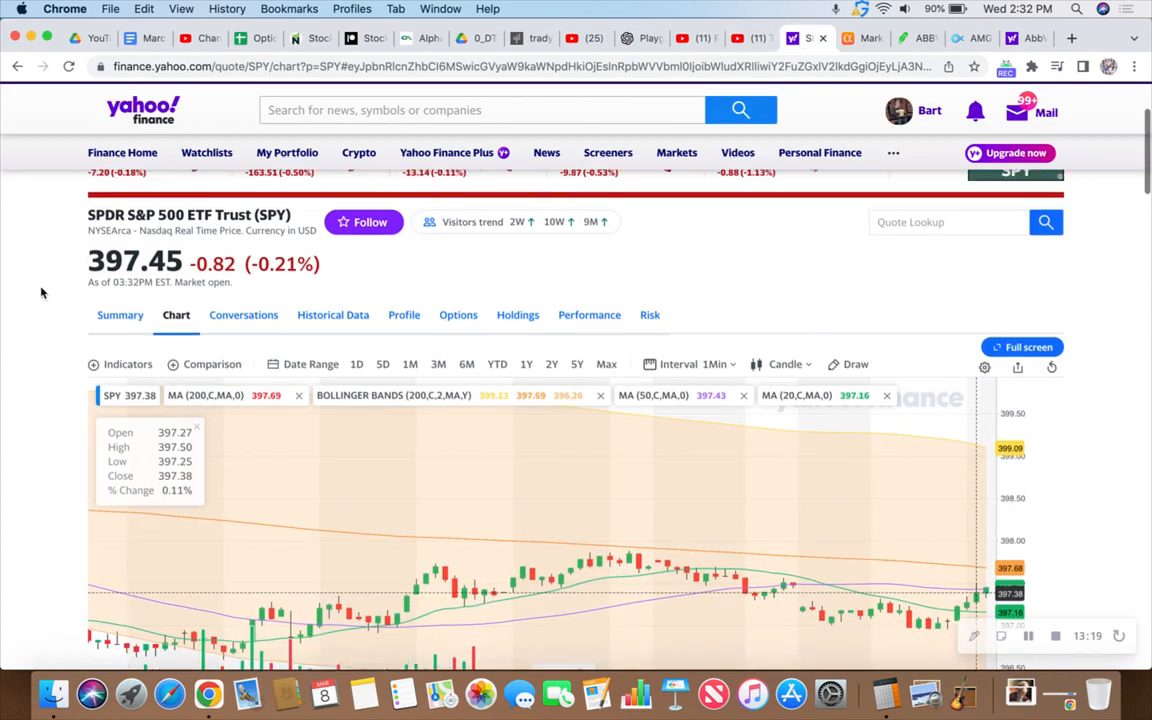
scroll(up, 3)
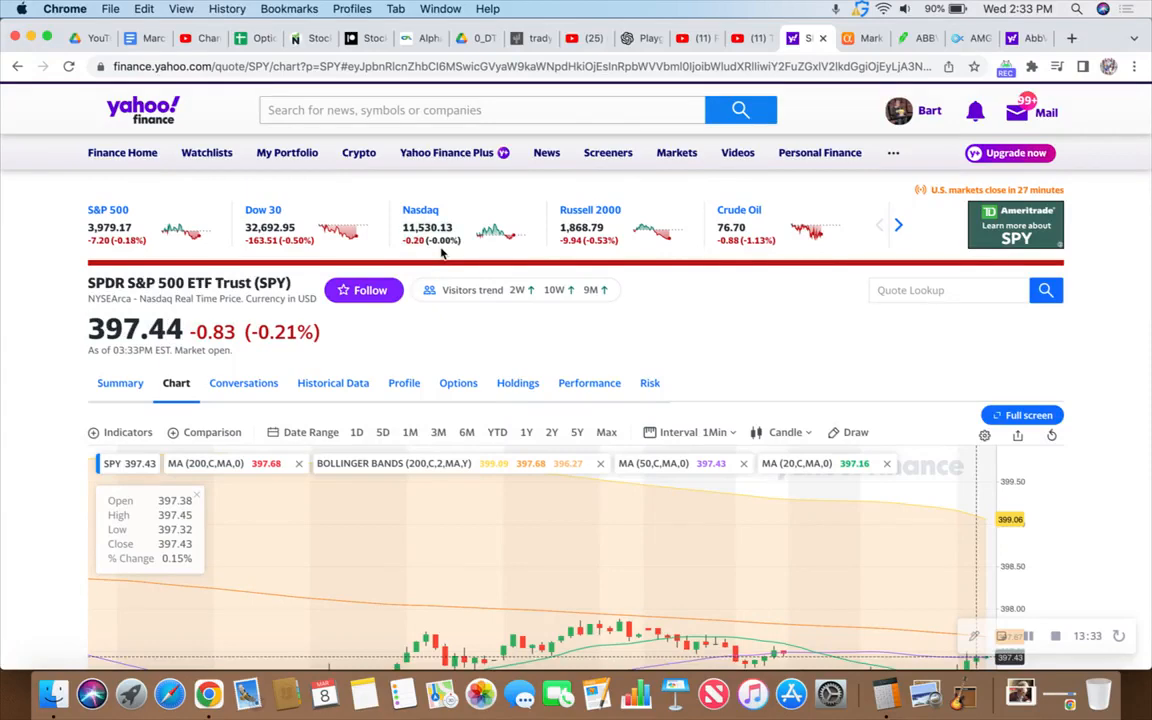
mouse_move(916, 38)
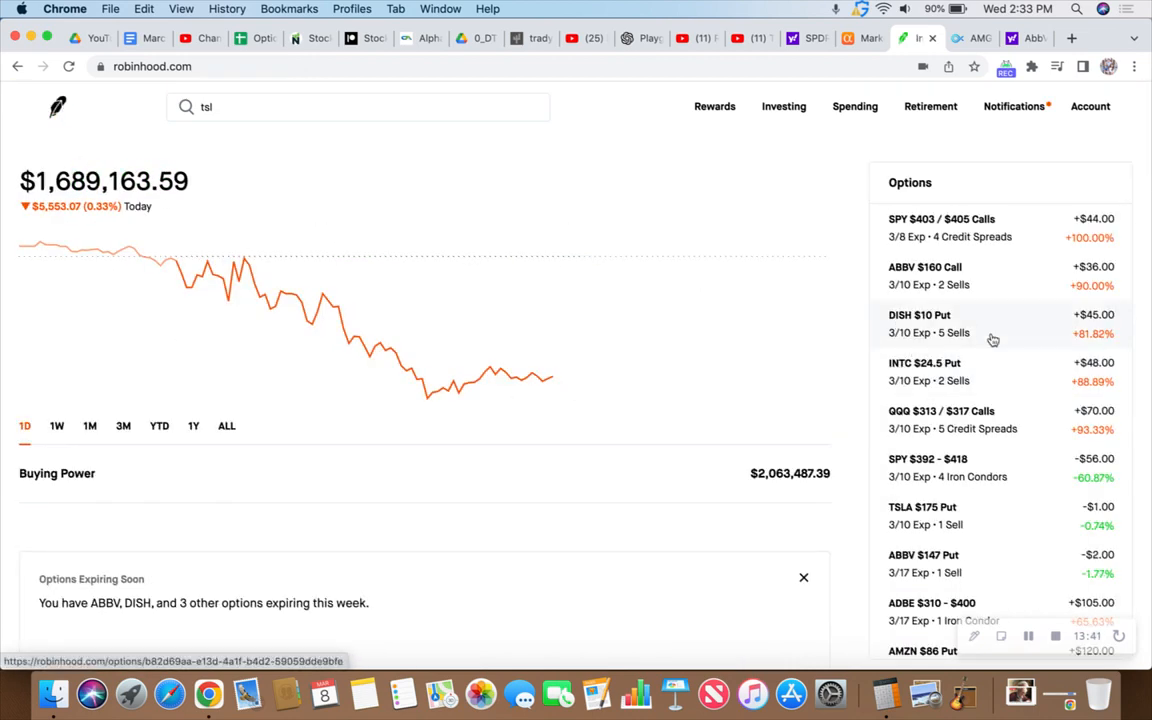
mouse_move(1056, 438)
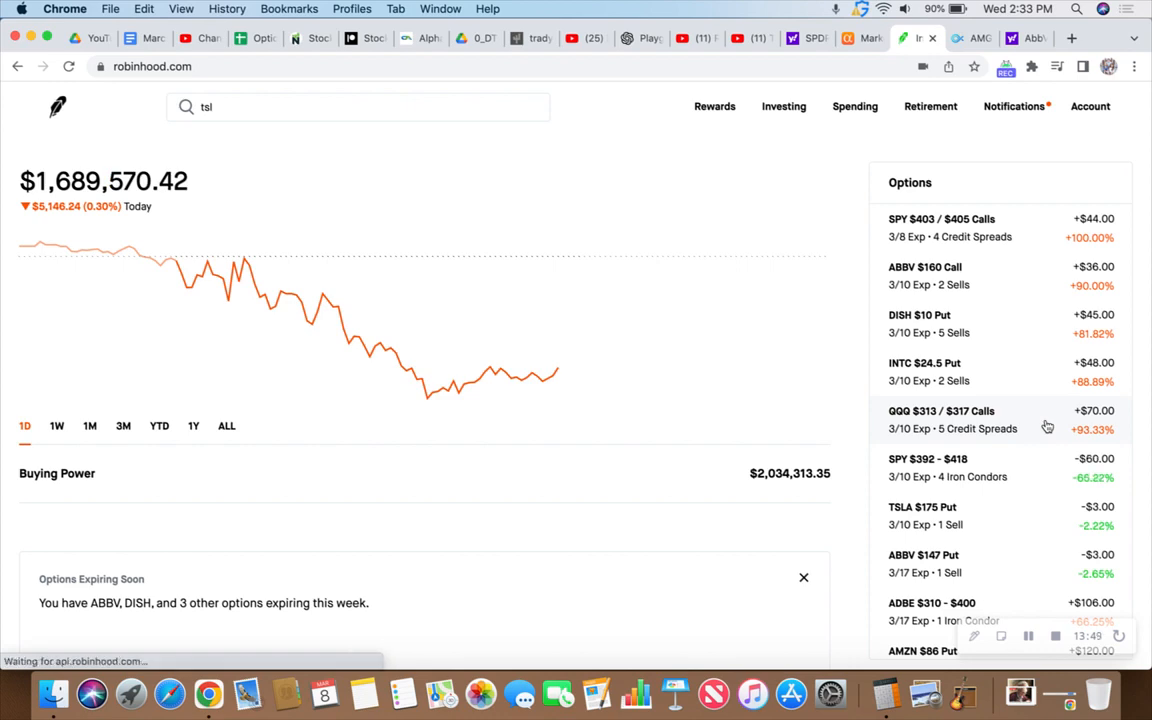
Set up closing the QQQ $313/$317 Calls position at a $0.01 limit for 5 contracts, $5.00 max cost
click(940, 420)
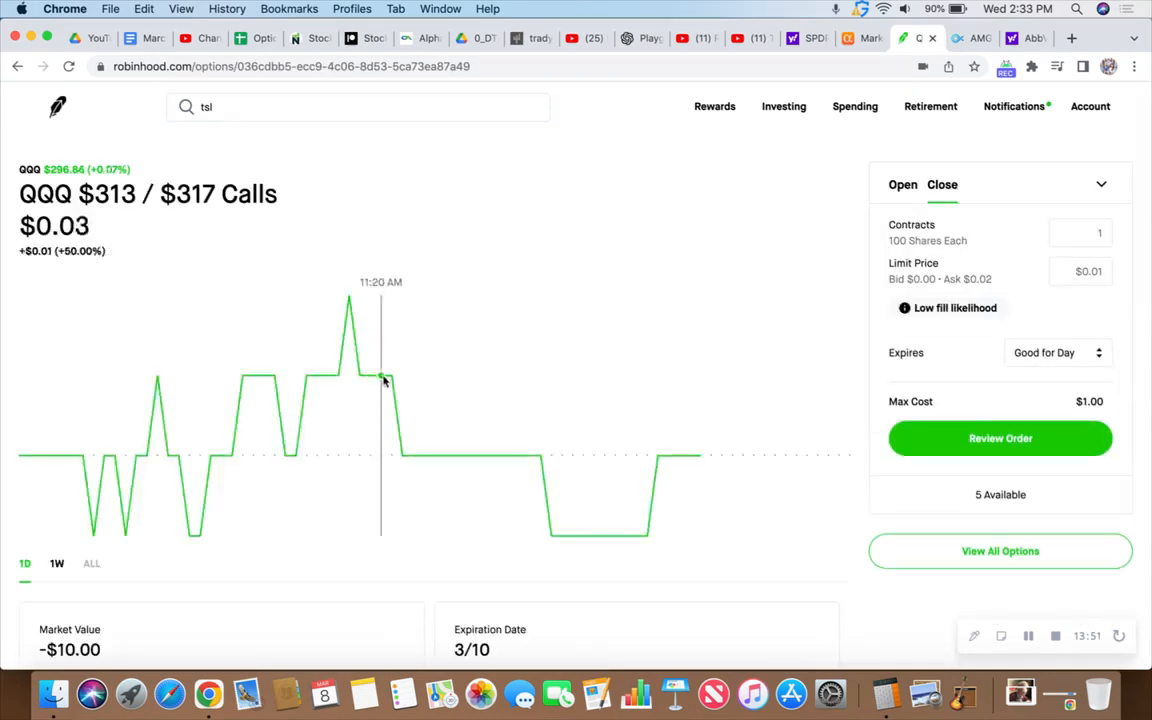
scroll(down, 3)
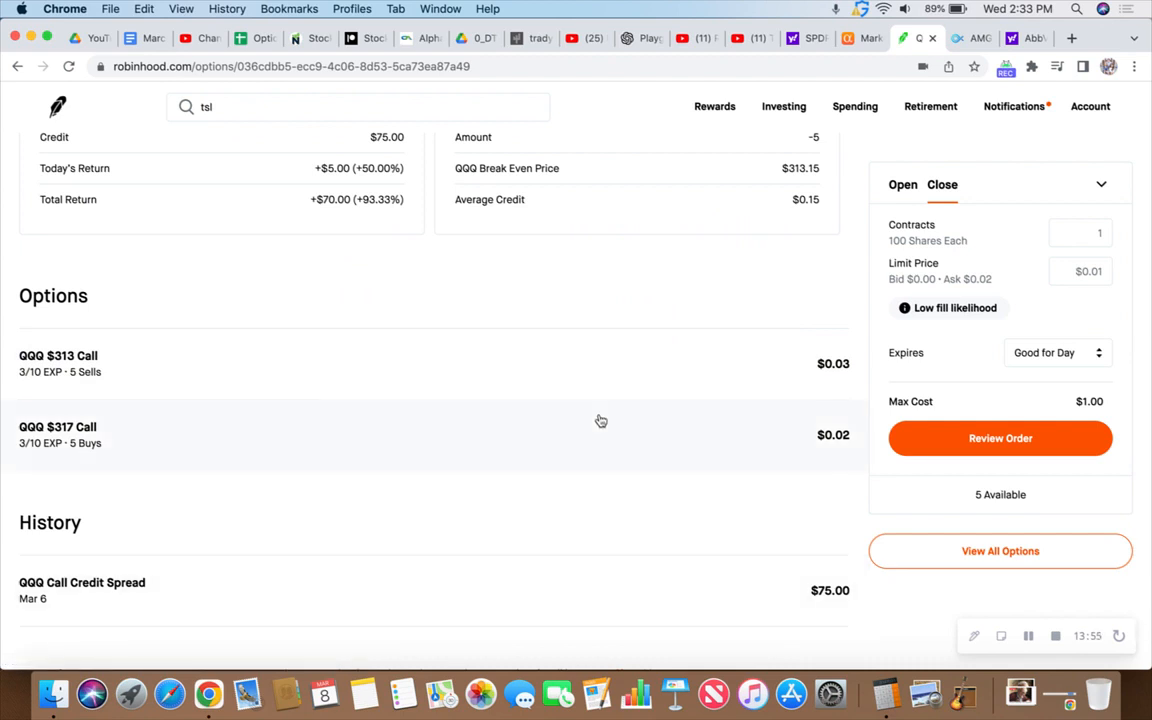
scroll(up, 3)
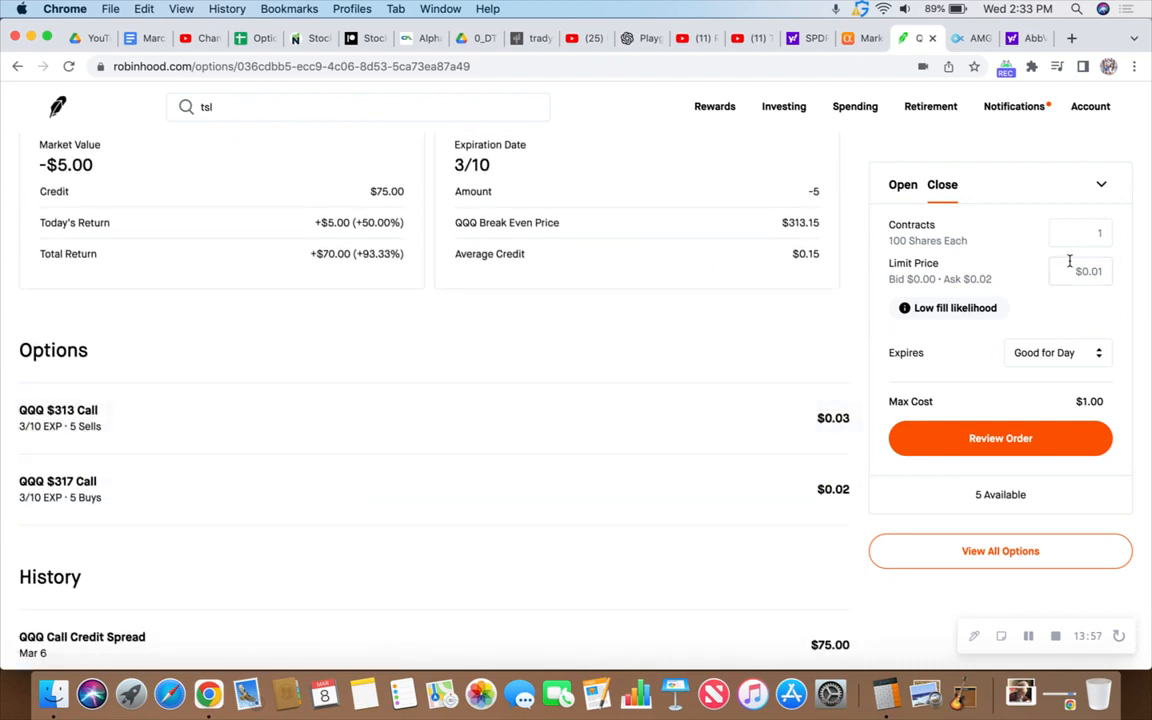
click(1080, 272)
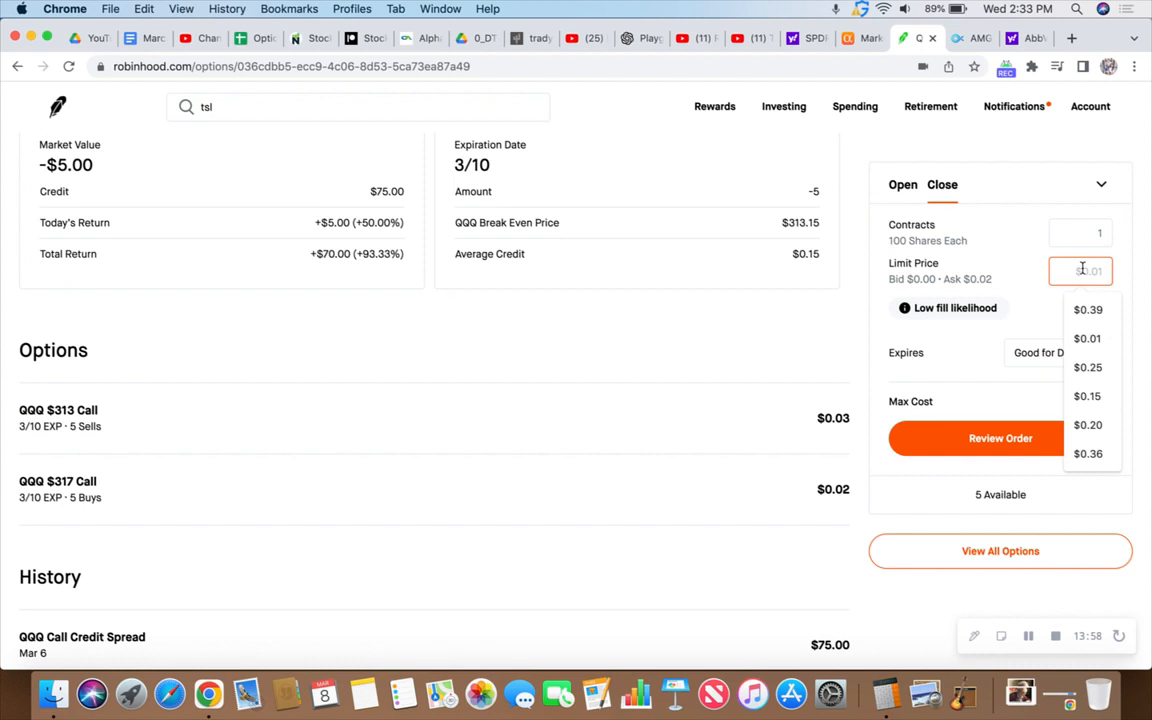
click(1086, 338)
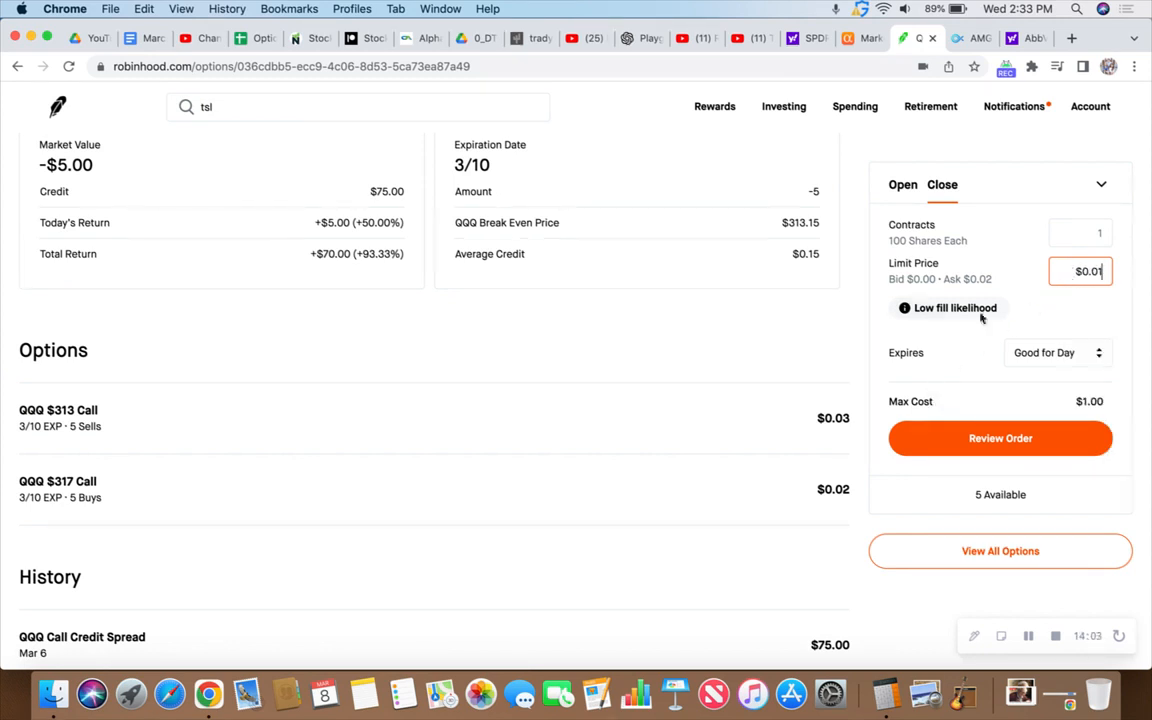
click(1080, 232)
text(5)
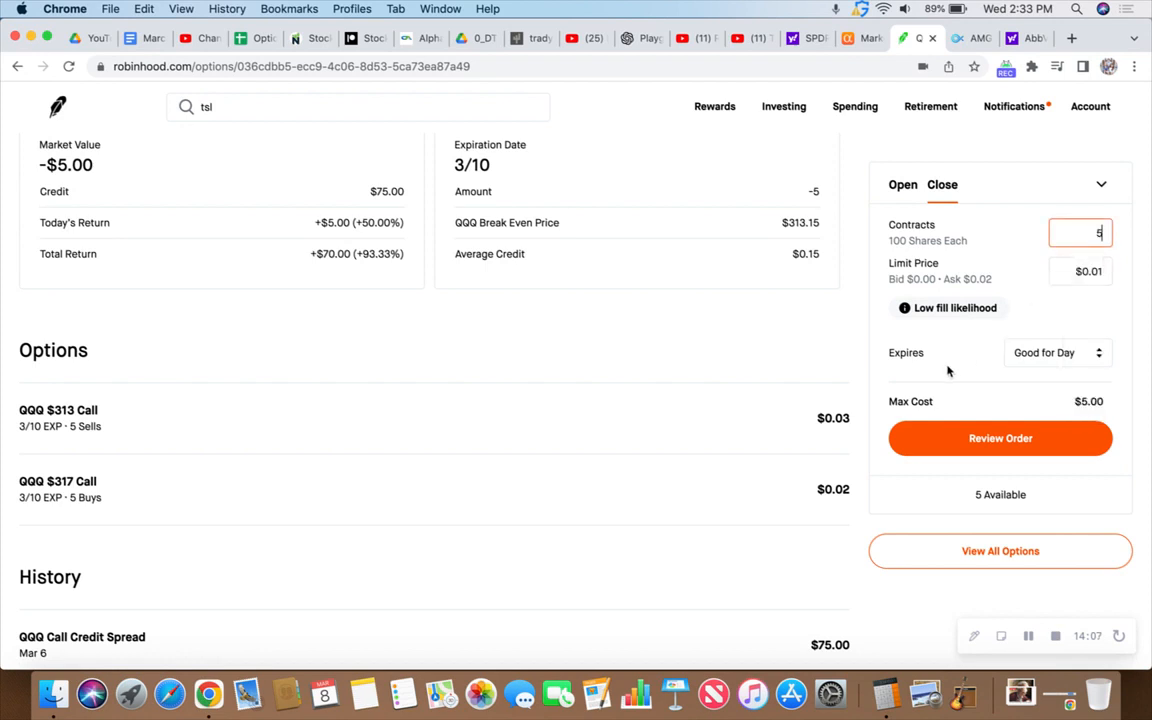
mouse_move(1000, 438)
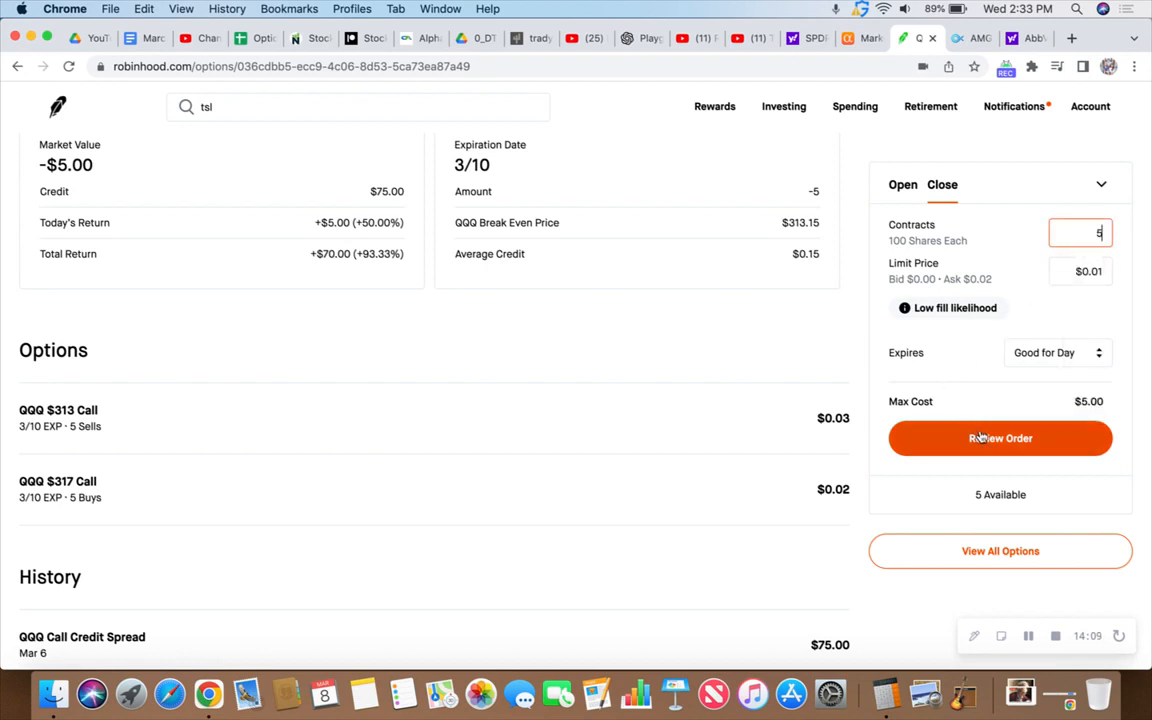
Review the buy-to-close and sell-to-close legs and submit the 5-contract QQQ spread closing order
click(1000, 438)
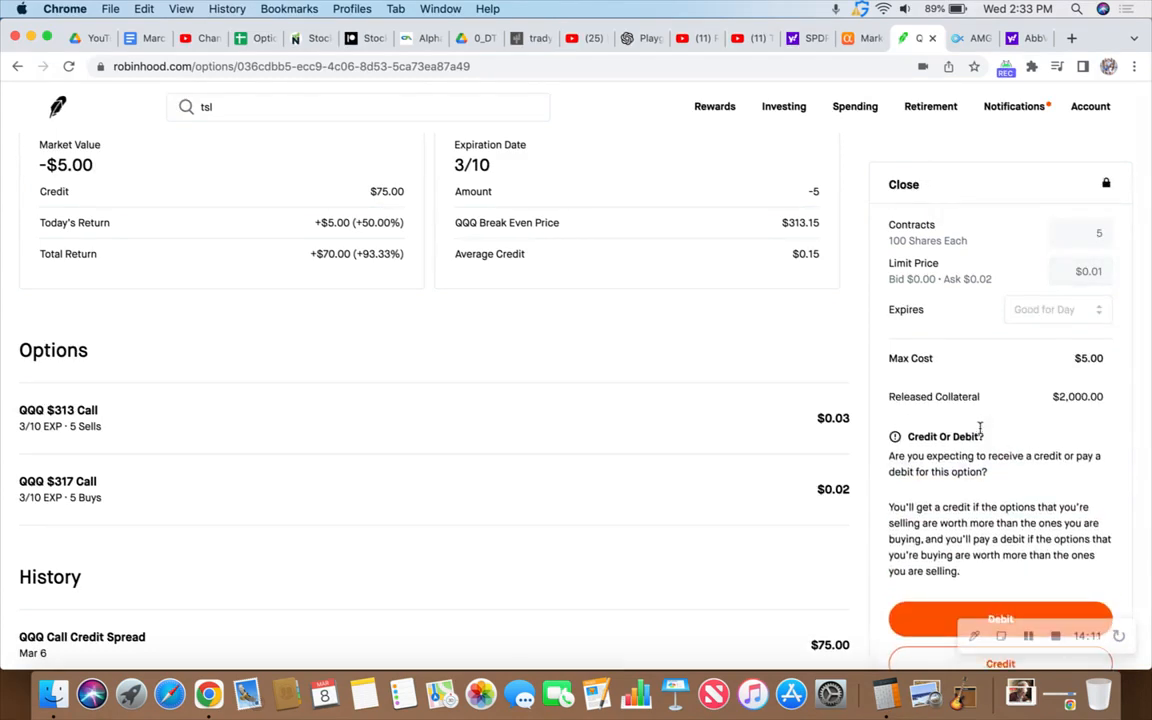
scroll(down, 3)
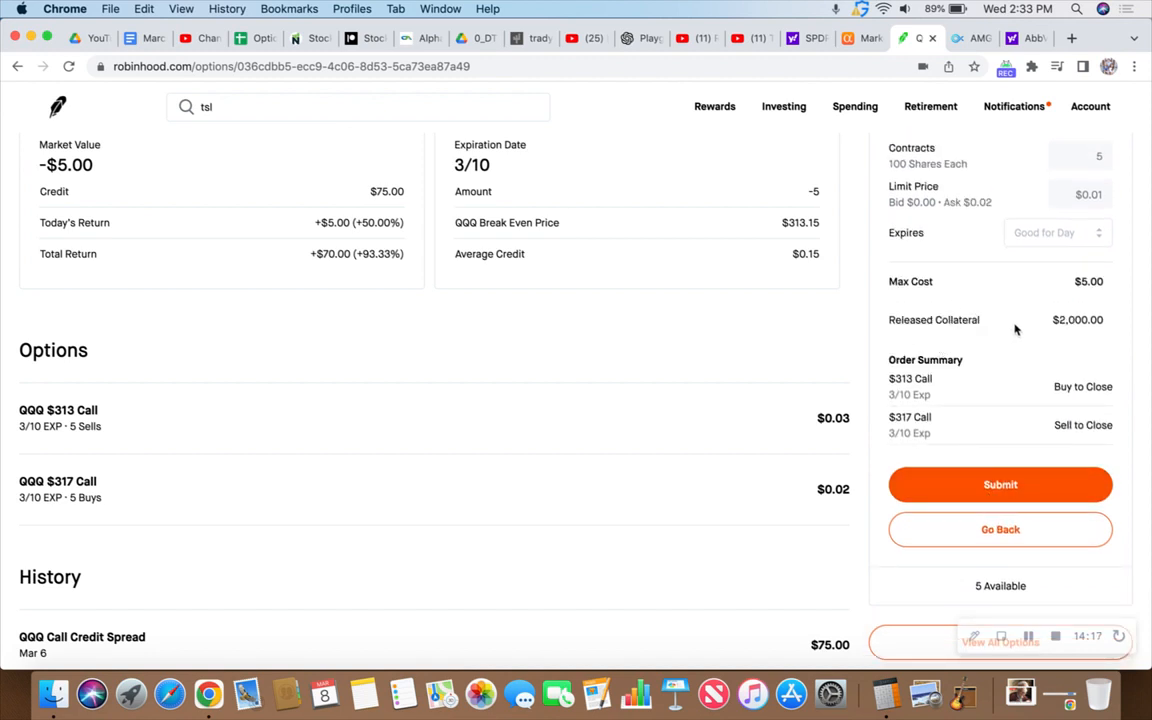
mouse_move(1012, 376)
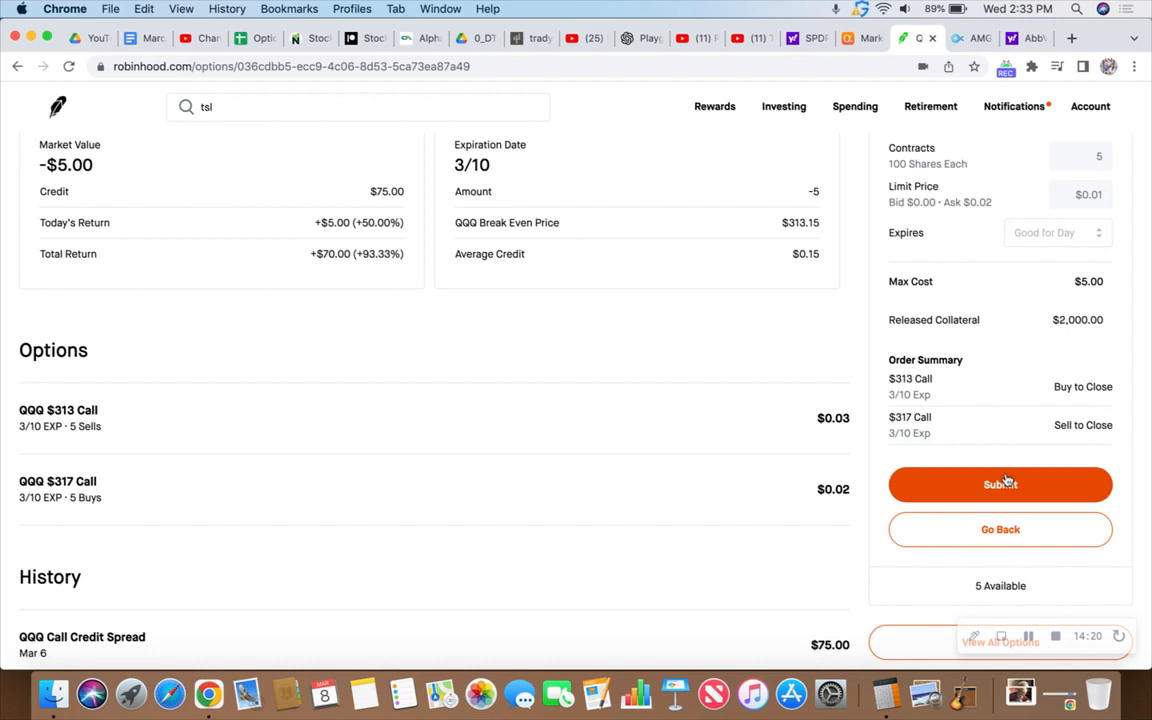
mouse_move(770, 654)
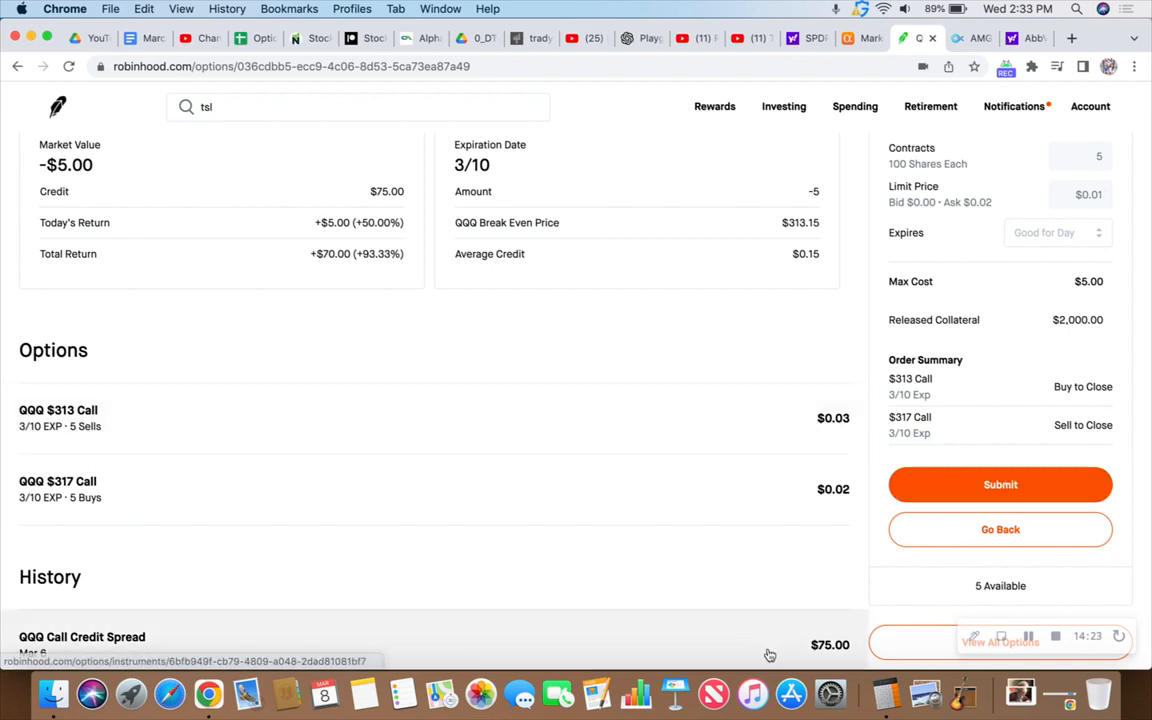
mouse_move(1000, 486)
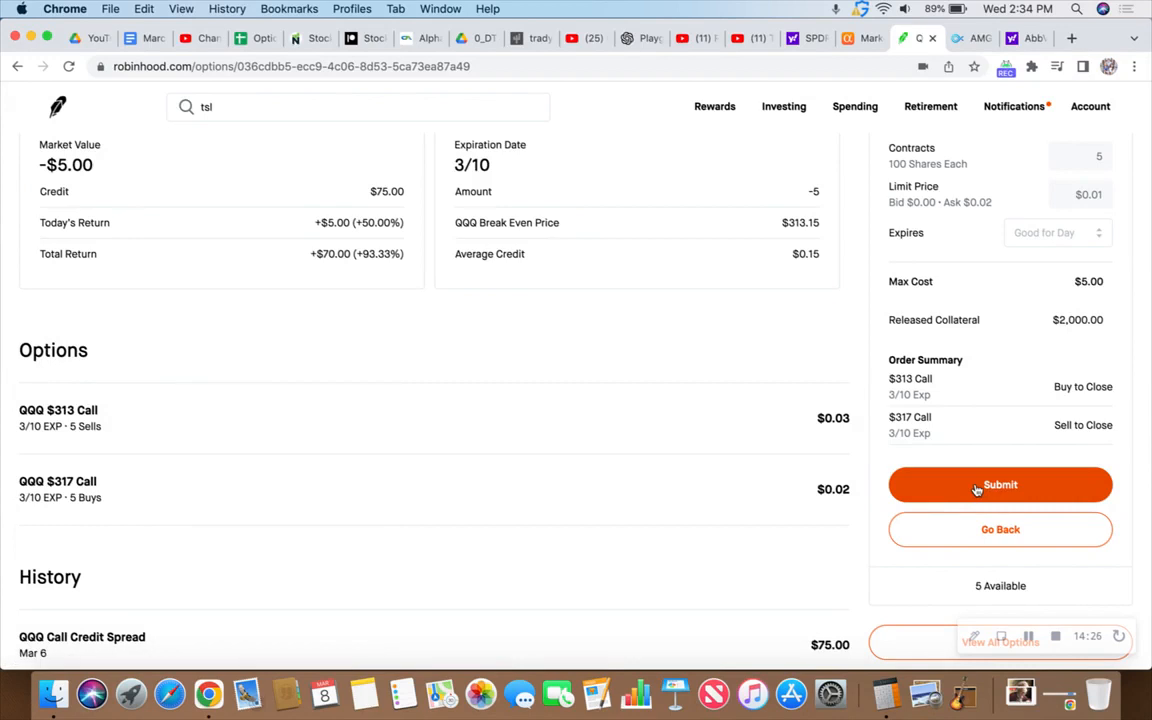
click(1000, 486)
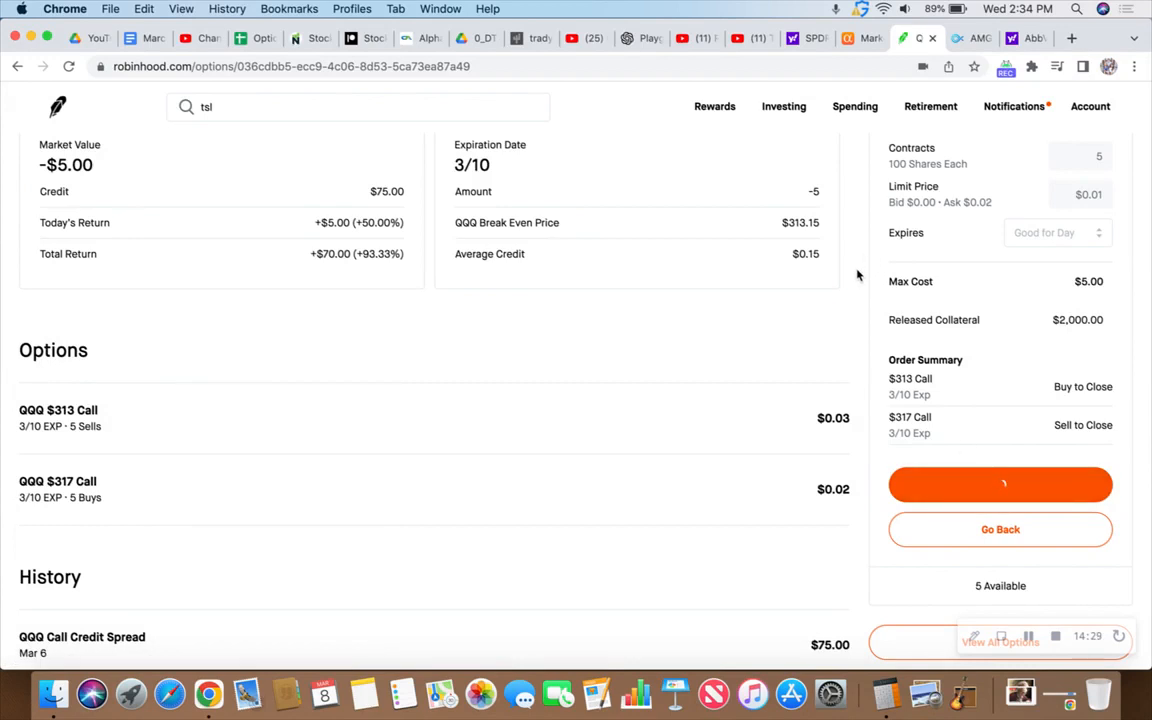
click(1000, 484)
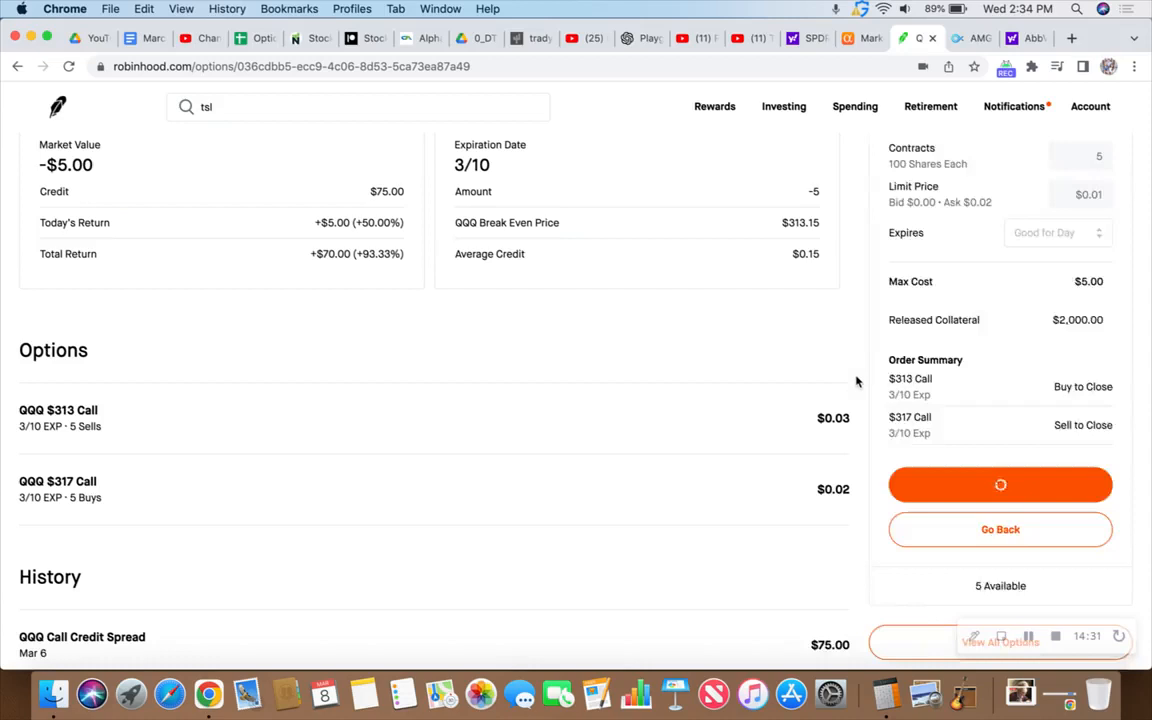
click(1000, 486)
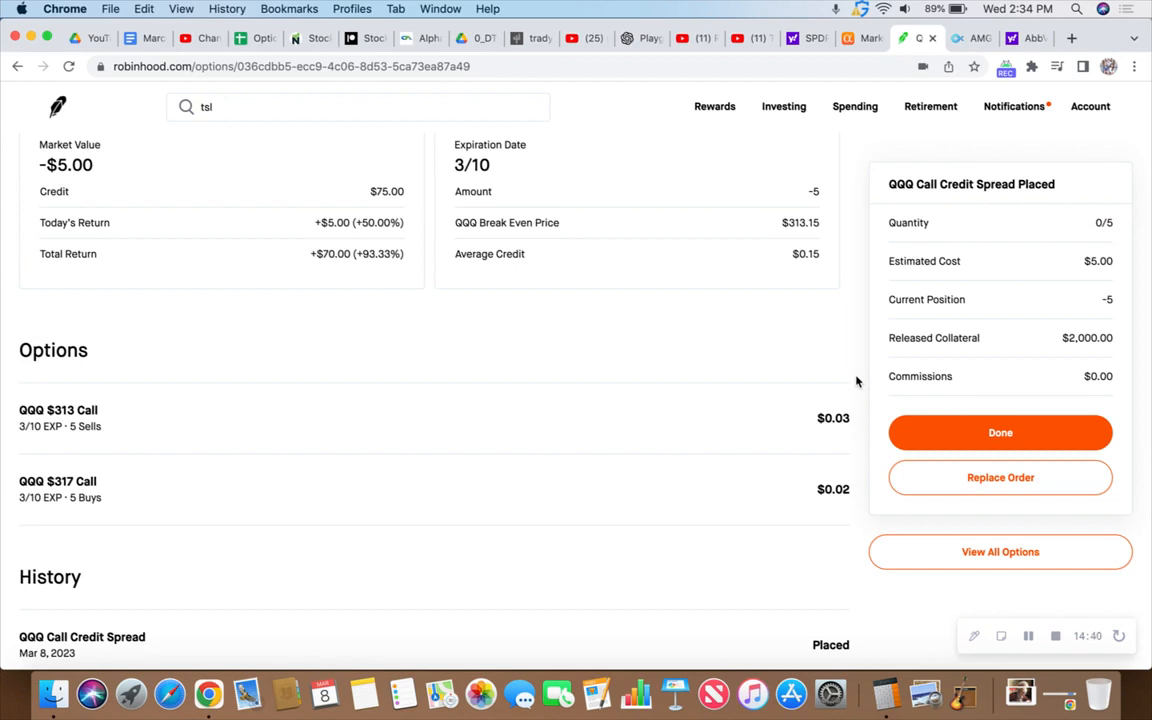
mouse_move(660, 332)
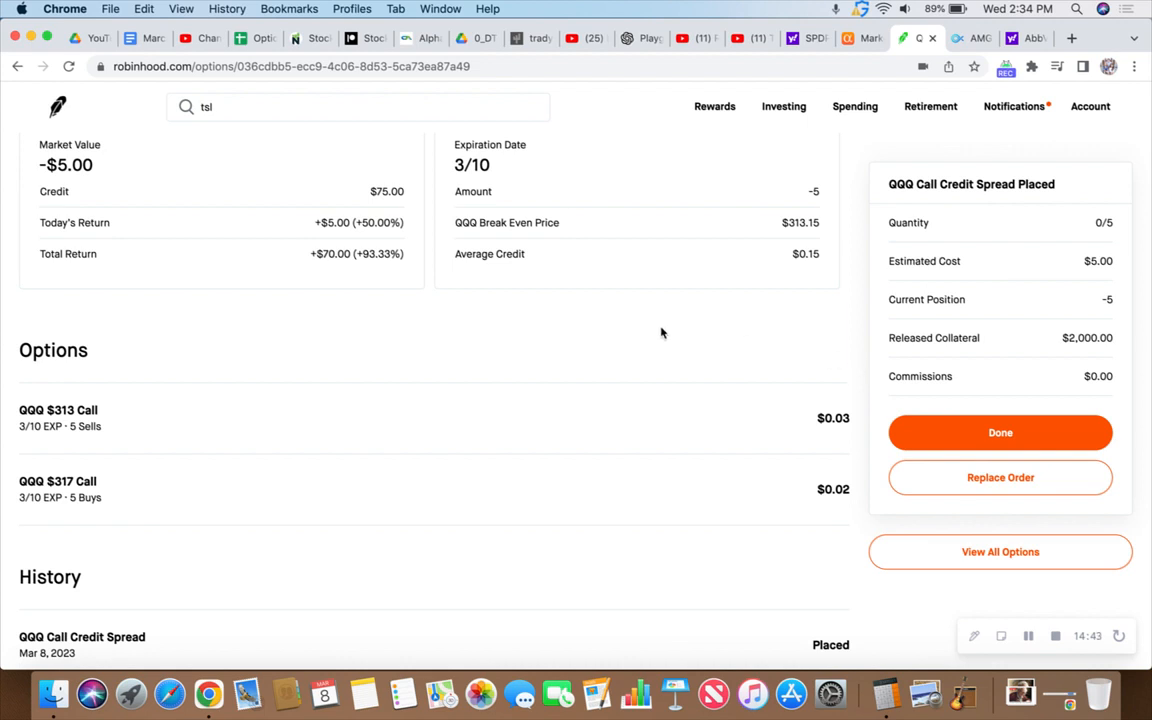
mouse_move(604, 340)
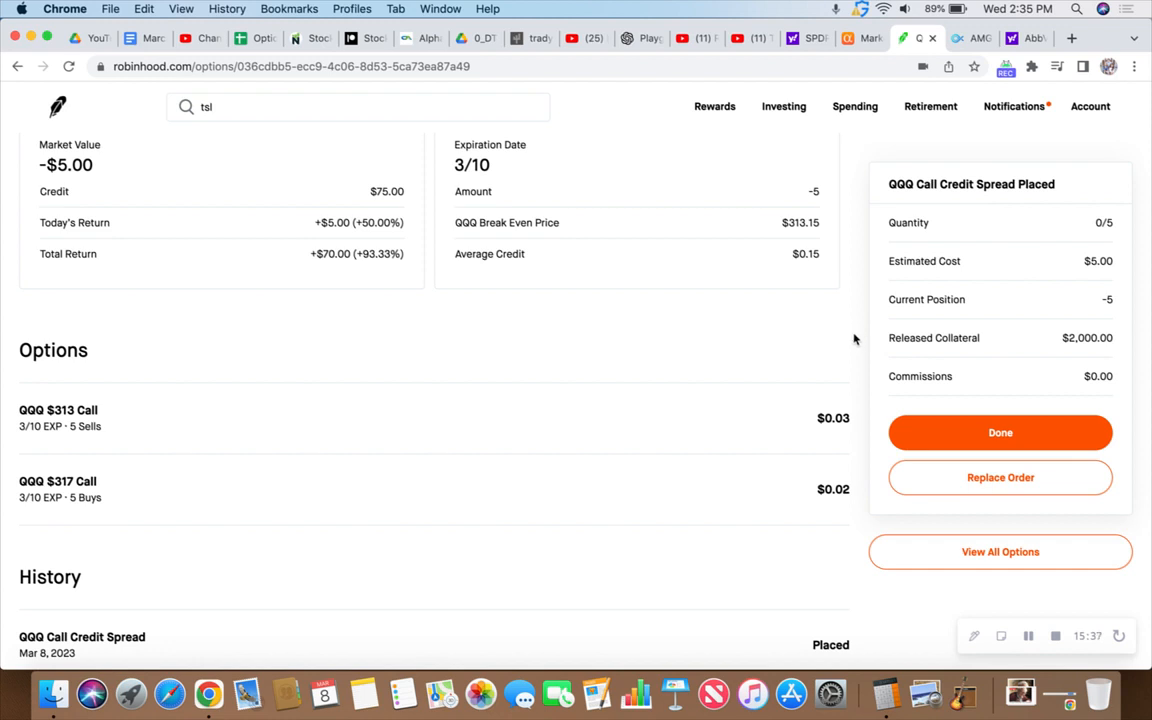
Scroll back to the top of the QQQ spread page after the 'Call Credit Spread Placed' confirmation
scroll(up, 3)
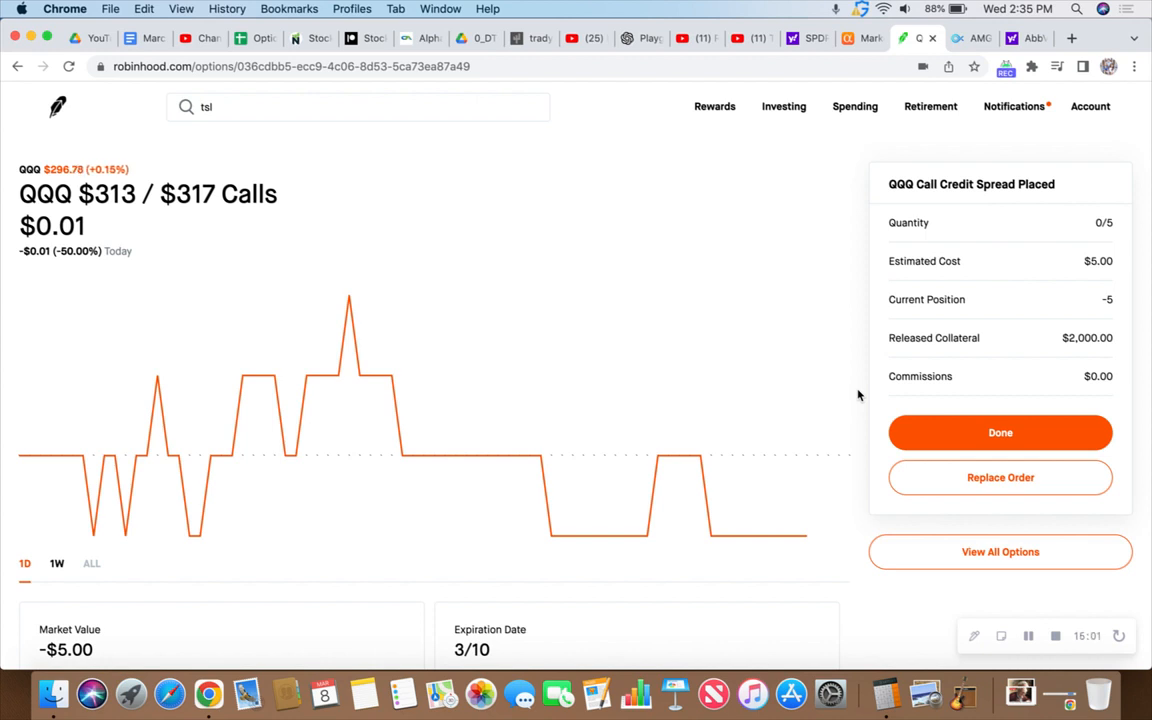
mouse_move(890, 408)
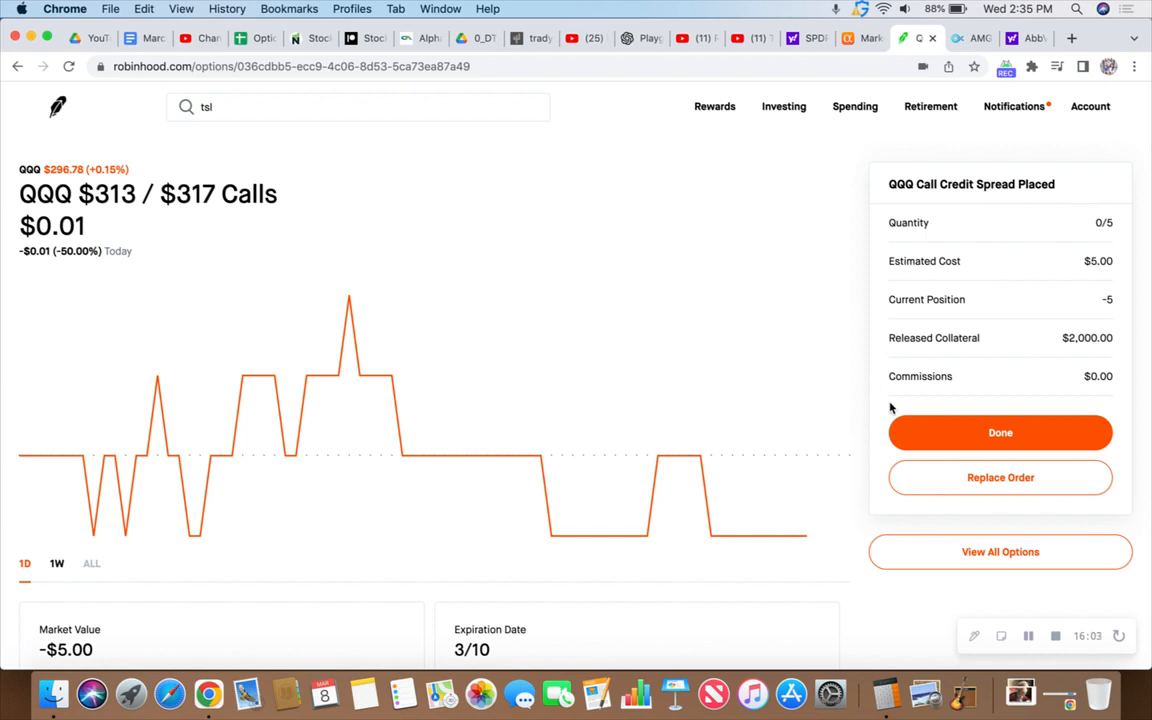
mouse_move(1020, 322)
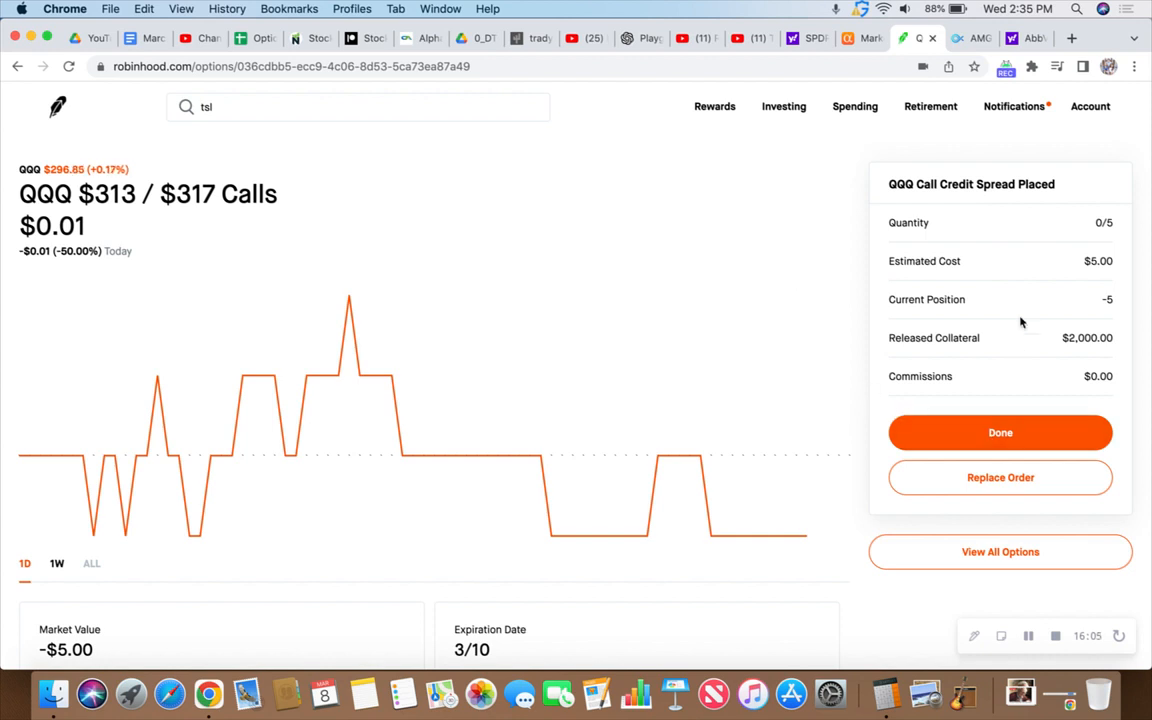